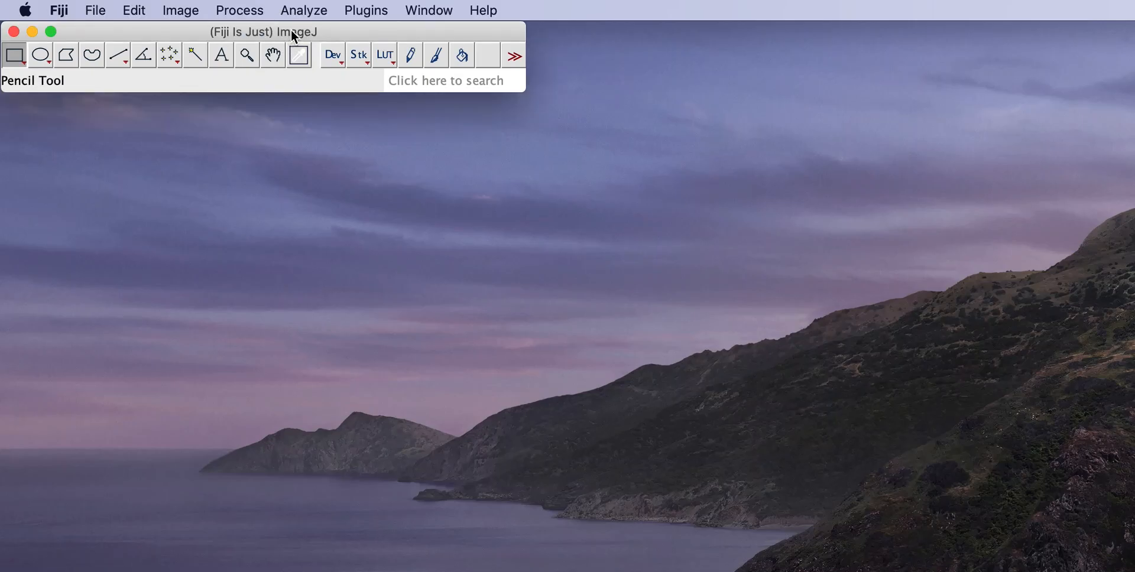
{"action": "mouse_move", "coordinate": [401, 37]}
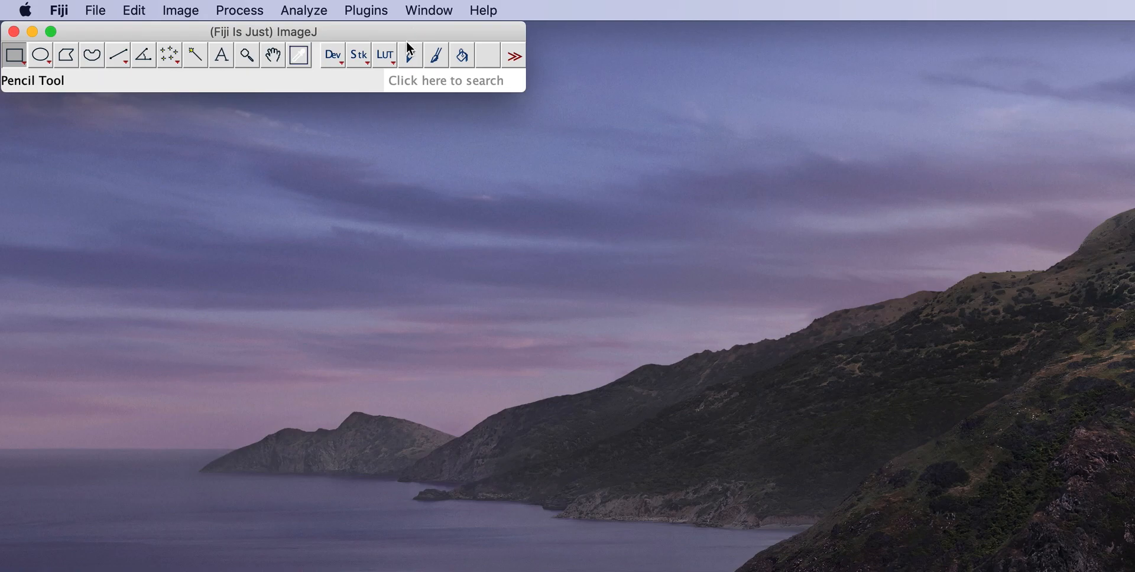
Step: Start Fiji's macro recorder so actions get captured as Macro.ijm
{"action": "left_click", "coordinate": [411, 55]}
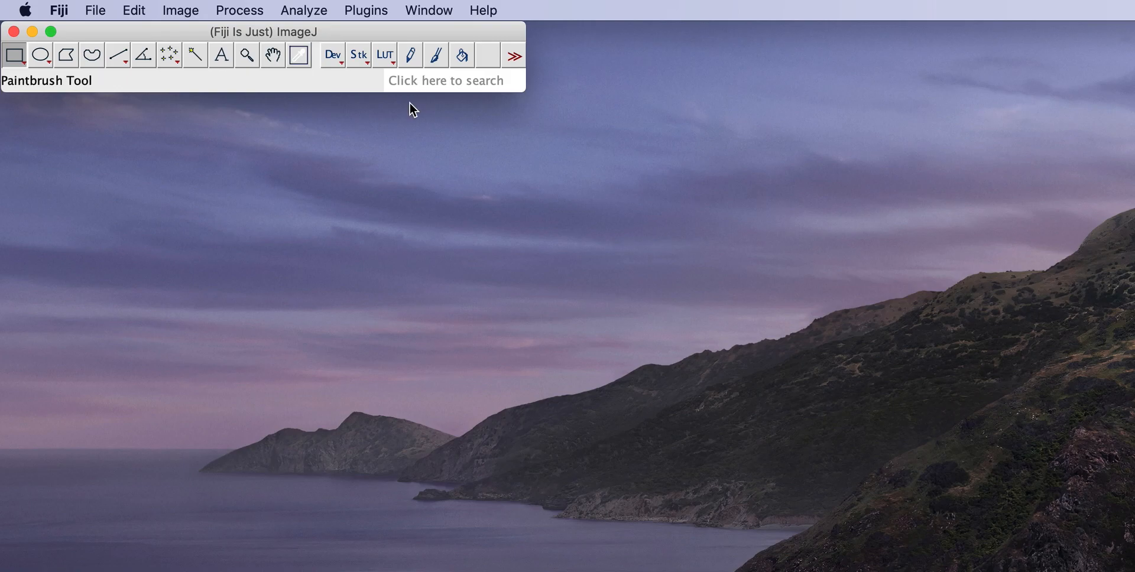
{"action": "mouse_move", "coordinate": [374, 107]}
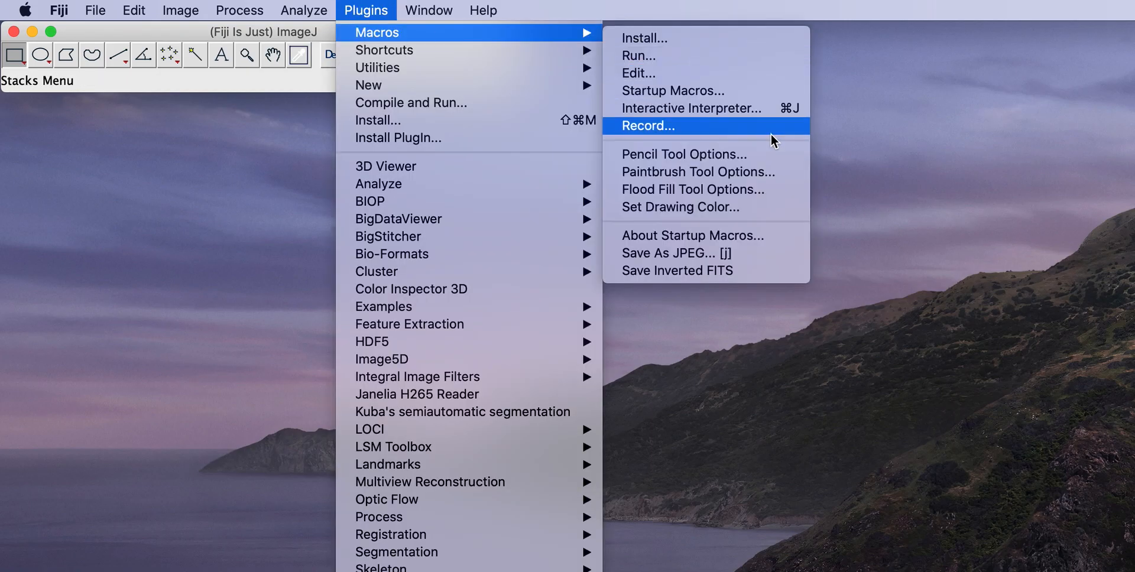
{"action": "mouse_move", "coordinate": [689, 130]}
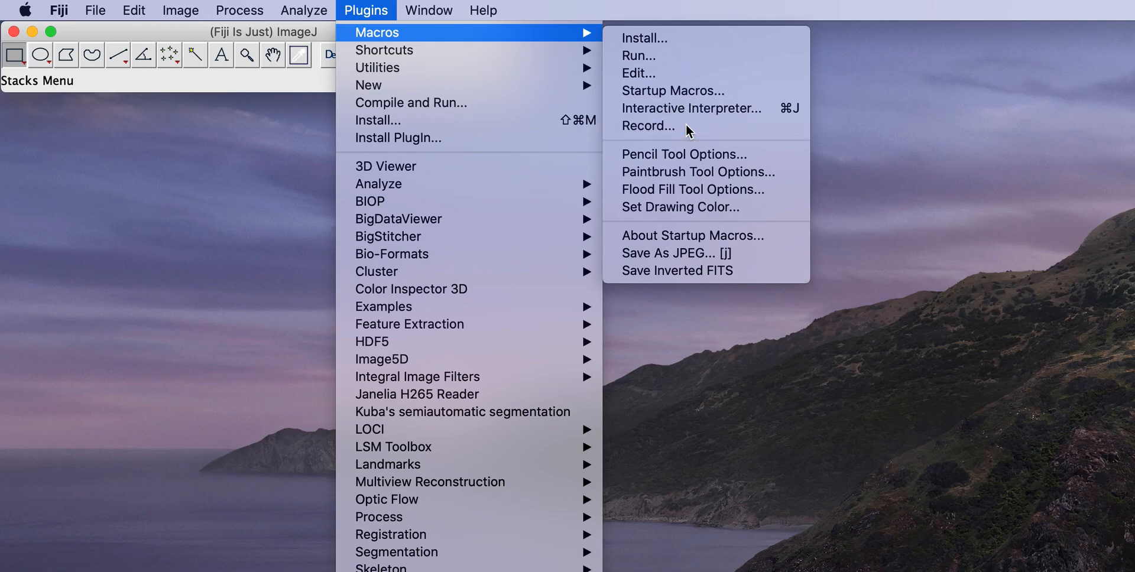
{"action": "left_click", "coordinate": [649, 126]}
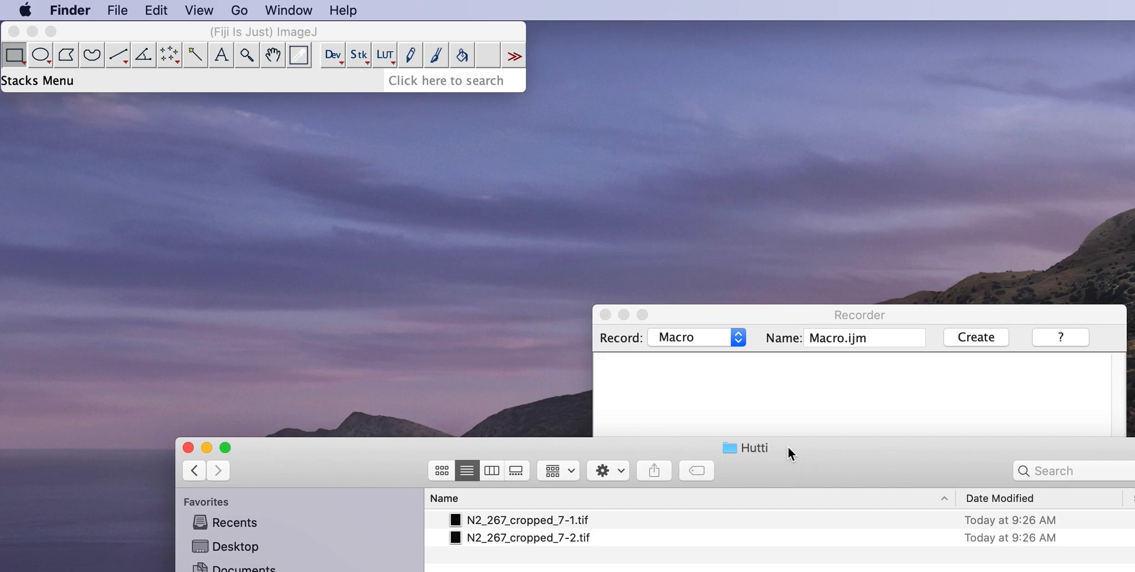
{"action": "mouse_move", "coordinate": [789, 436]}
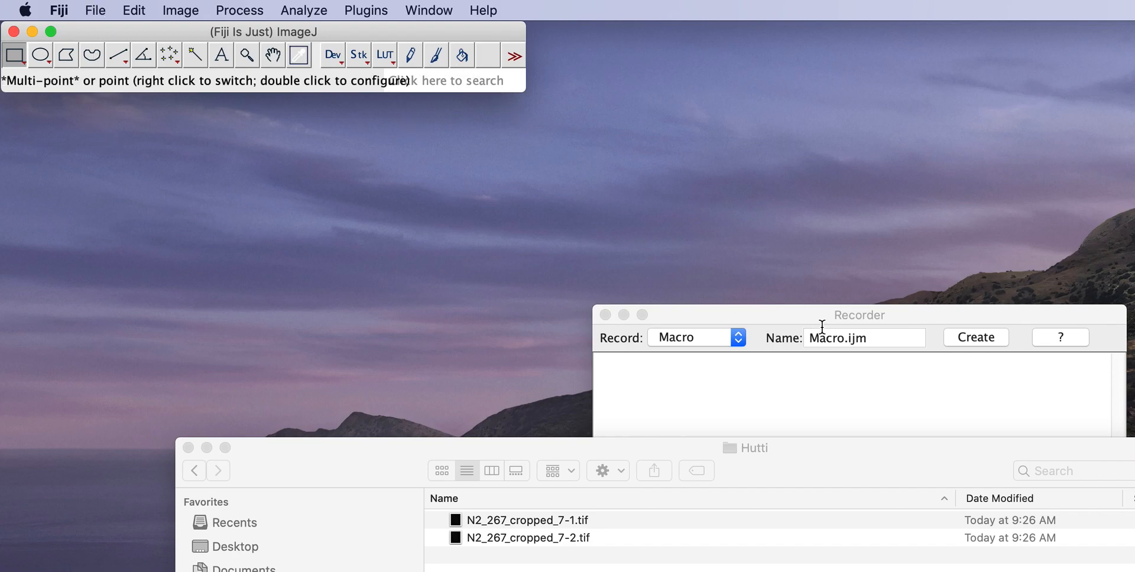
Step: Open the cropped microscopy images N2_267_cropped_7-1.tif and 7-2.tif from disk
{"action": "left_click", "coordinate": [95, 10]}
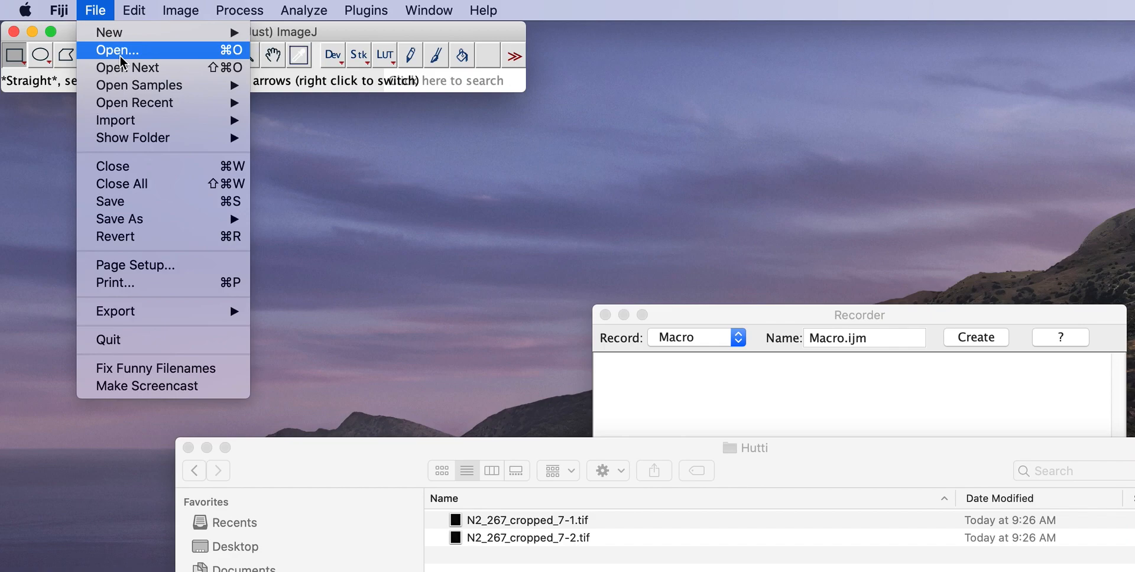
{"action": "left_click", "coordinate": [114, 51]}
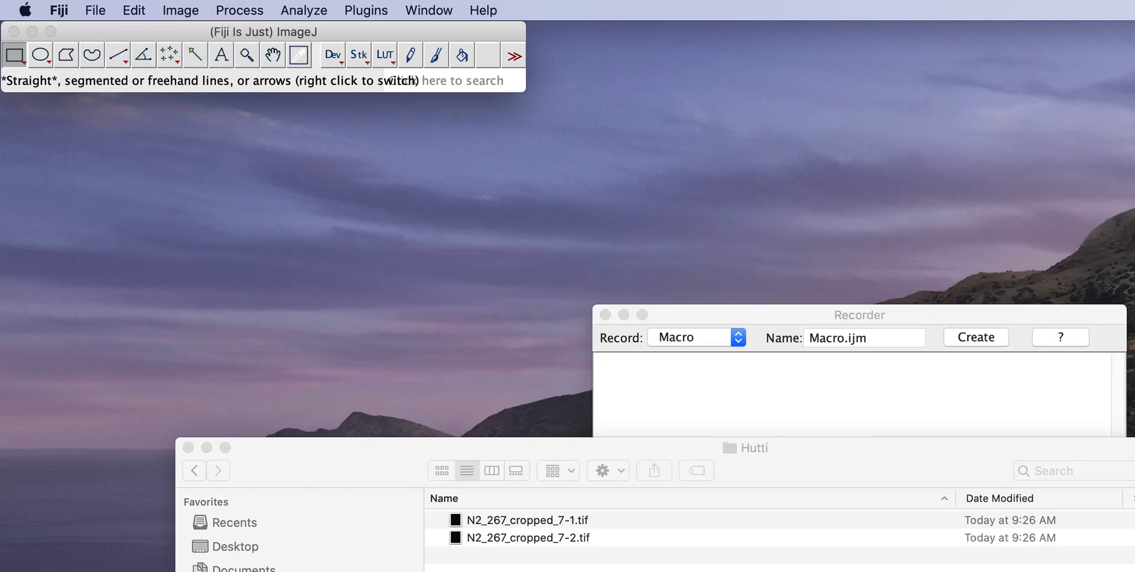
{"action": "double_click", "coordinate": [524, 520]}
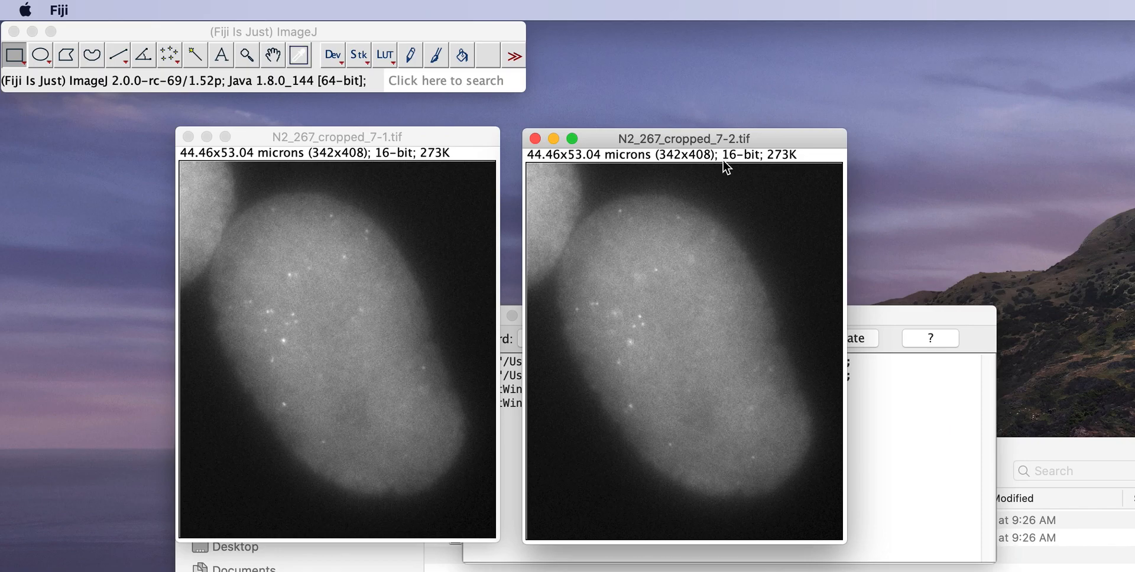
{"action": "mouse_move", "coordinate": [756, 180]}
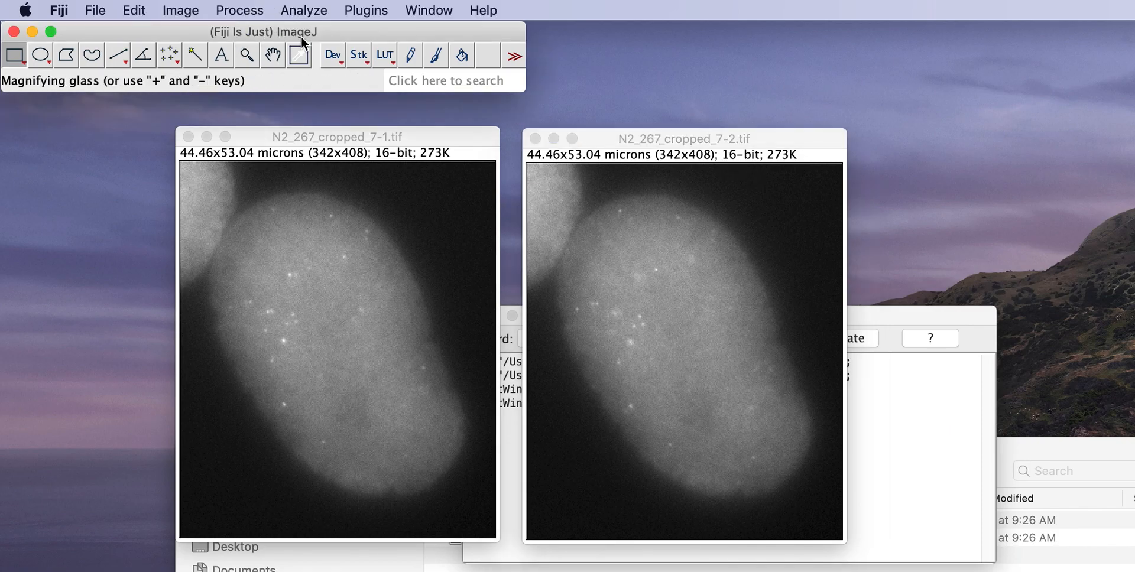
Step: Launch Descriptor-based registration (2d/3d), registering 7-1 against reference image 7-2
{"action": "left_click", "coordinate": [366, 10]}
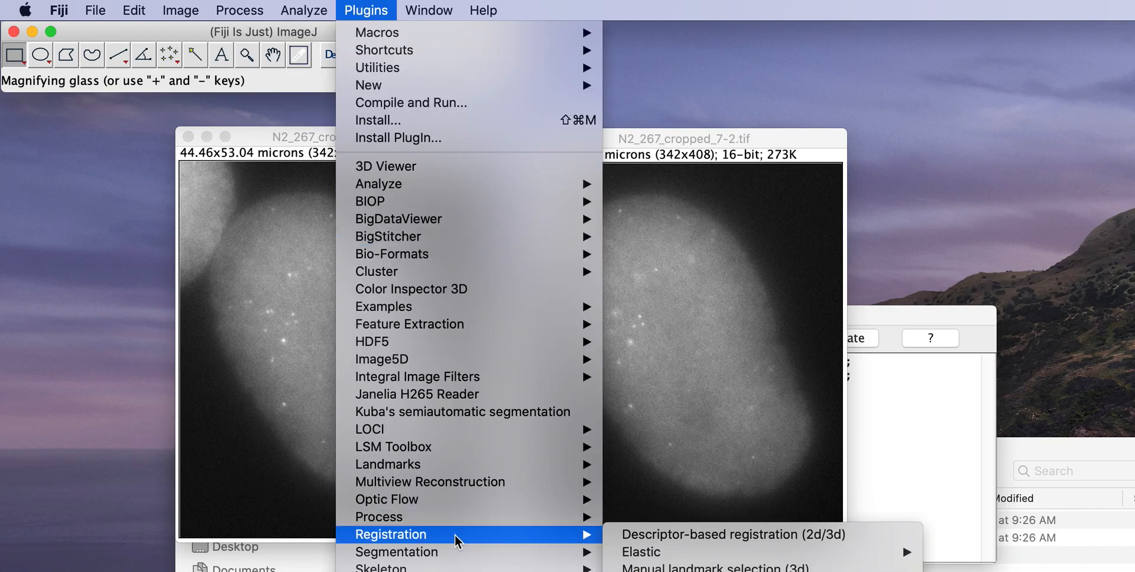
{"action": "mouse_move", "coordinate": [795, 540]}
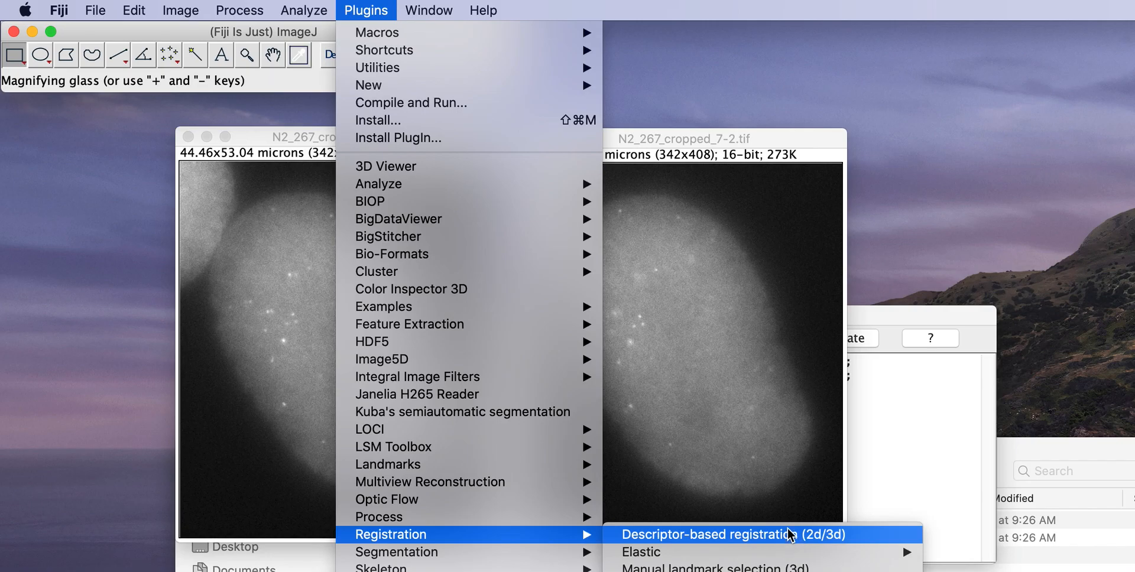
{"action": "mouse_move", "coordinate": [790, 540]}
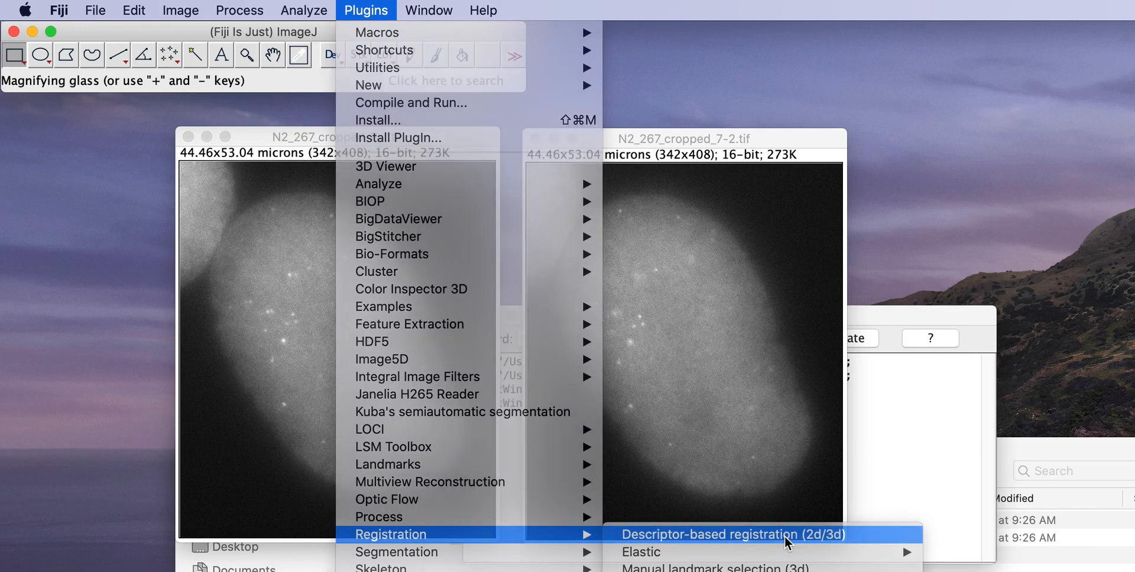
{"action": "left_click", "coordinate": [733, 534]}
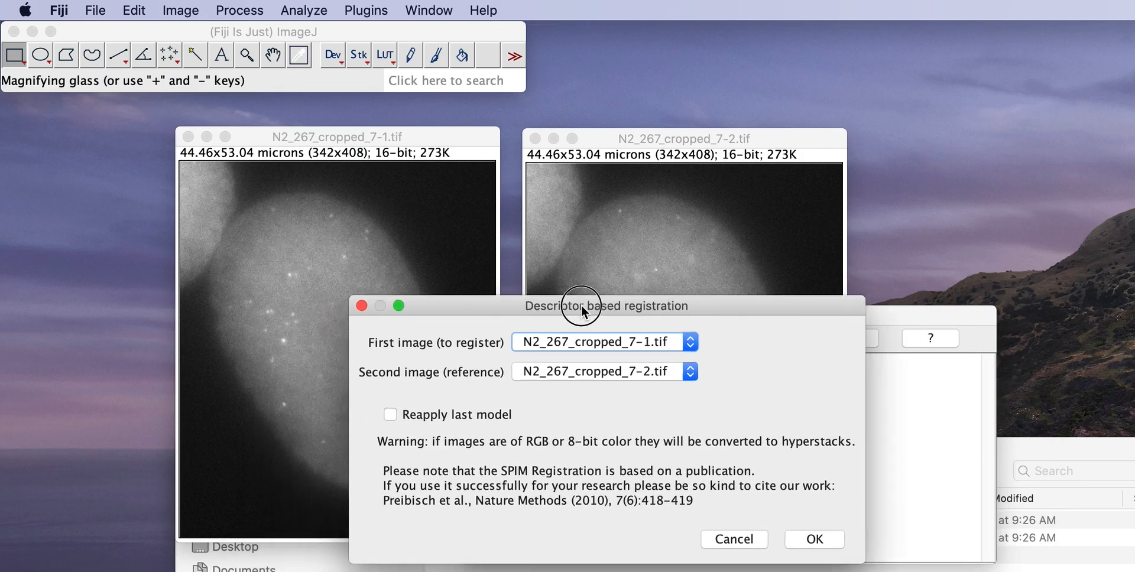
{"action": "left_click_drag", "start_coordinate": [584, 305], "coordinate": [616, 295]}
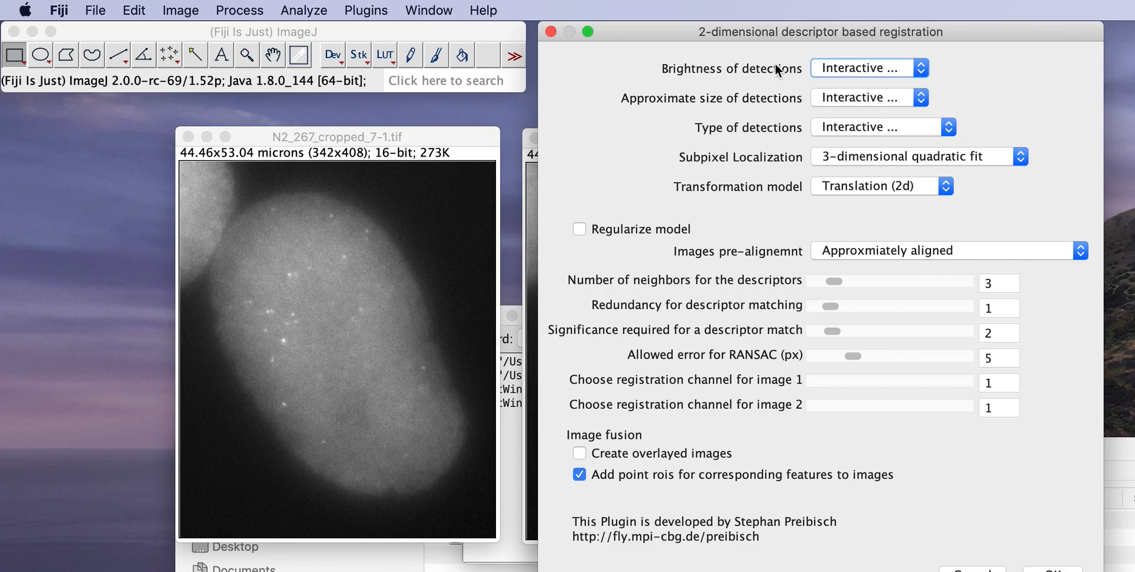
{"action": "mouse_move", "coordinate": [849, 112]}
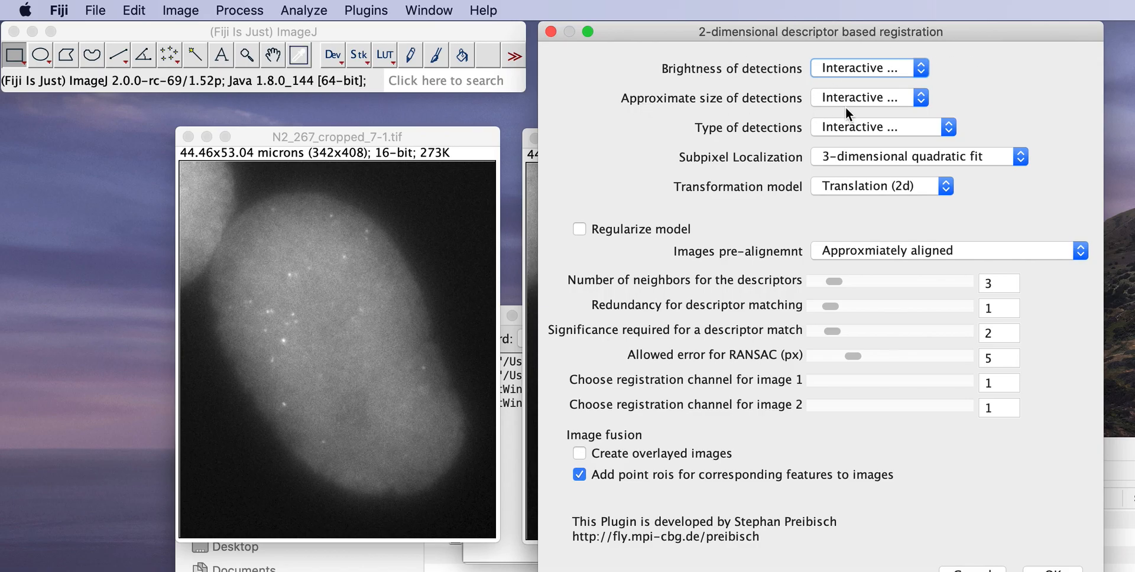
{"action": "mouse_move", "coordinate": [778, 136]}
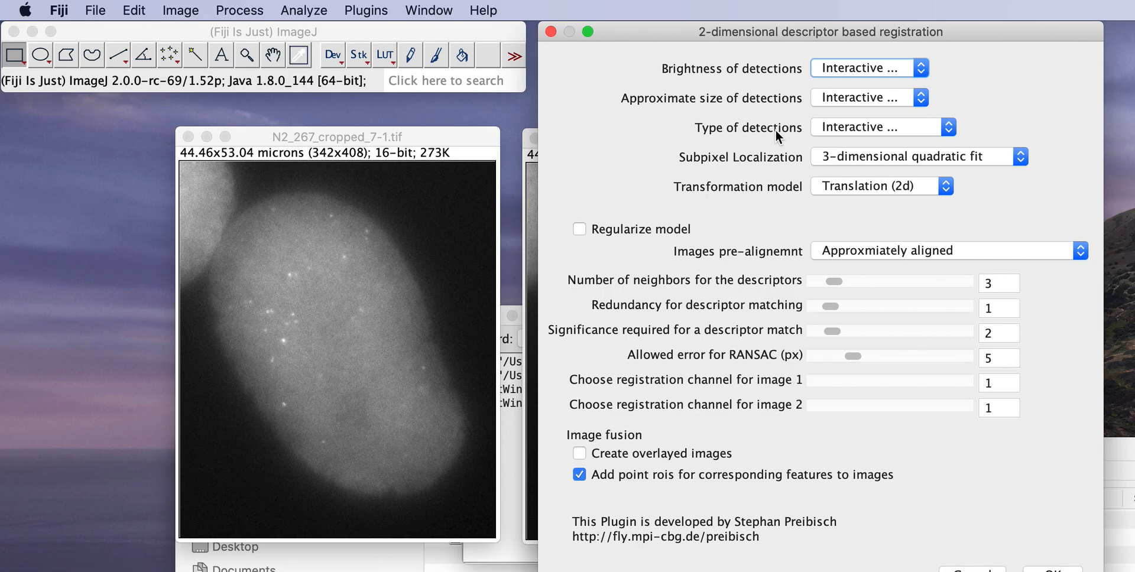
{"action": "mouse_move", "coordinate": [855, 137]}
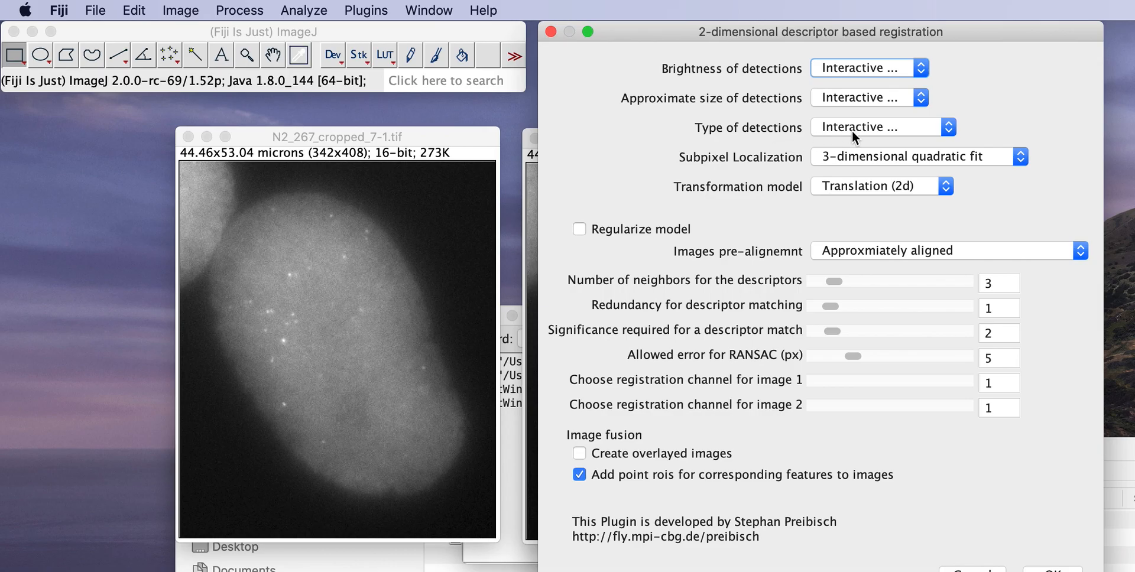
{"action": "mouse_move", "coordinate": [859, 148]}
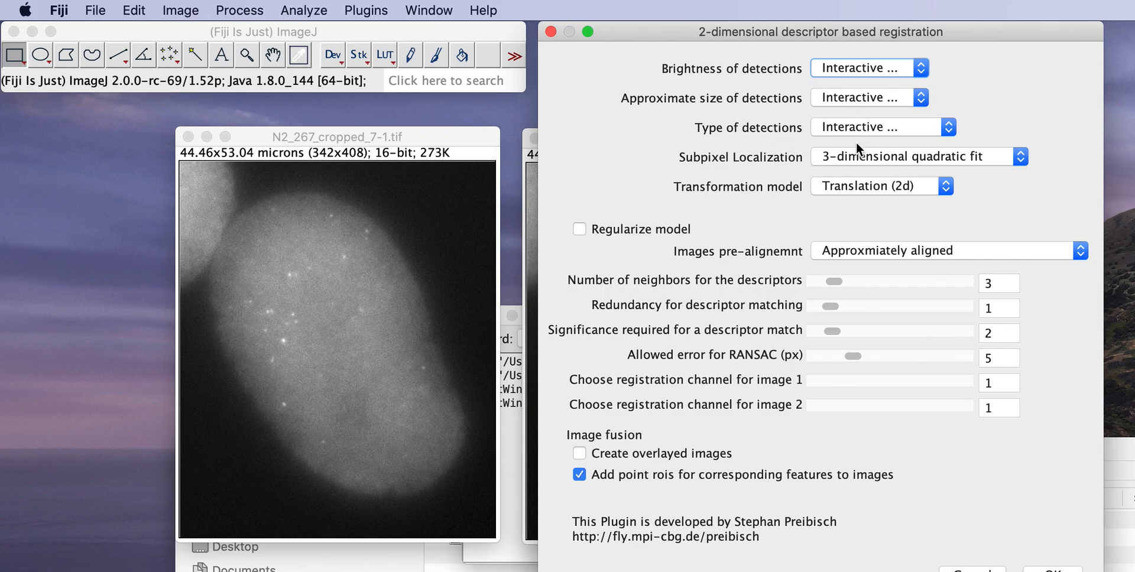
{"action": "mouse_move", "coordinate": [893, 136]}
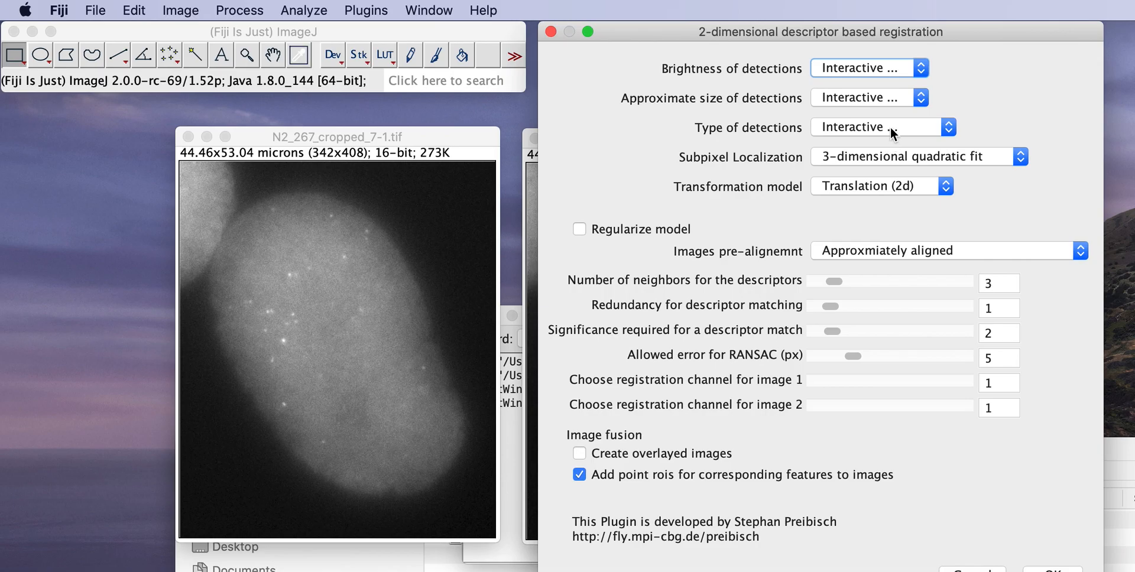
{"action": "mouse_move", "coordinate": [889, 129]}
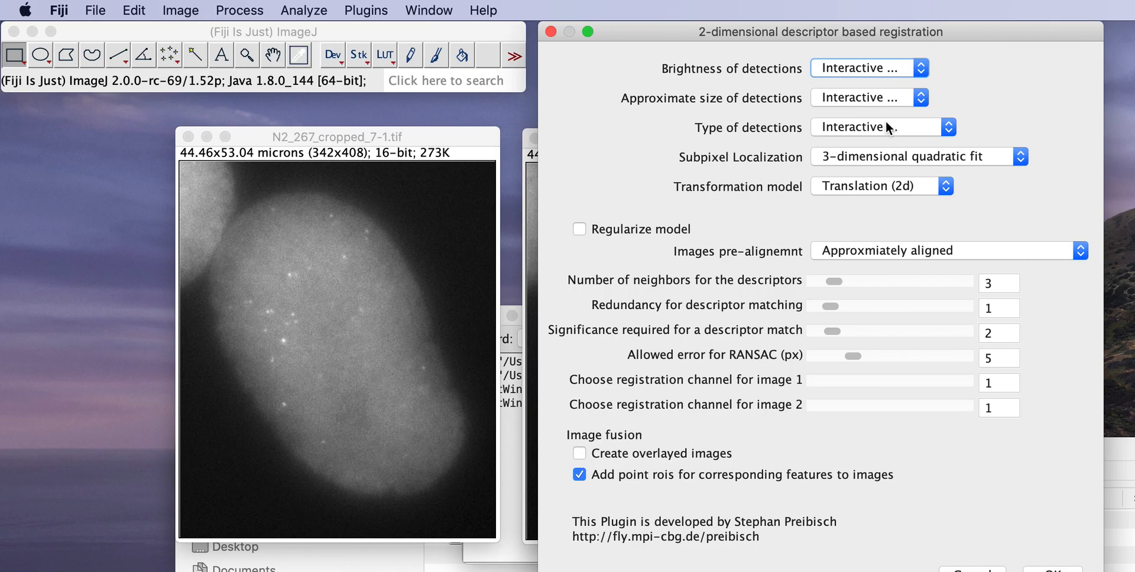
{"action": "mouse_move", "coordinate": [879, 140]}
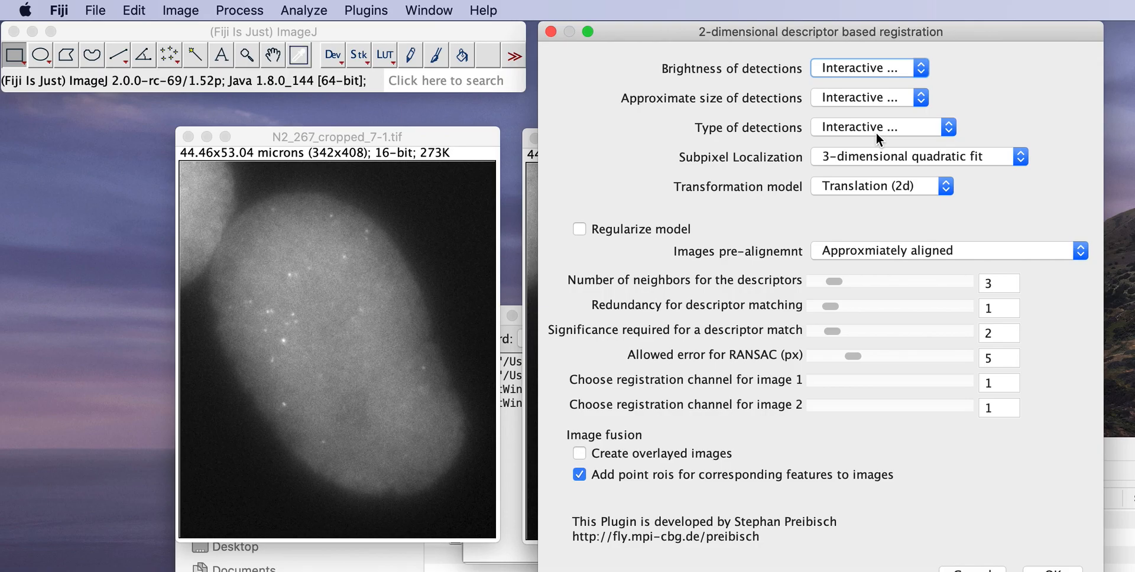
{"action": "mouse_move", "coordinate": [891, 127]}
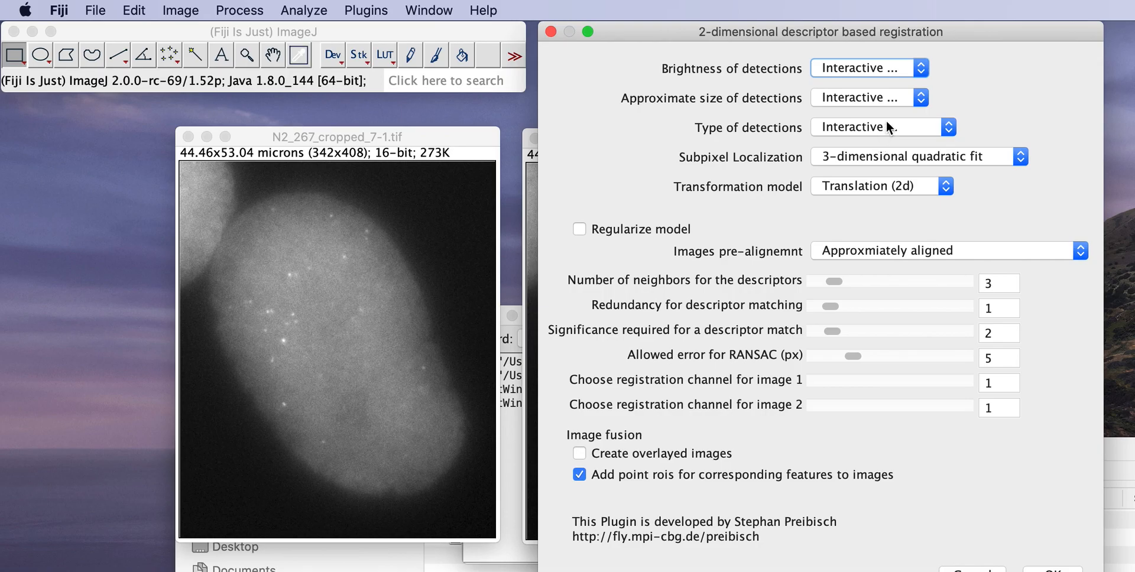
{"action": "mouse_move", "coordinate": [880, 134]}
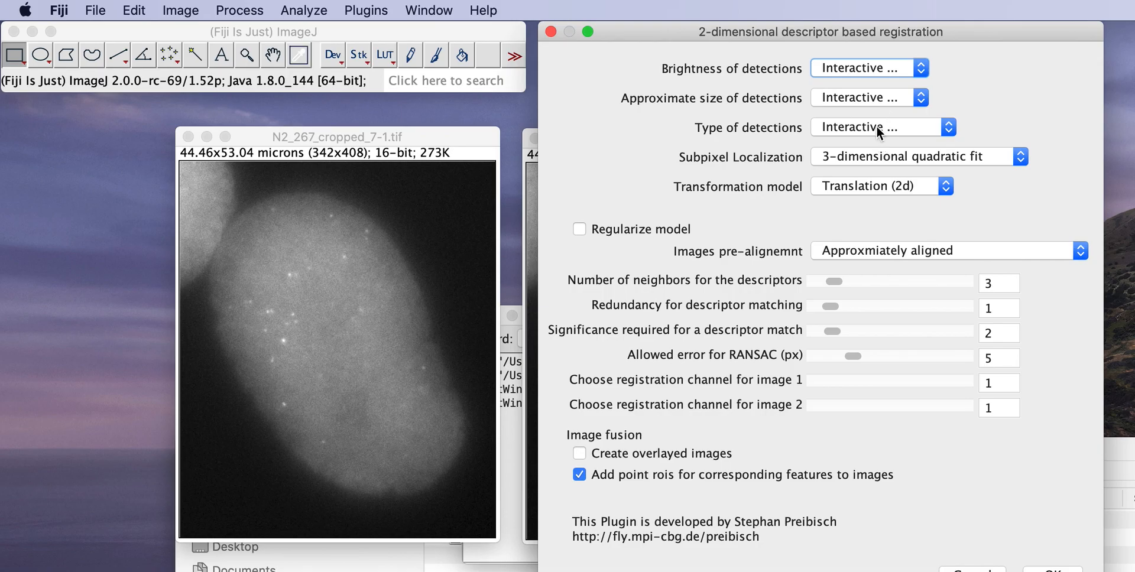
{"action": "mouse_move", "coordinate": [1016, 171]}
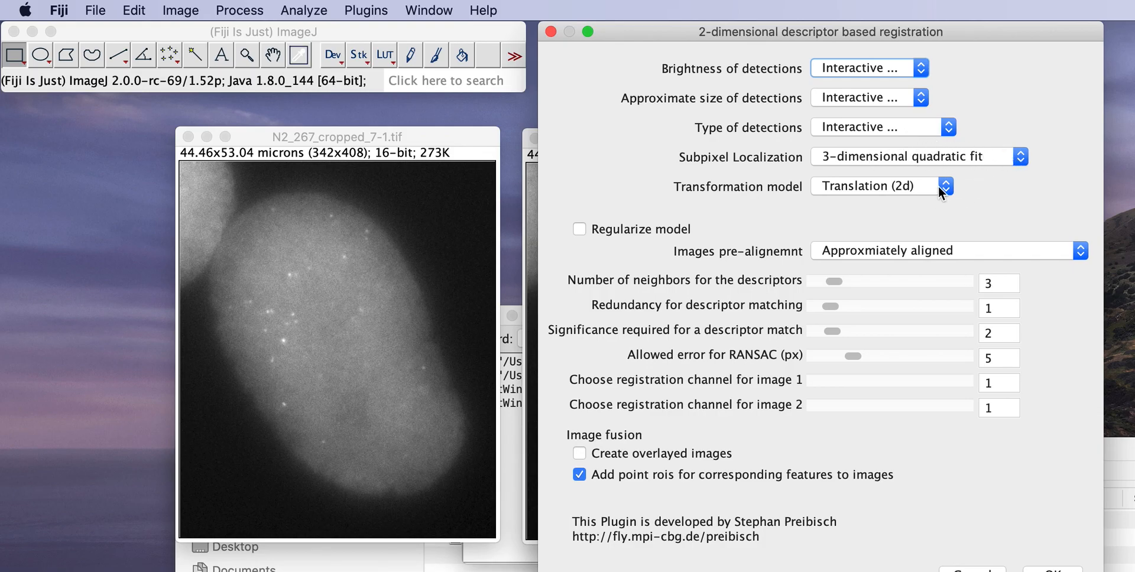
{"action": "mouse_move", "coordinate": [978, 188]}
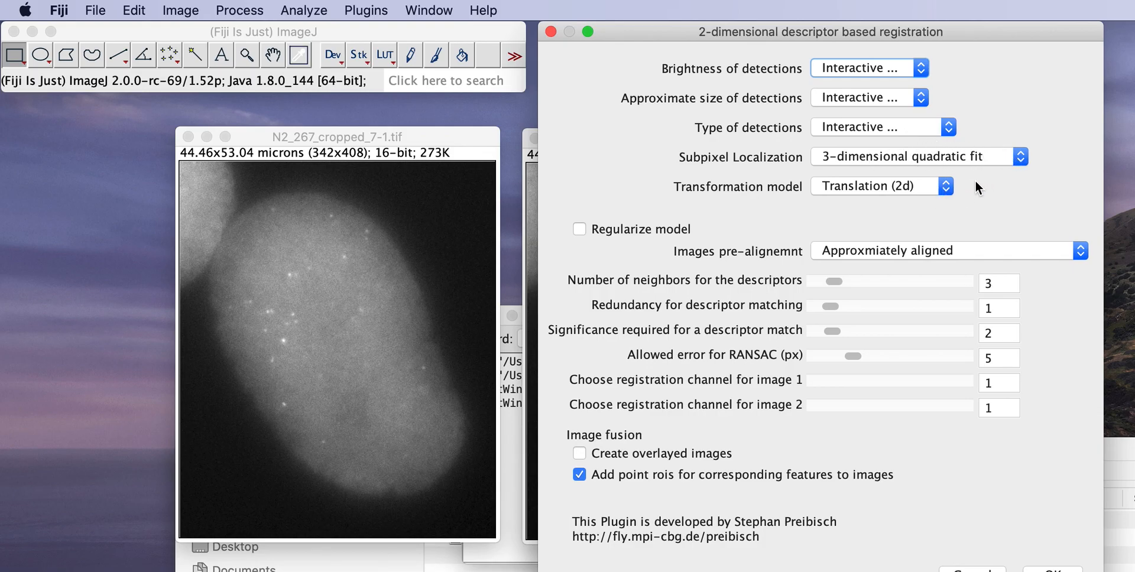
{"action": "mouse_move", "coordinate": [861, 194]}
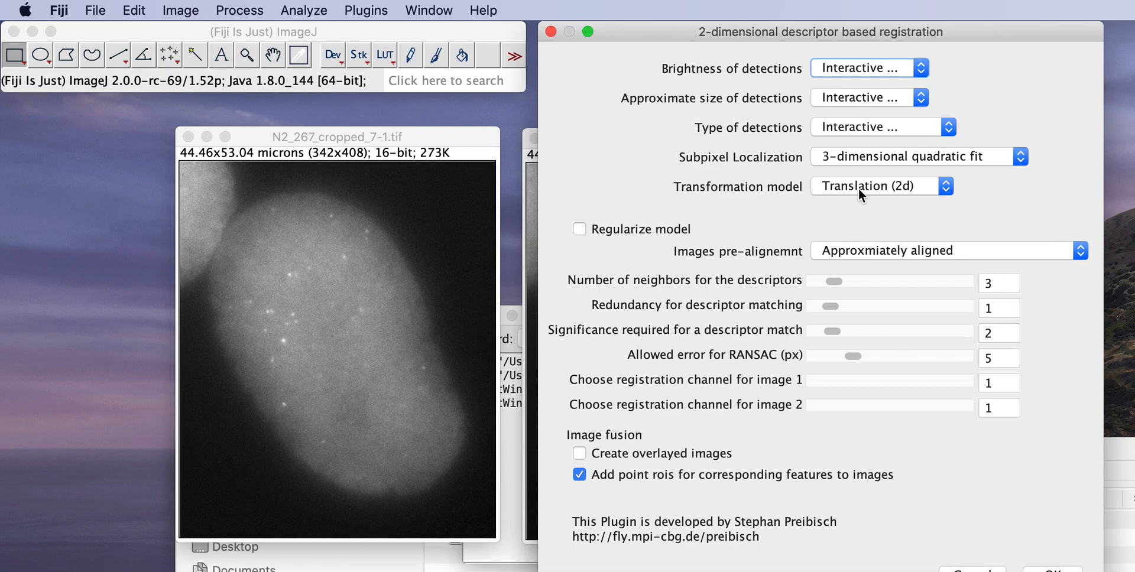
{"action": "mouse_move", "coordinate": [874, 195]}
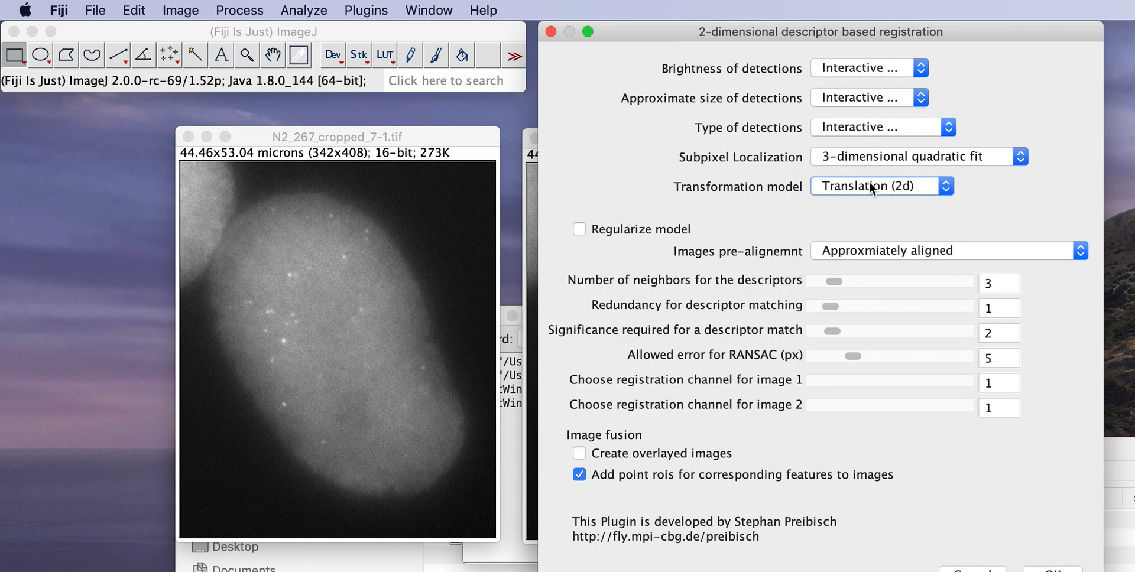
Step: Expand the Transformation model dropdown, keeping Translation (2d) selected
{"action": "left_click", "coordinate": [881, 186]}
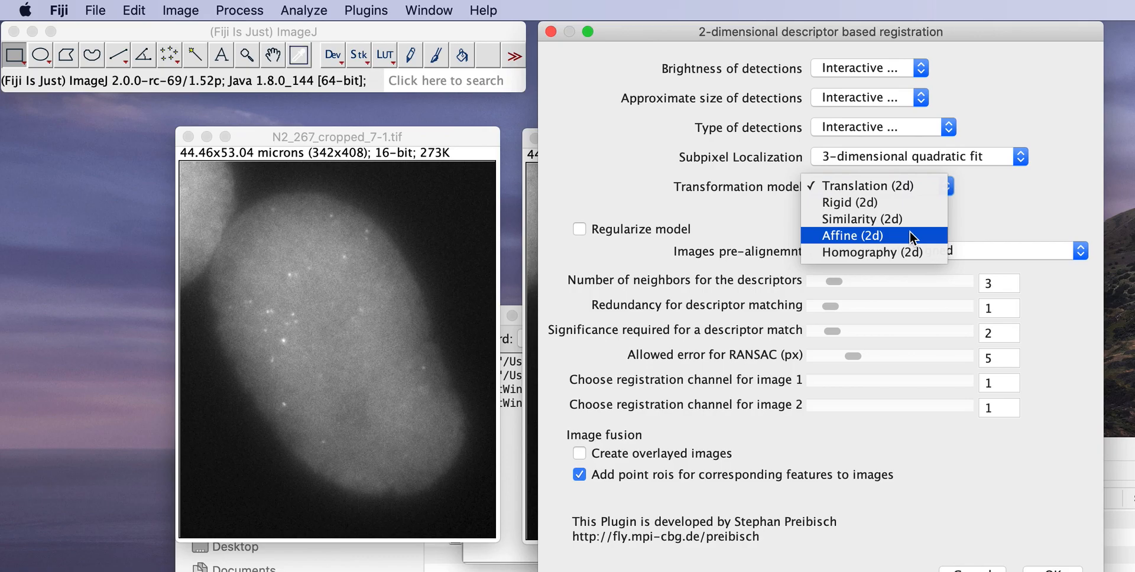
{"action": "mouse_move", "coordinate": [921, 259]}
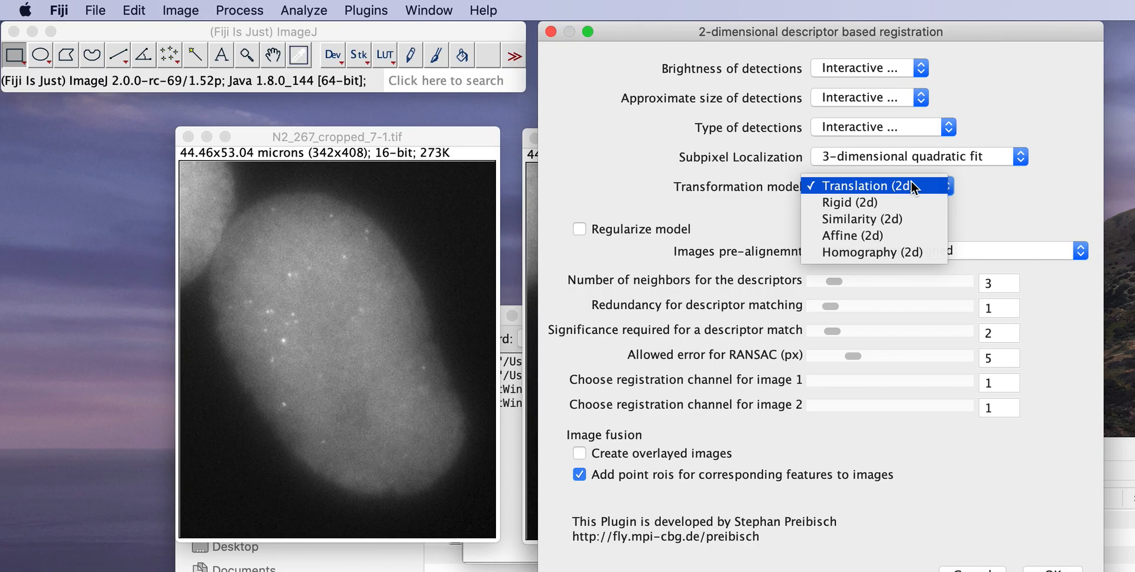
{"action": "mouse_move", "coordinate": [923, 197]}
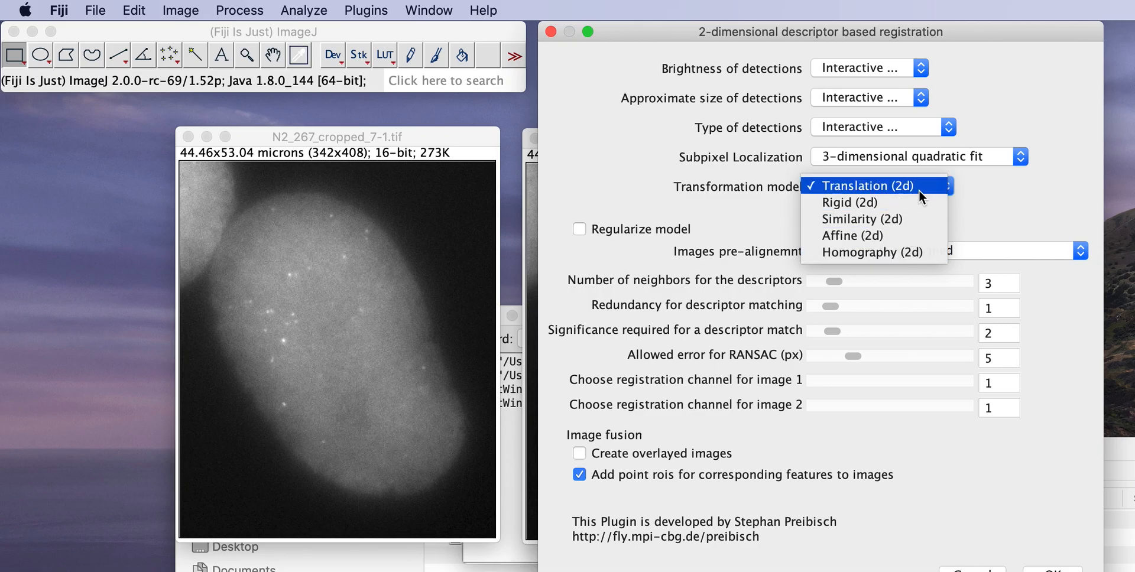
{"action": "mouse_move", "coordinate": [846, 235]}
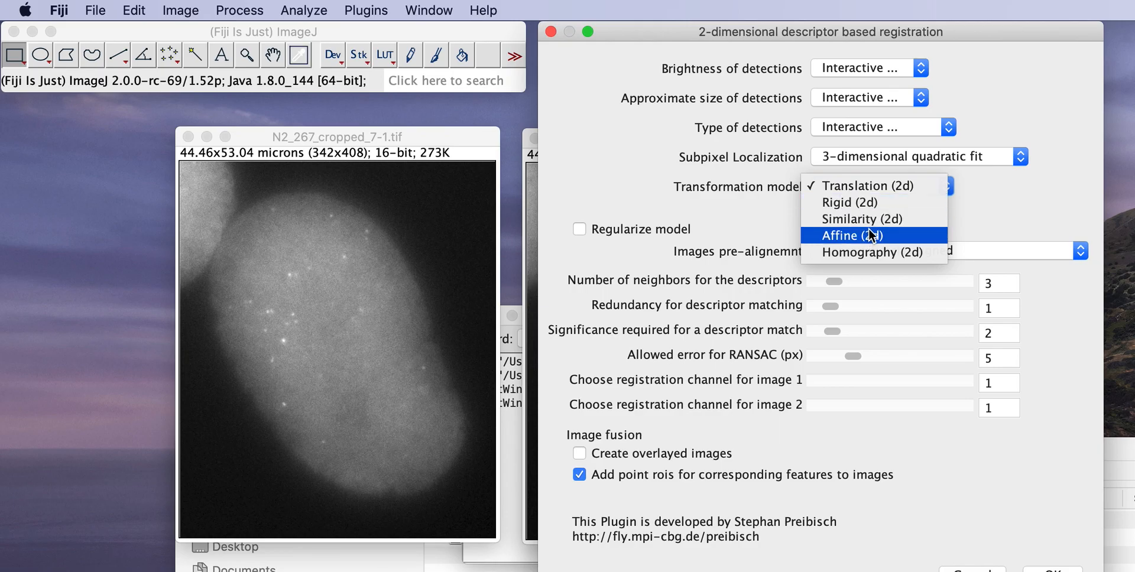
{"action": "mouse_move", "coordinate": [870, 226]}
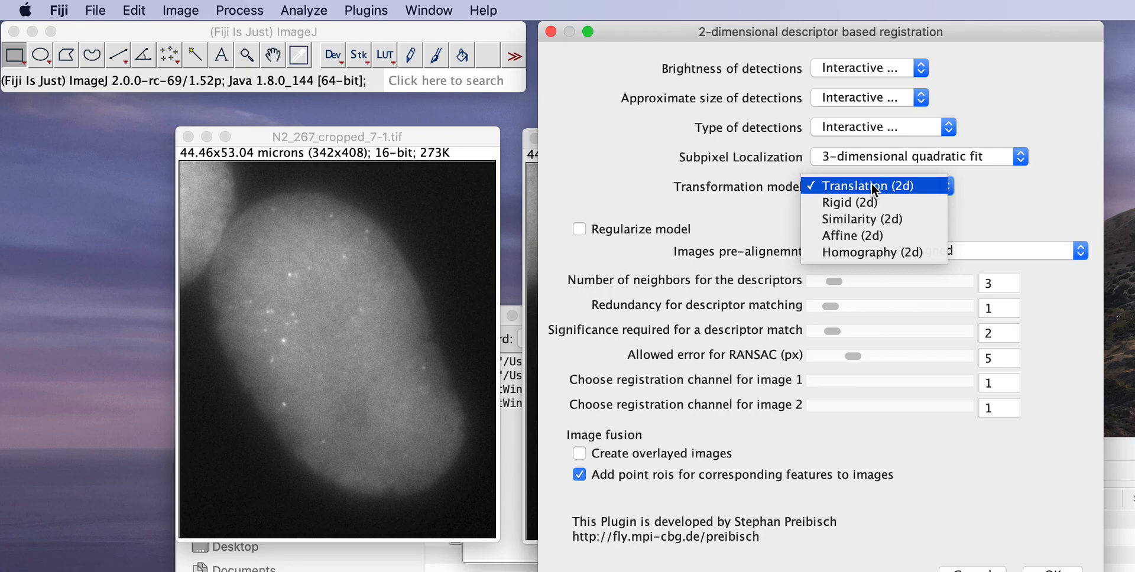
{"action": "mouse_move", "coordinate": [867, 203]}
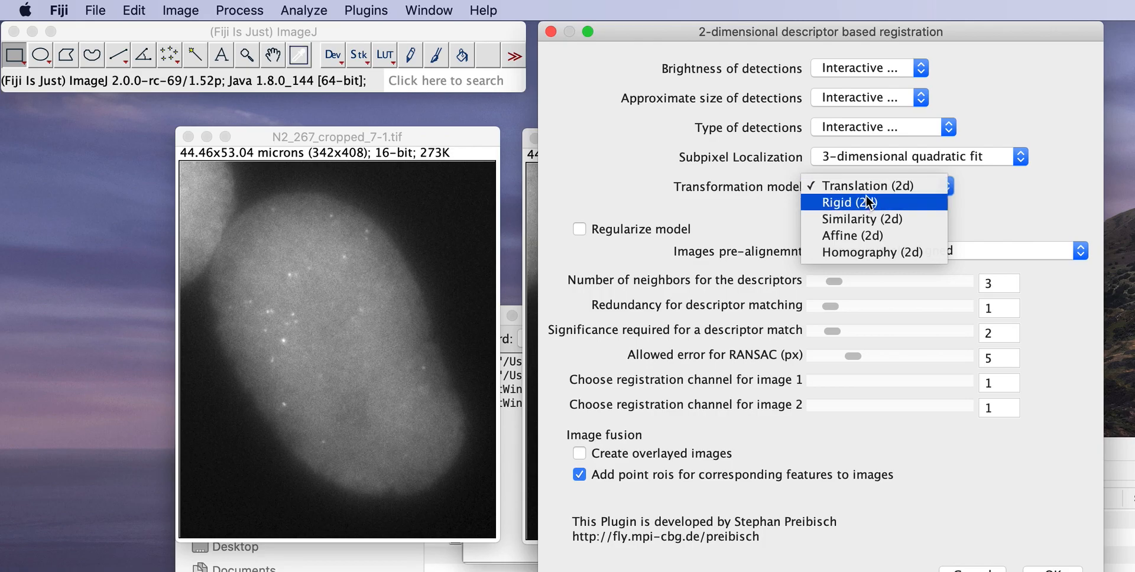
{"action": "mouse_move", "coordinate": [874, 186]}
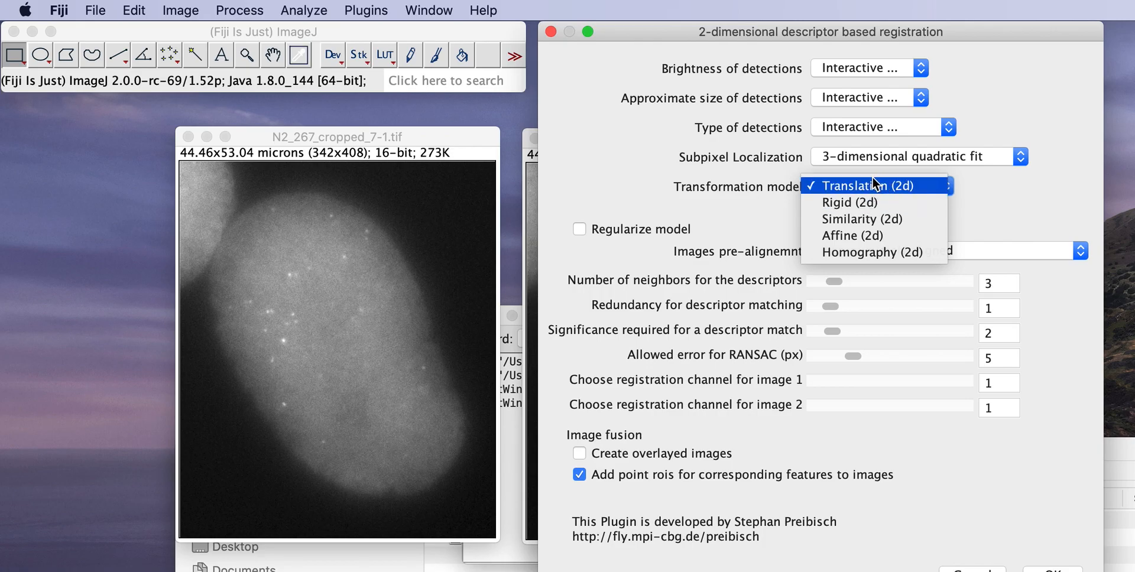
{"action": "left_click", "coordinate": [874, 186]}
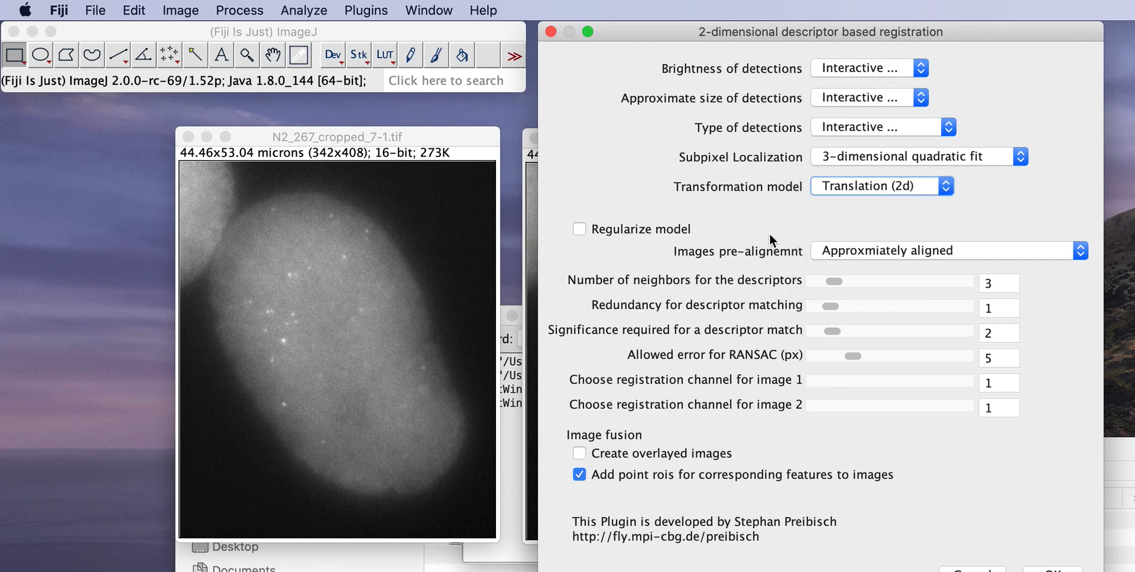
{"action": "mouse_move", "coordinate": [933, 260]}
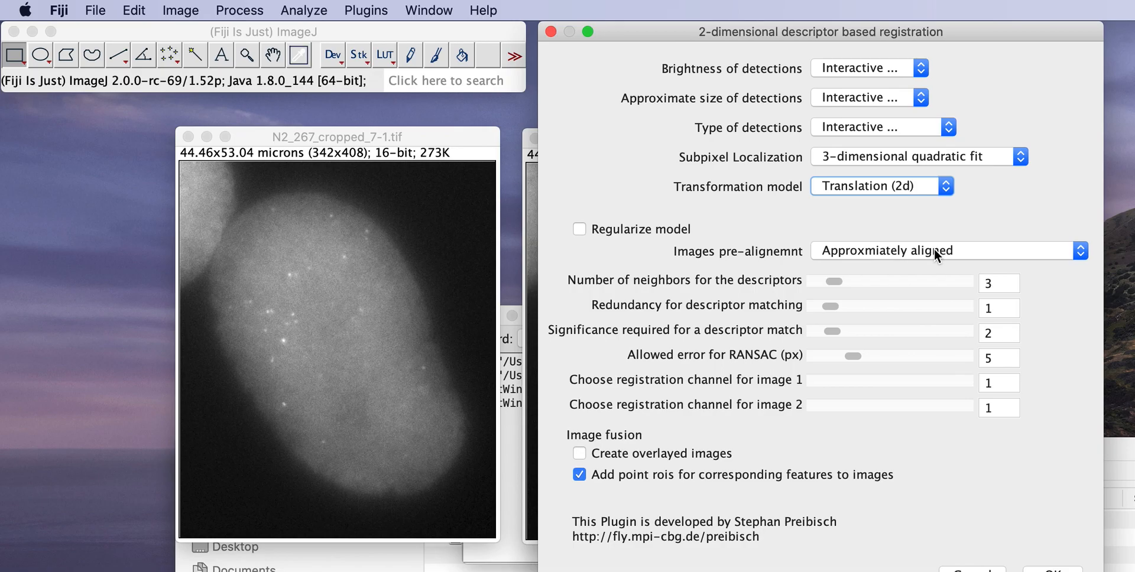
{"action": "mouse_move", "coordinate": [953, 253]}
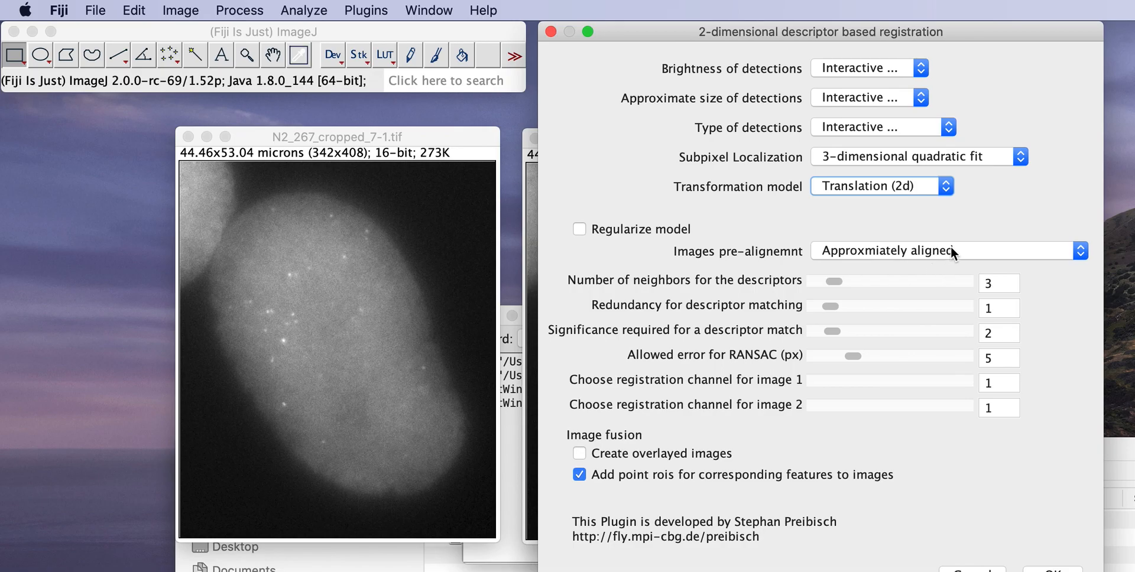
{"action": "mouse_move", "coordinate": [951, 238]}
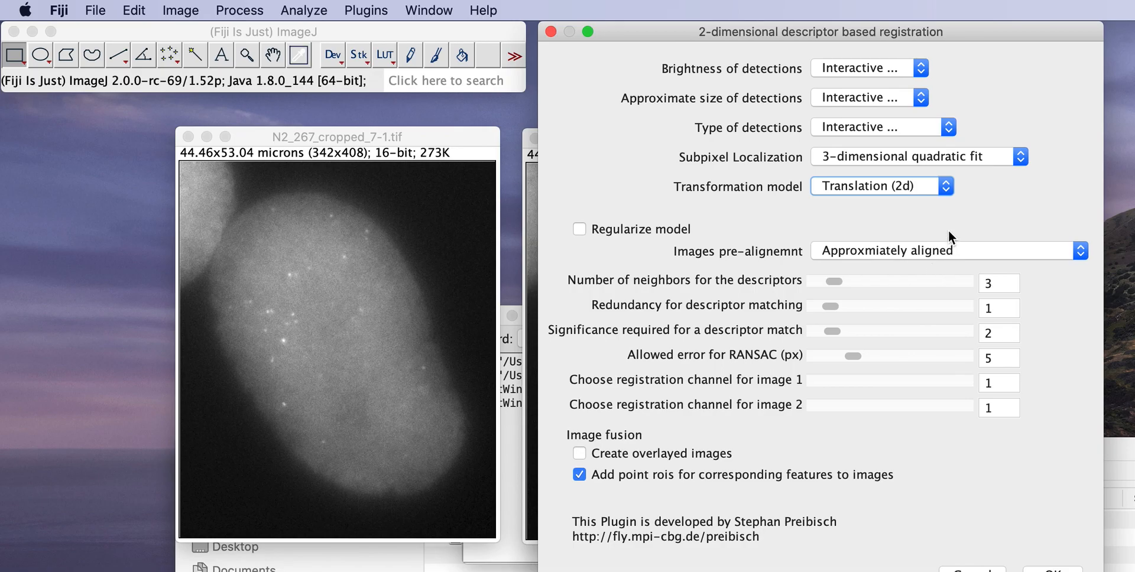
{"action": "mouse_move", "coordinate": [948, 243]}
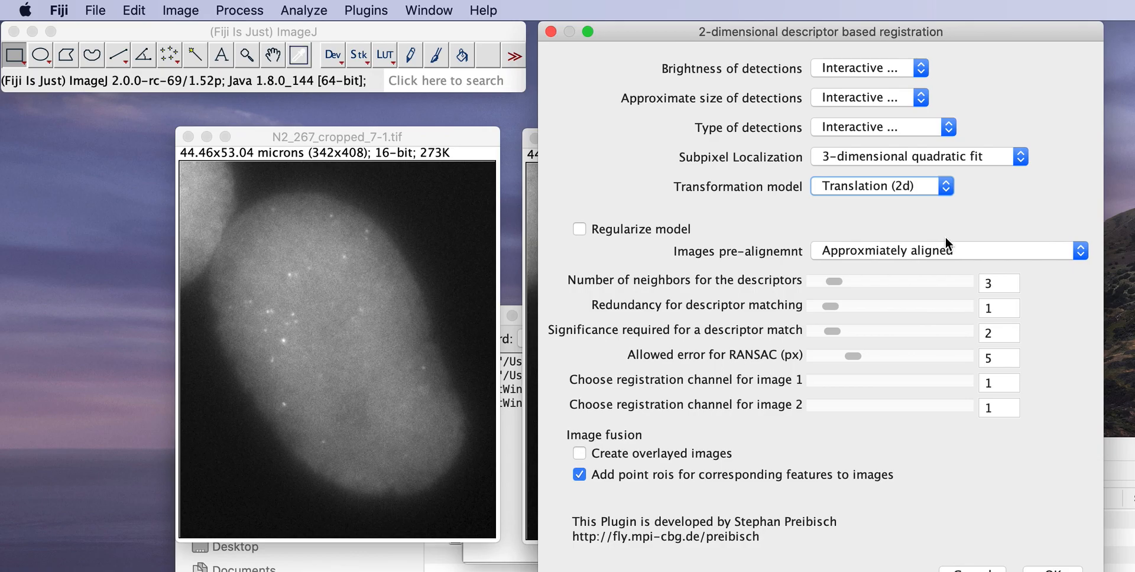
{"action": "mouse_move", "coordinate": [944, 251]}
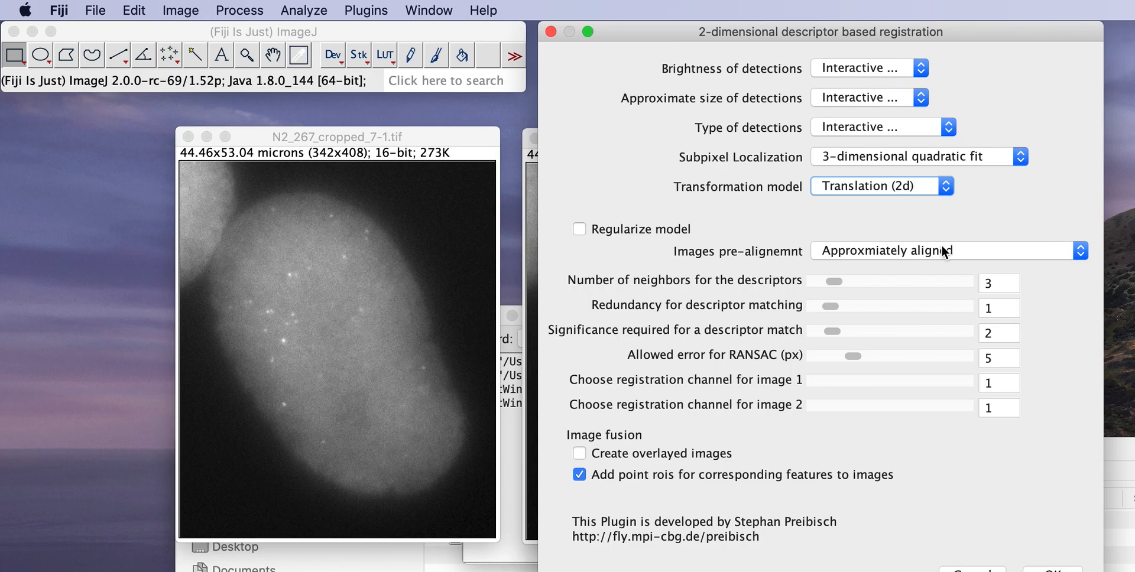
{"action": "mouse_move", "coordinate": [945, 242]}
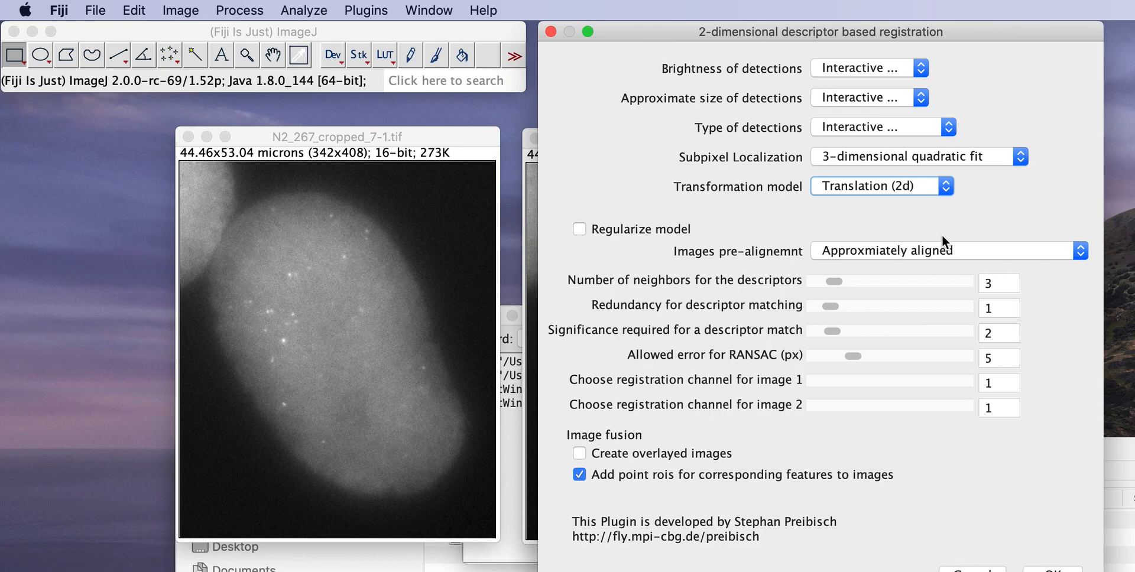
{"action": "left_click", "coordinate": [949, 251]}
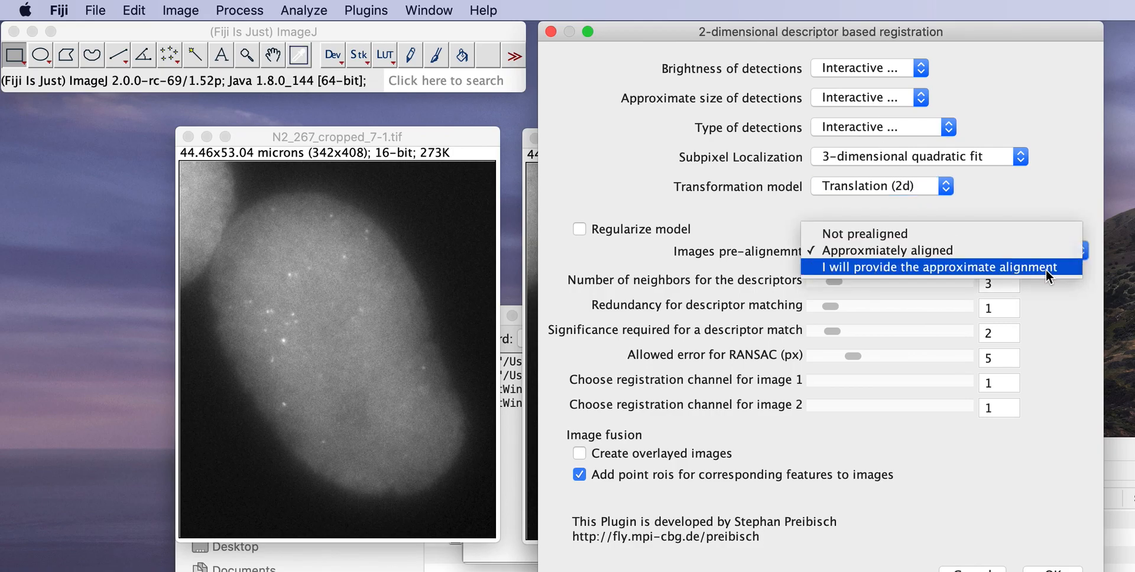
{"action": "mouse_move", "coordinate": [948, 249]}
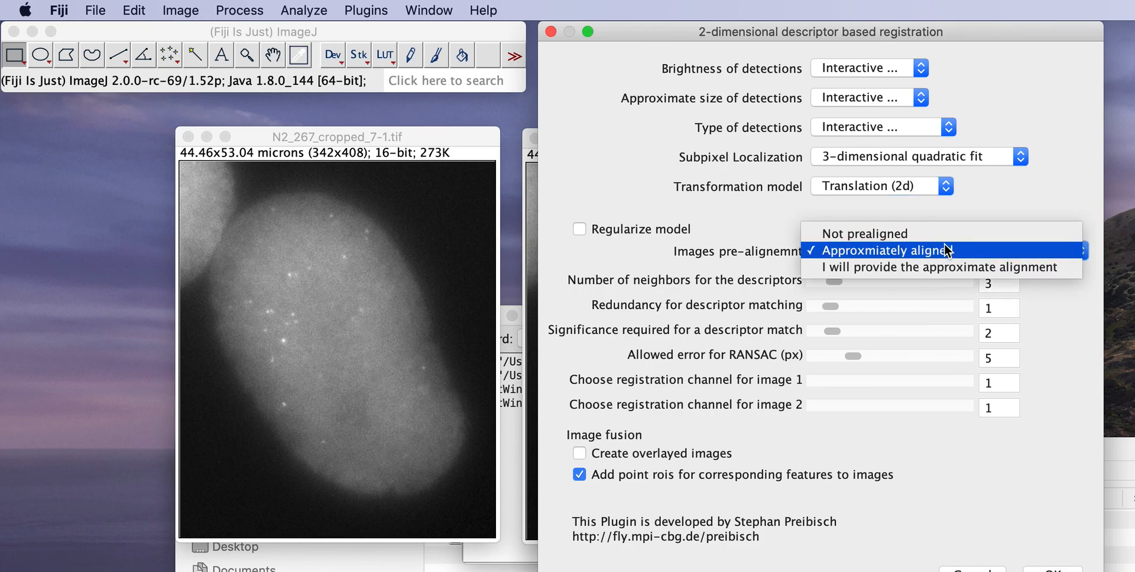
{"action": "mouse_move", "coordinate": [944, 267]}
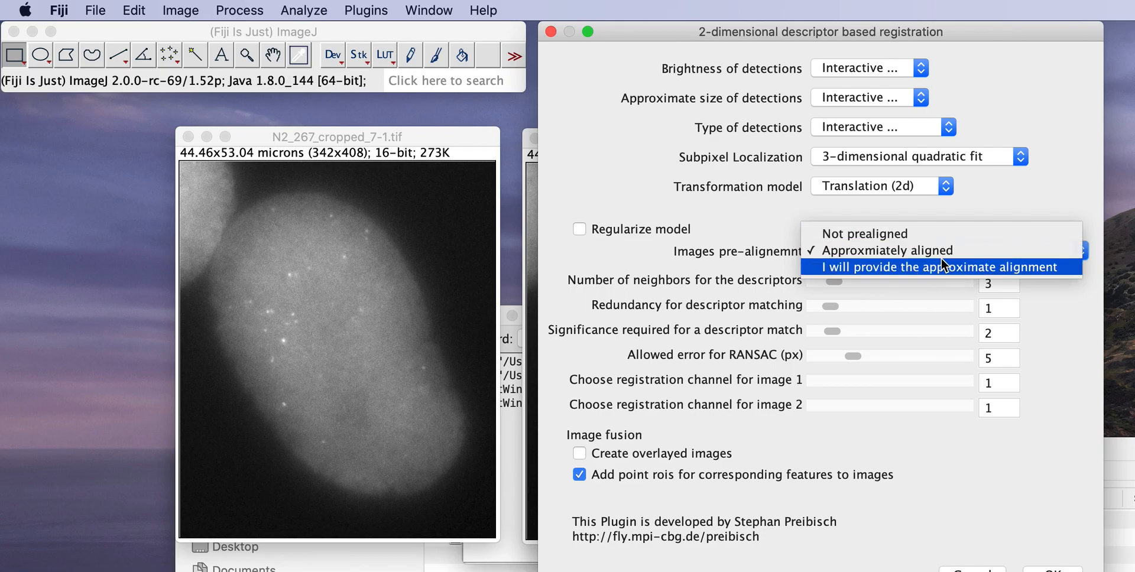
{"action": "left_click", "coordinate": [890, 250]}
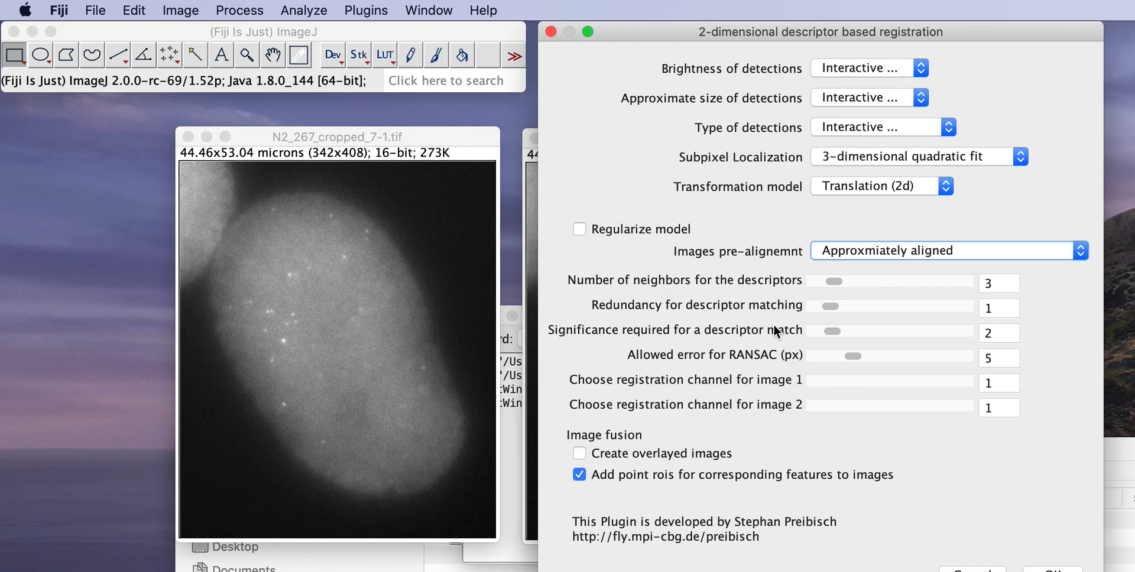
{"action": "mouse_move", "coordinate": [839, 289]}
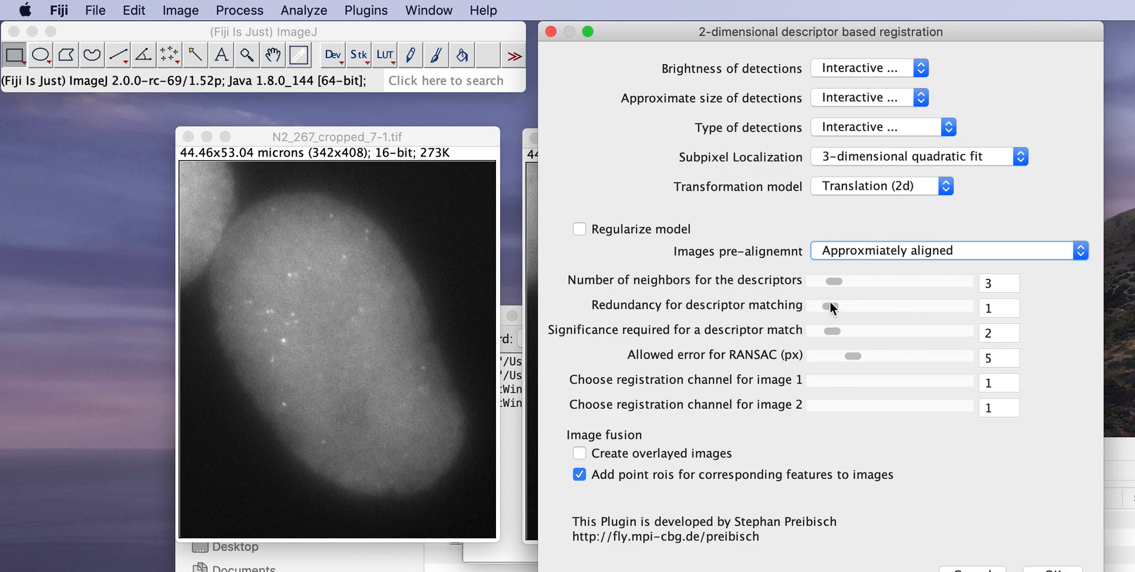
{"action": "mouse_move", "coordinate": [834, 320]}
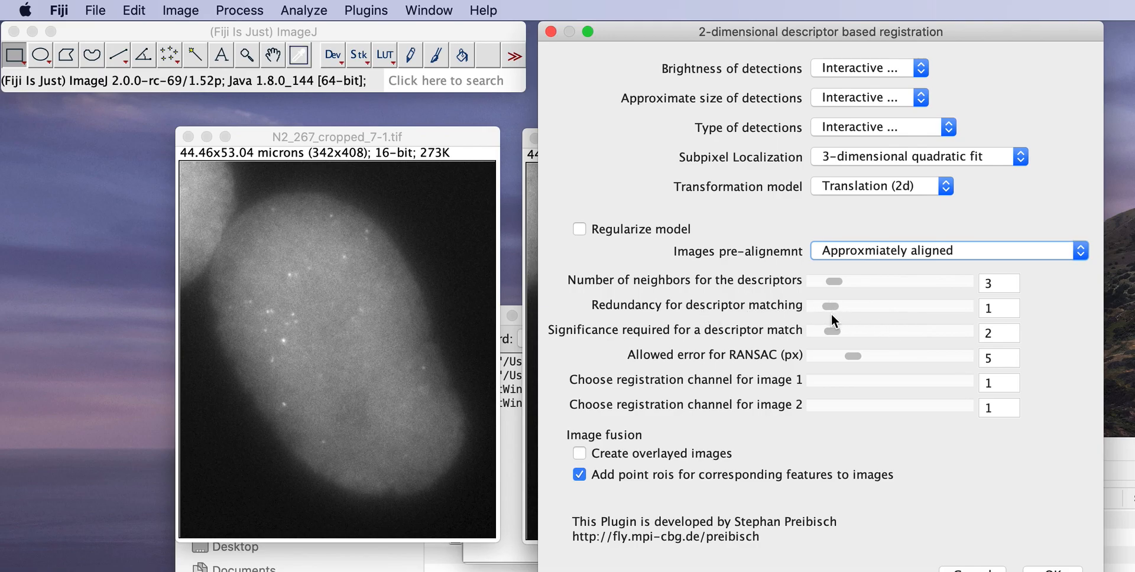
{"action": "mouse_move", "coordinate": [832, 337]}
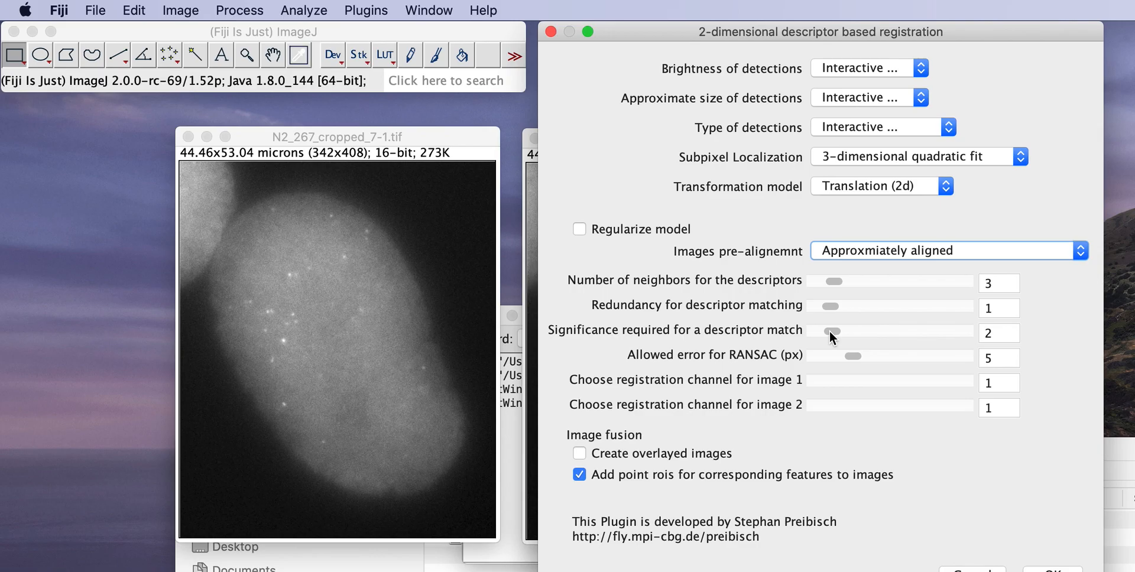
{"action": "mouse_move", "coordinate": [832, 320]}
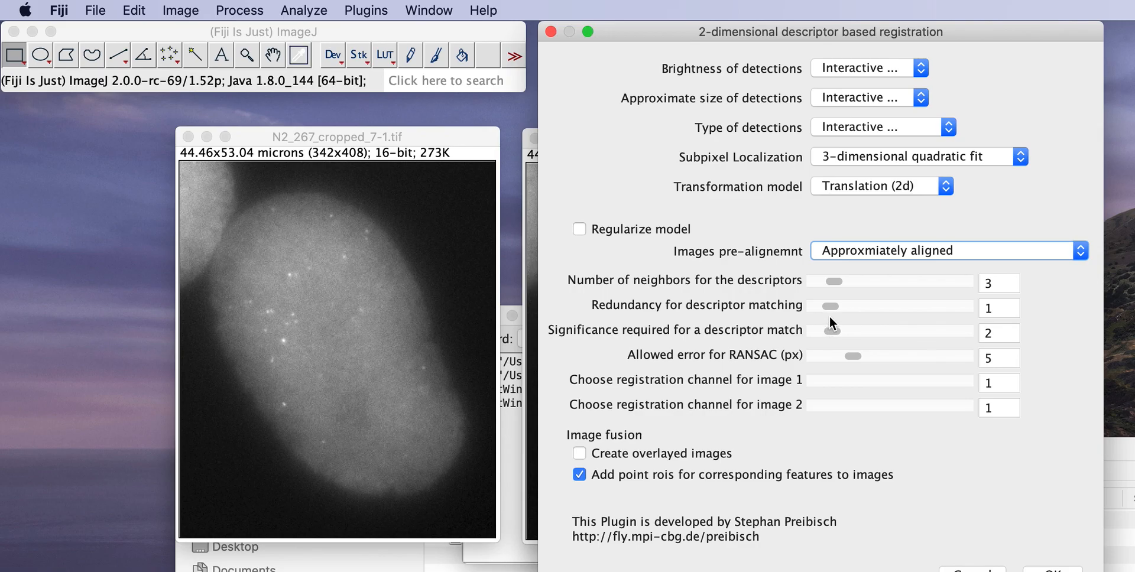
{"action": "mouse_move", "coordinate": [832, 312]}
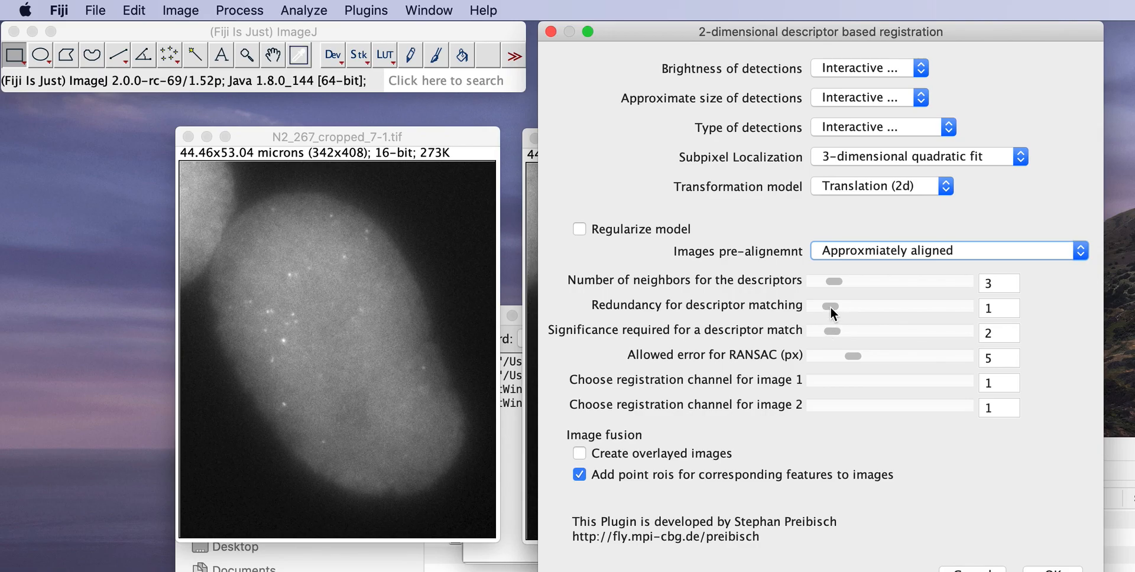
{"action": "mouse_move", "coordinate": [906, 313]}
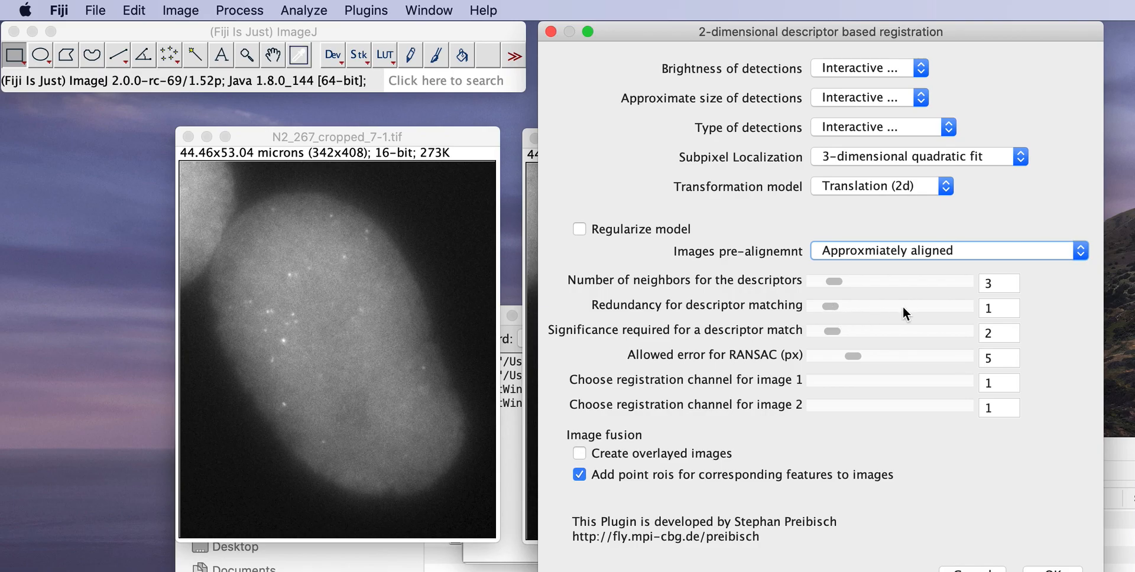
{"action": "mouse_move", "coordinate": [833, 312]}
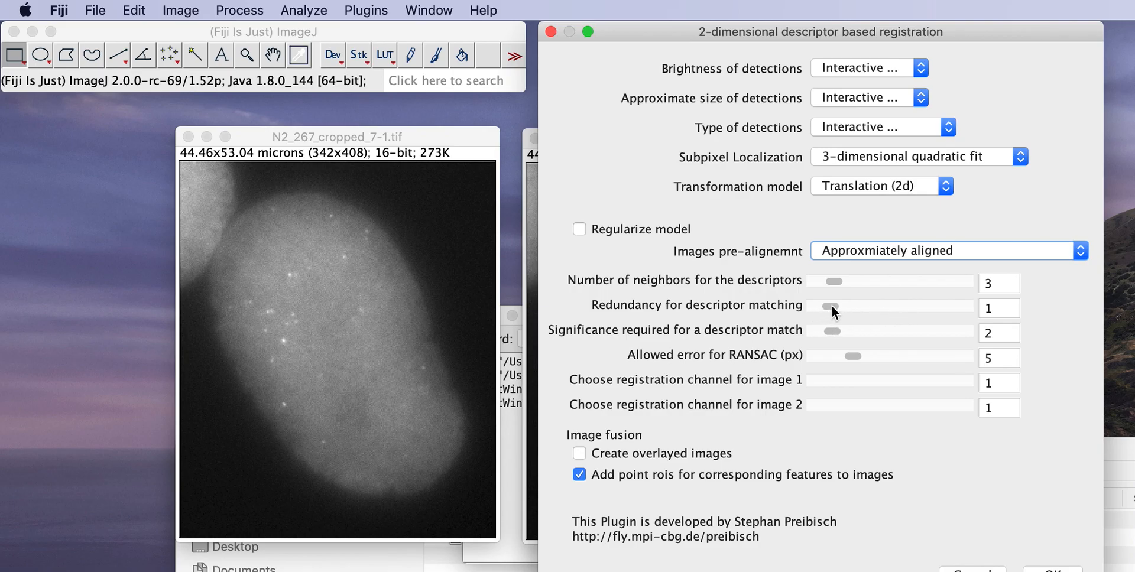
{"action": "mouse_move", "coordinate": [812, 309]}
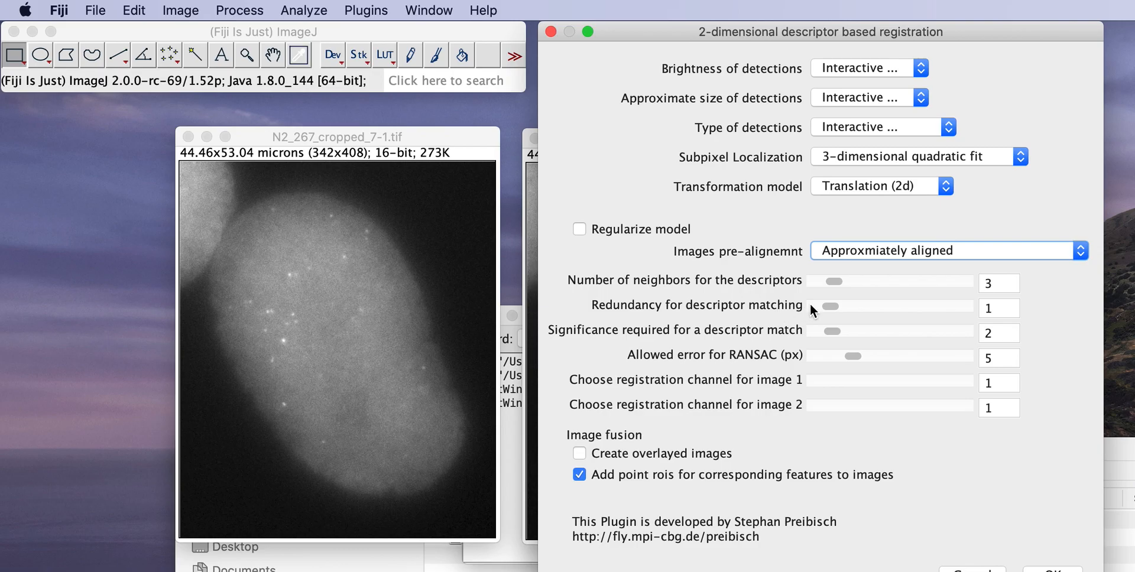
{"action": "mouse_move", "coordinate": [682, 321]}
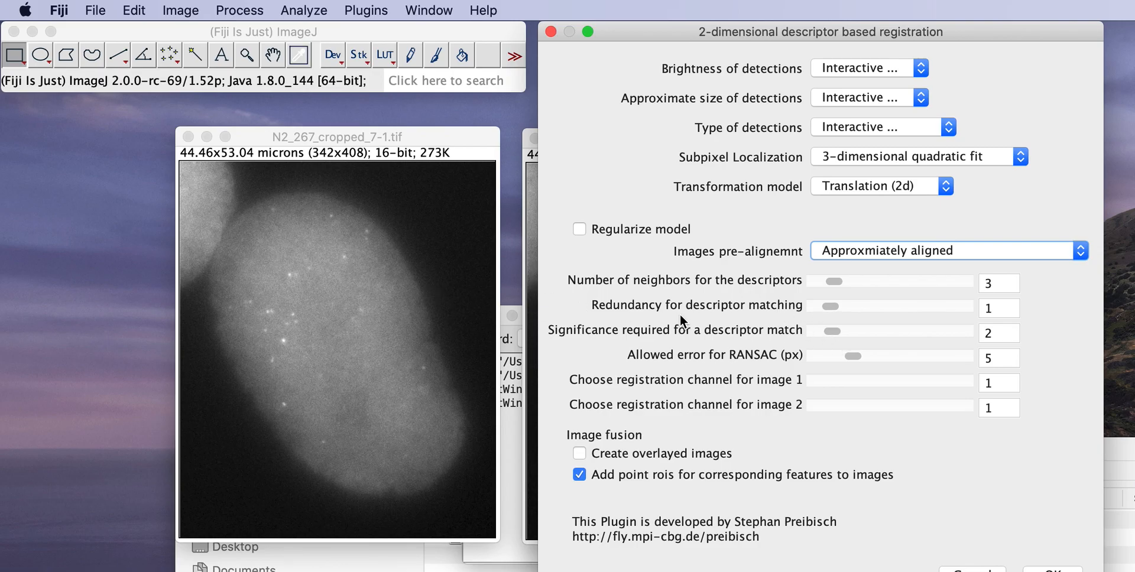
{"action": "mouse_move", "coordinate": [874, 301]}
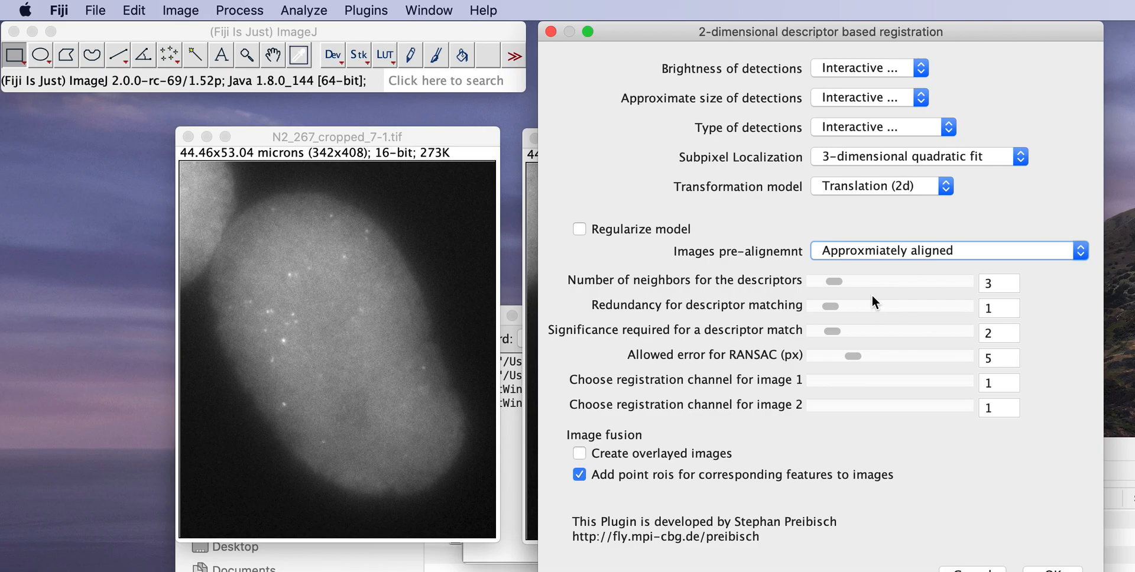
{"action": "mouse_move", "coordinate": [912, 306]}
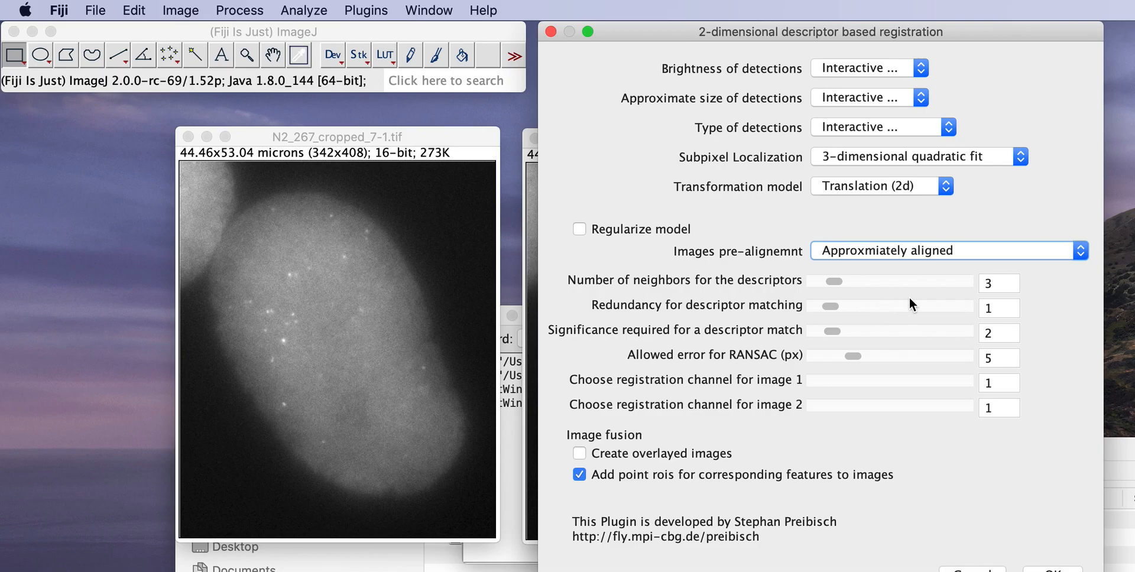
{"action": "mouse_move", "coordinate": [881, 336]}
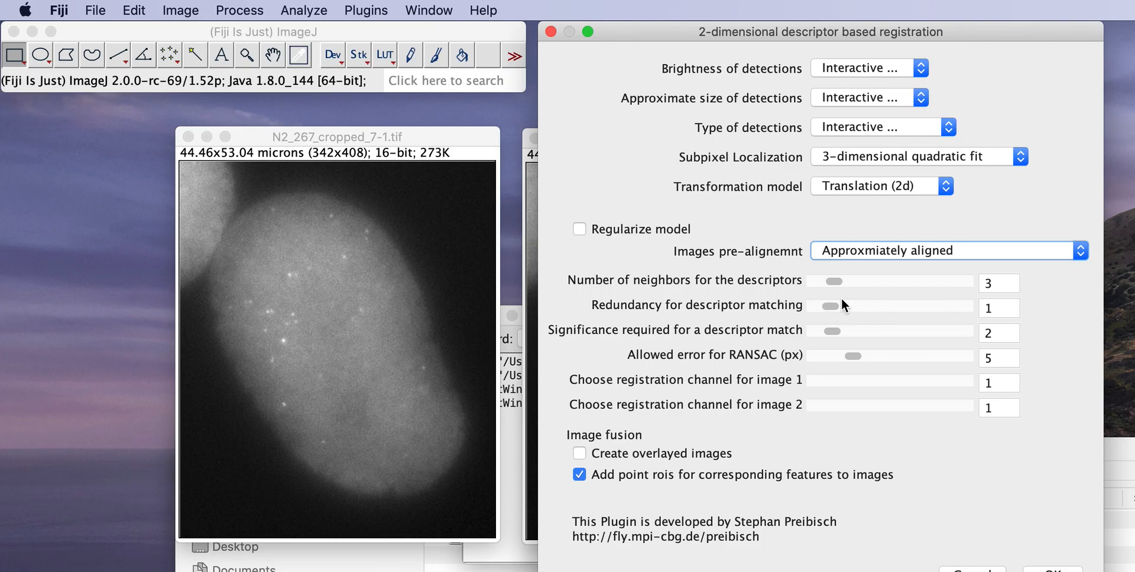
{"action": "mouse_move", "coordinate": [850, 318]}
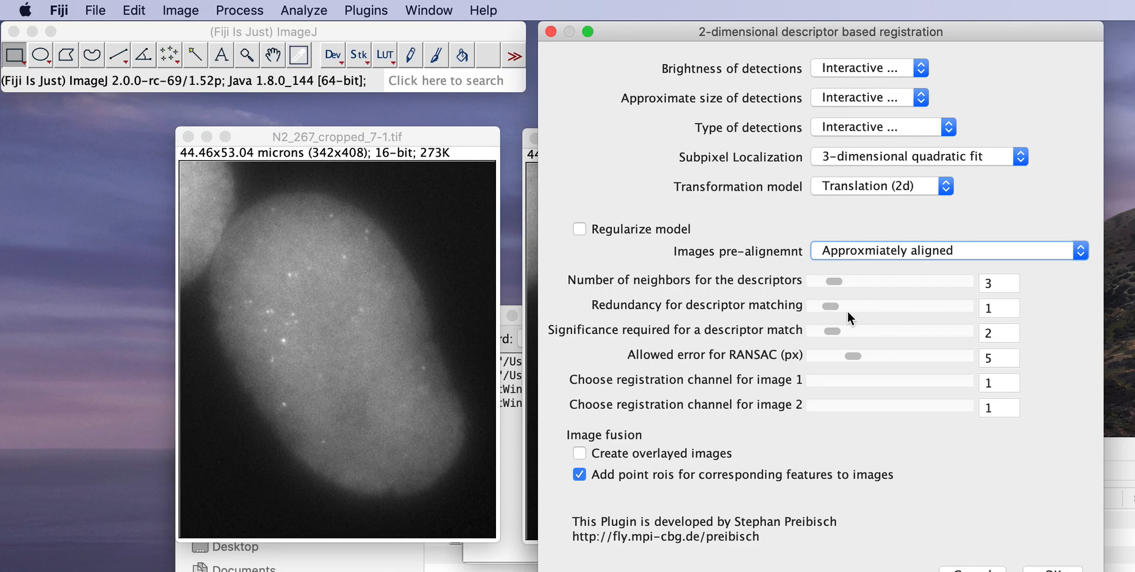
{"action": "mouse_move", "coordinate": [843, 307]}
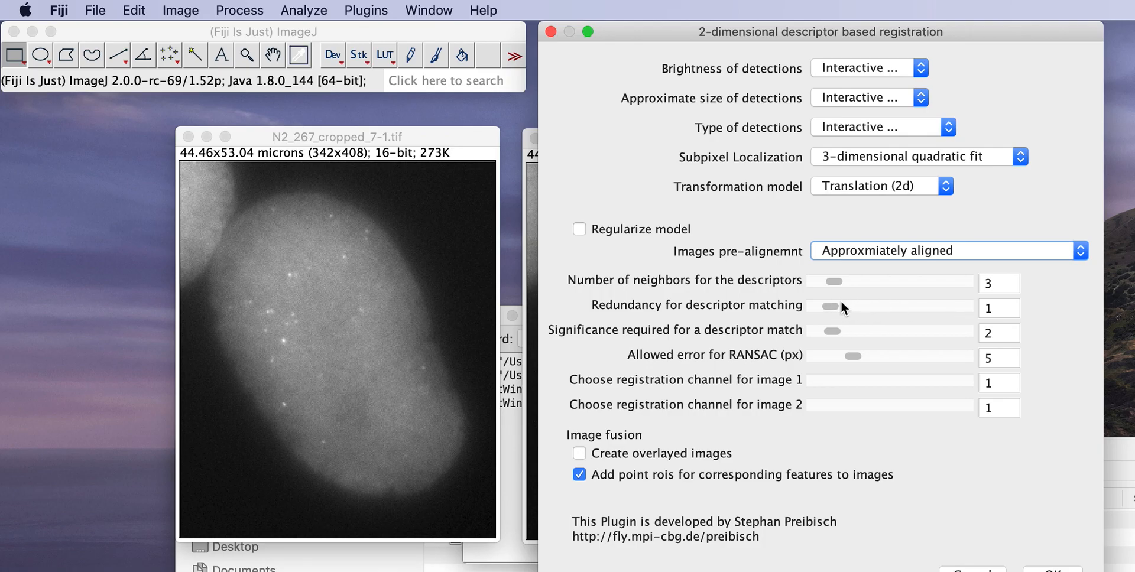
{"action": "mouse_move", "coordinate": [864, 300]}
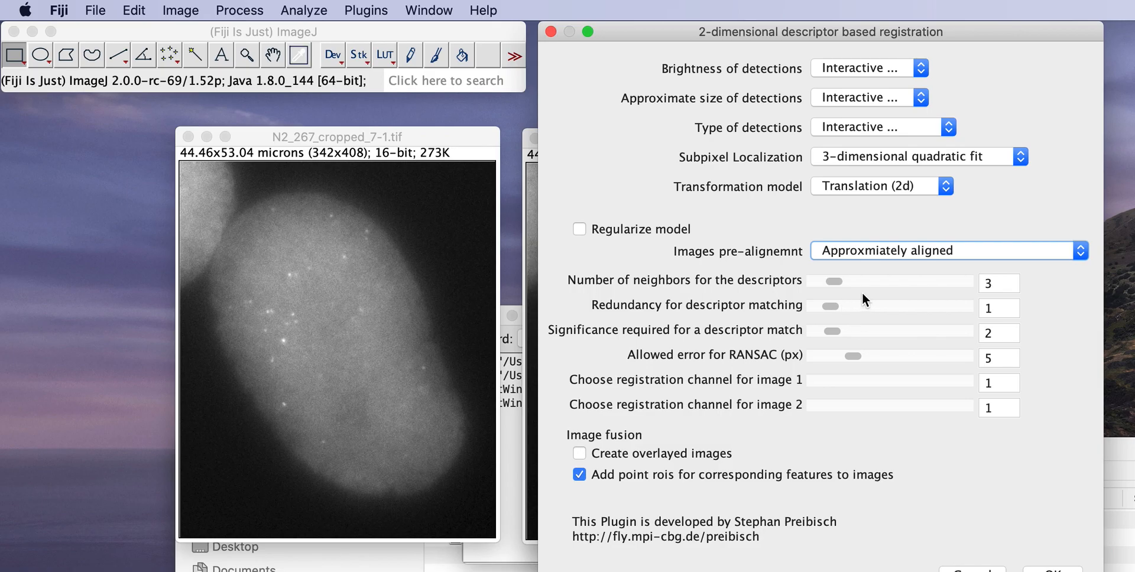
{"action": "mouse_move", "coordinate": [940, 319]}
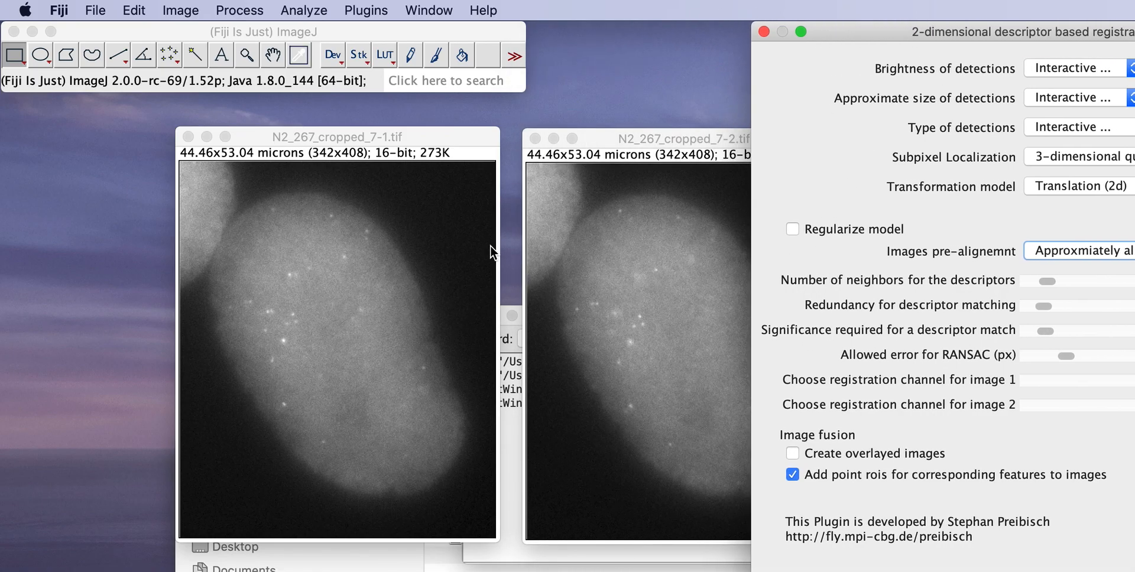
{"action": "mouse_move", "coordinate": [300, 300]}
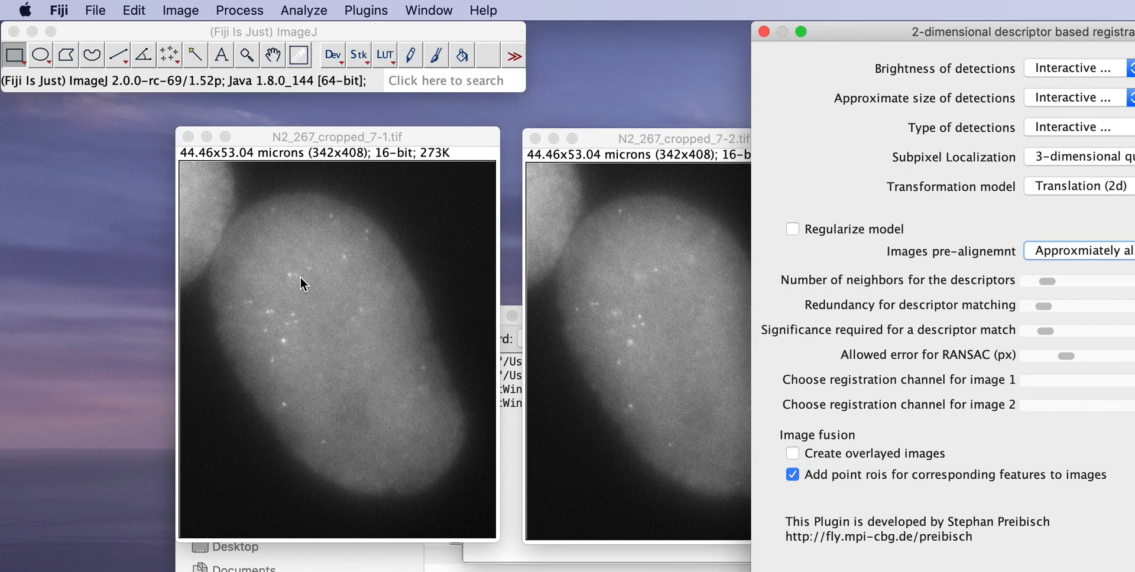
{"action": "mouse_move", "coordinate": [879, 348]}
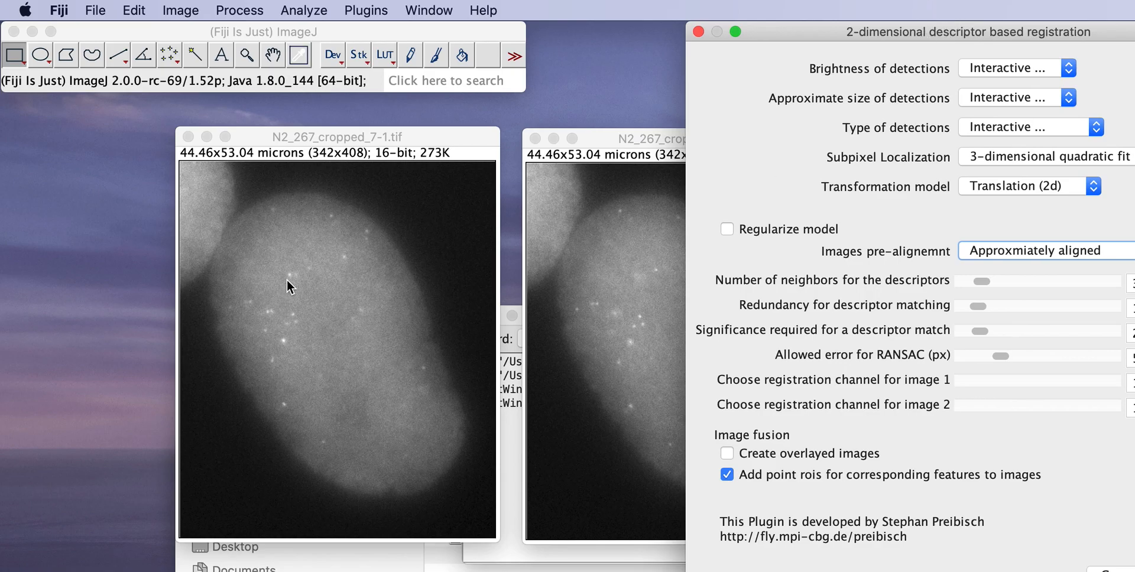
{"action": "mouse_move", "coordinate": [292, 281]}
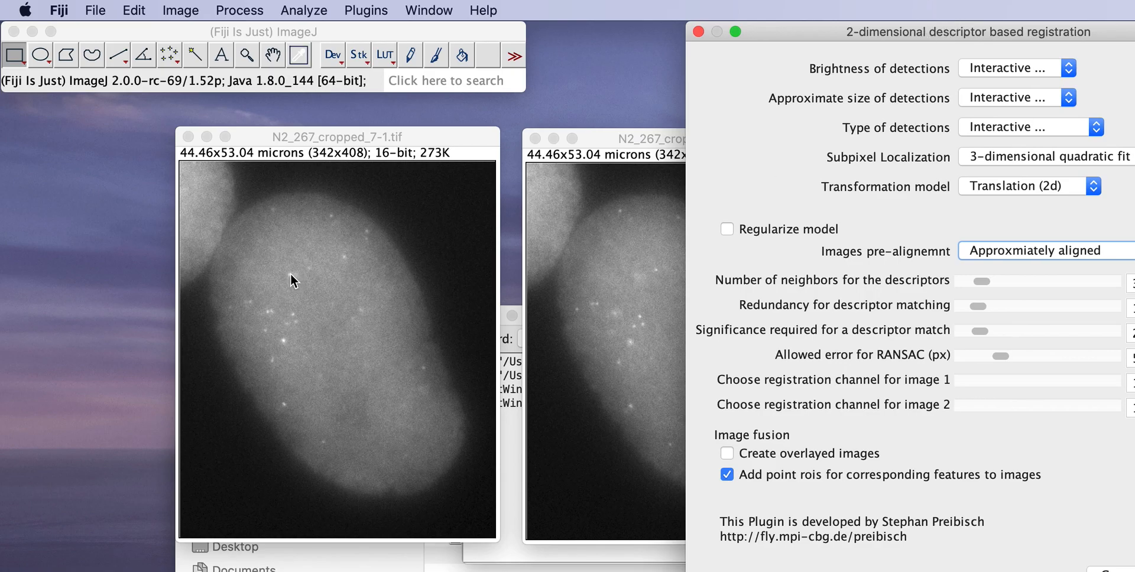
{"action": "mouse_move", "coordinate": [929, 332]}
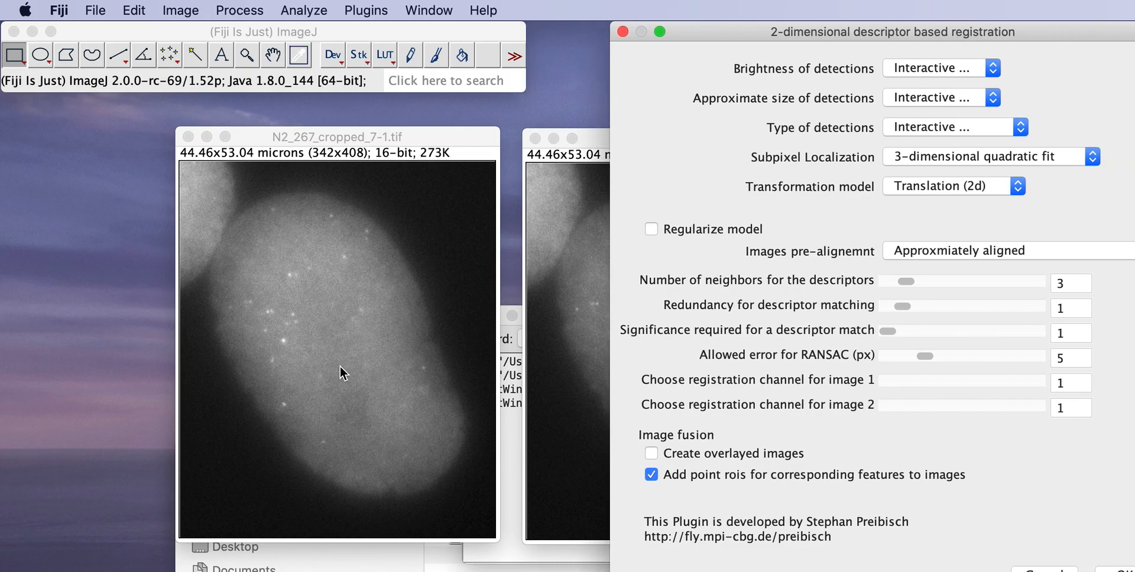
{"action": "mouse_move", "coordinate": [688, 326]}
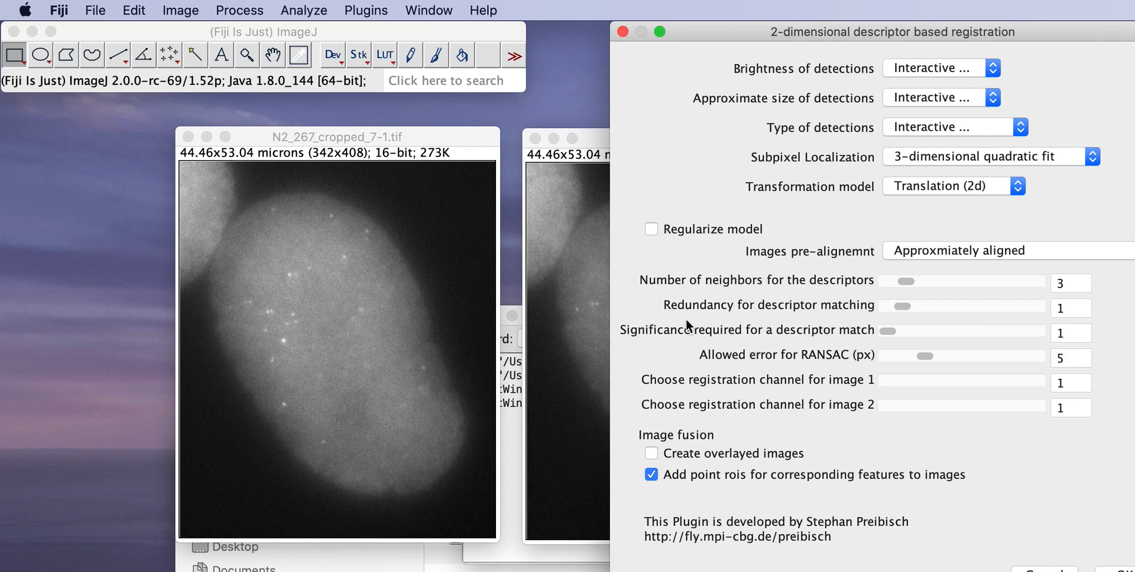
Step: Drag the Significance slider from 1 to 2
{"action": "left_click_drag", "start_coordinate": [887, 330], "coordinate": [901, 331]}
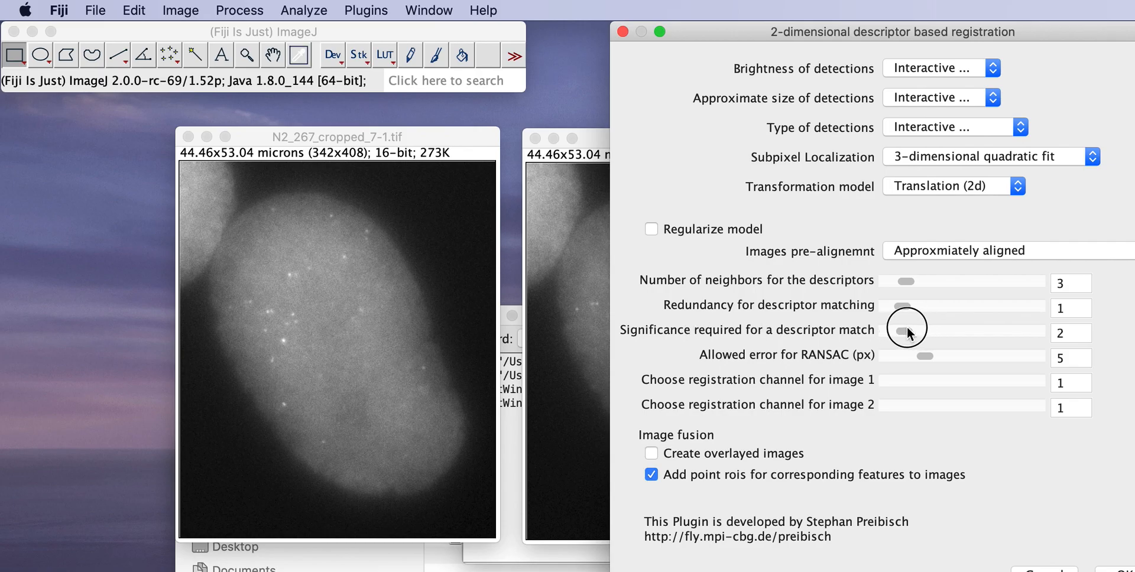
{"action": "mouse_move", "coordinate": [993, 350]}
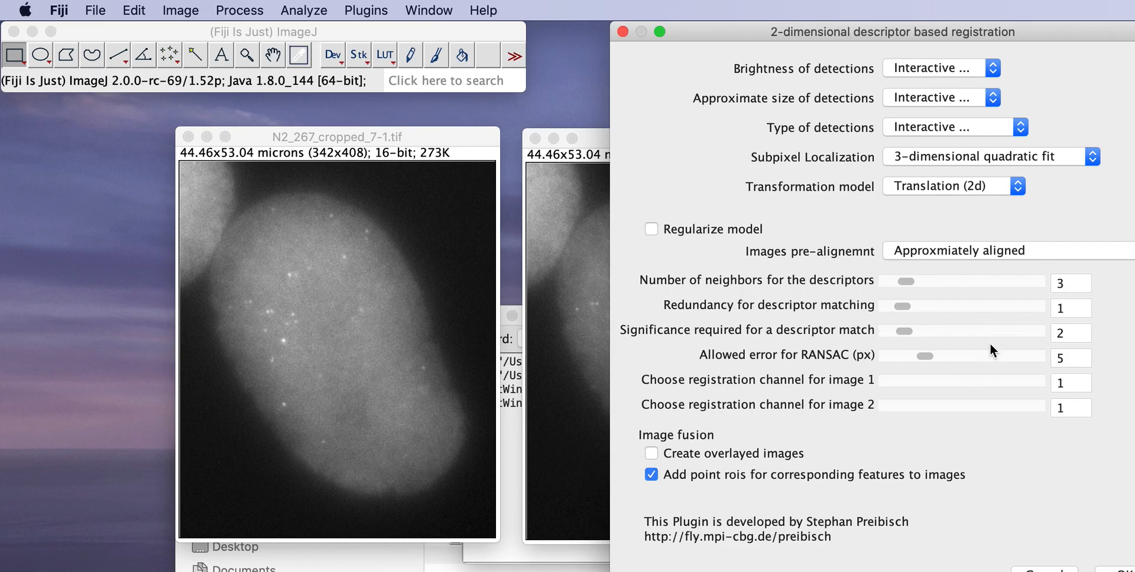
{"action": "mouse_move", "coordinate": [989, 364]}
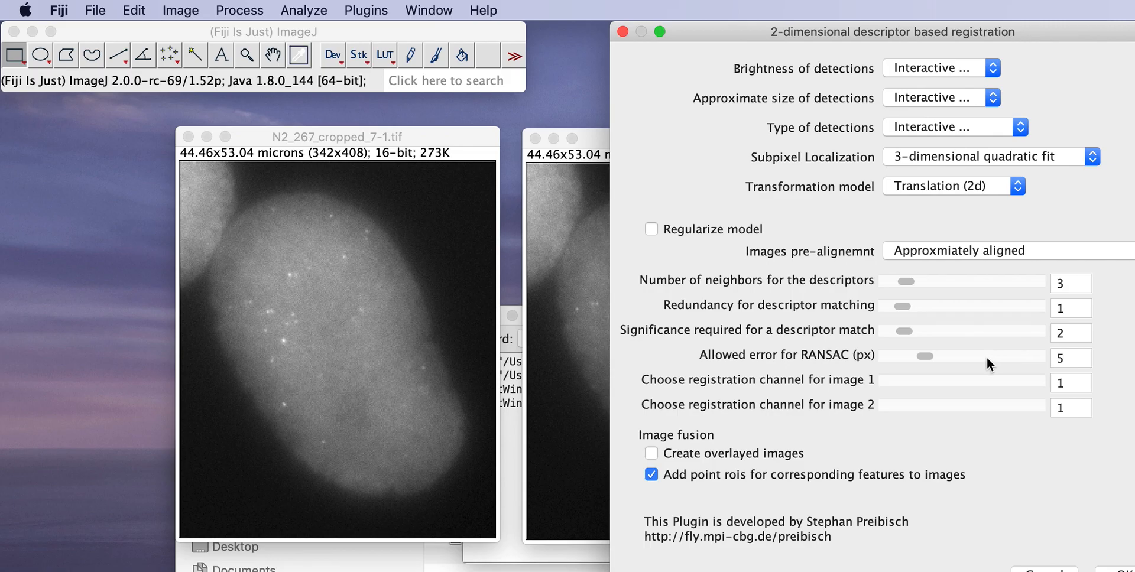
{"action": "mouse_move", "coordinate": [939, 346]}
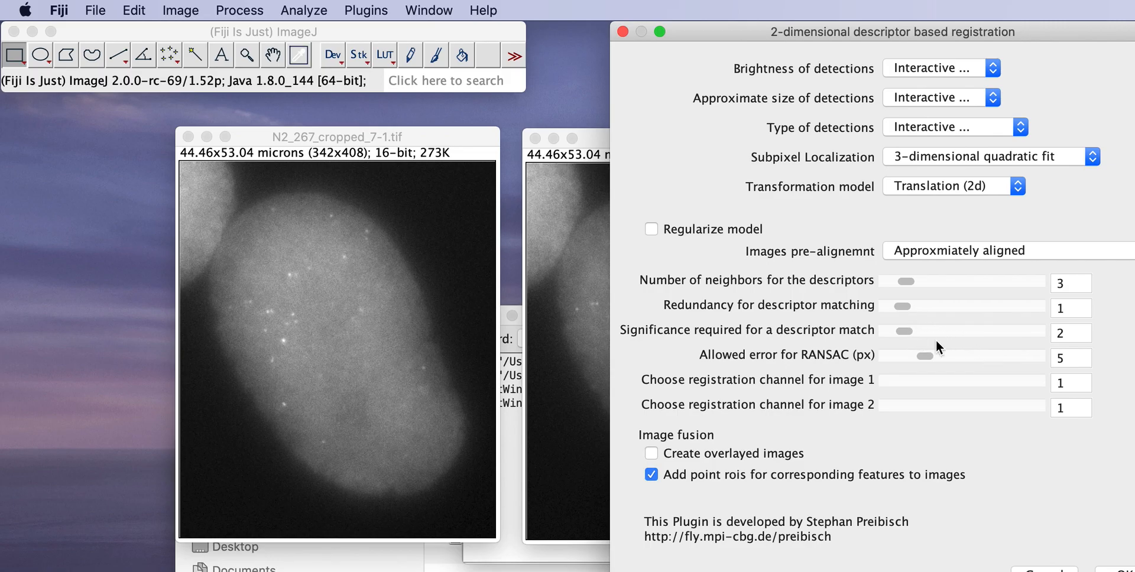
{"action": "mouse_move", "coordinate": [918, 344]}
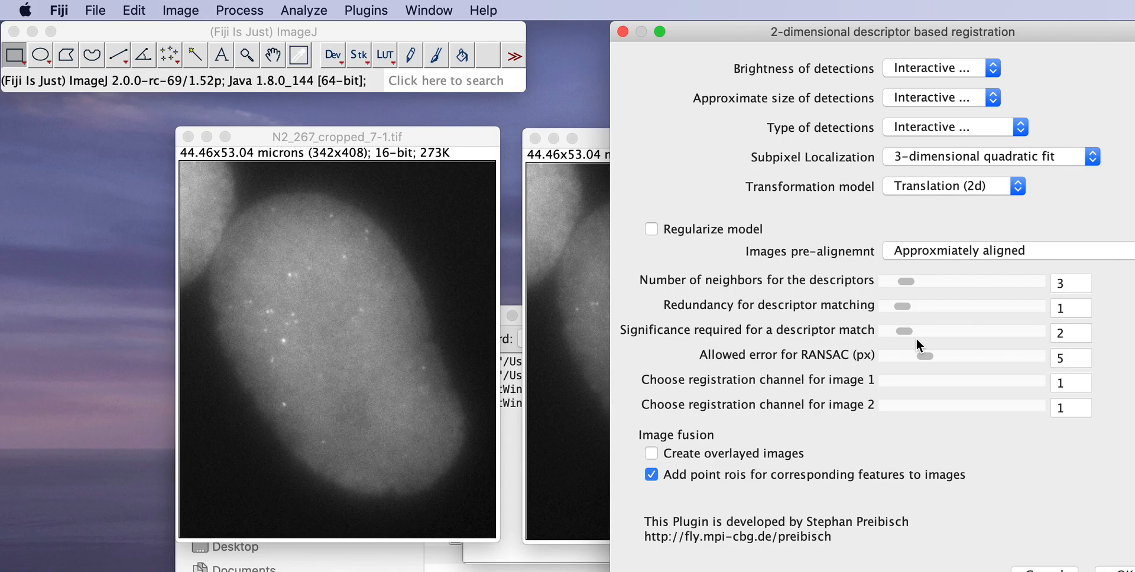
{"action": "mouse_move", "coordinate": [780, 359]}
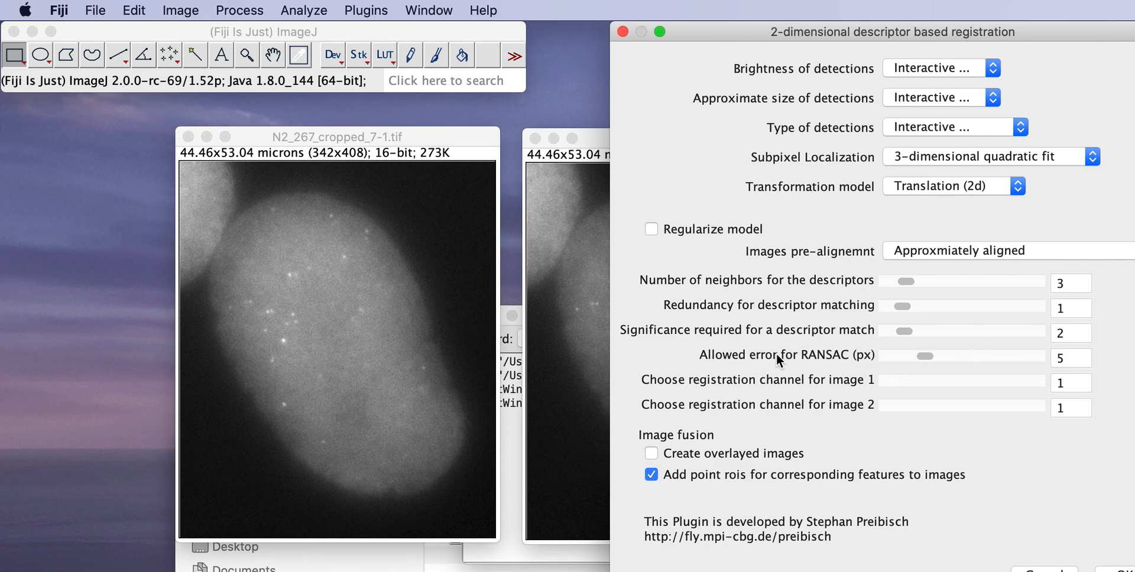
{"action": "mouse_move", "coordinate": [892, 362]}
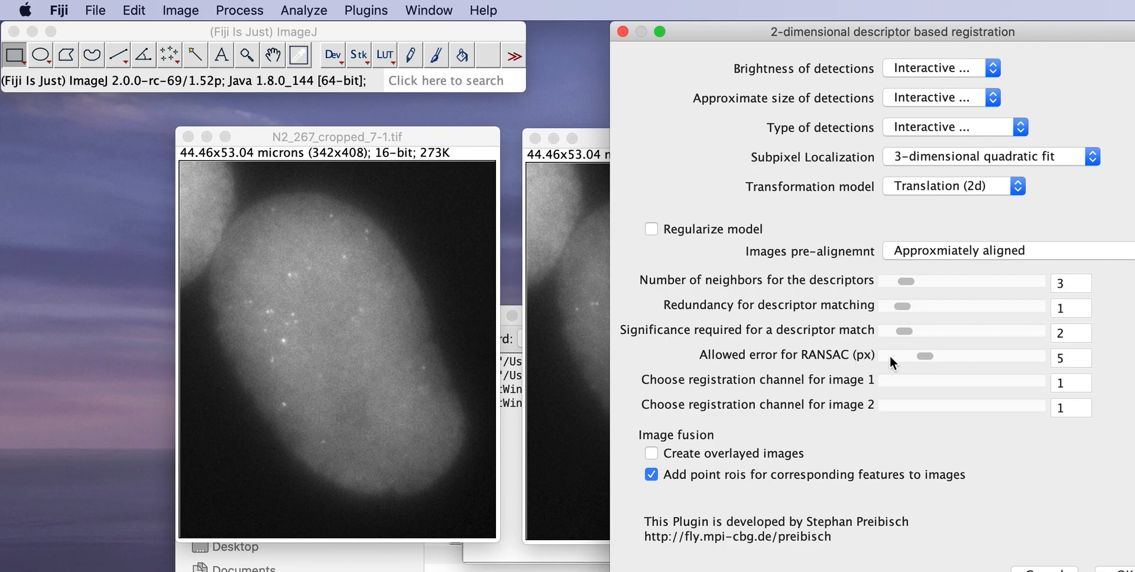
{"action": "mouse_move", "coordinate": [837, 379]}
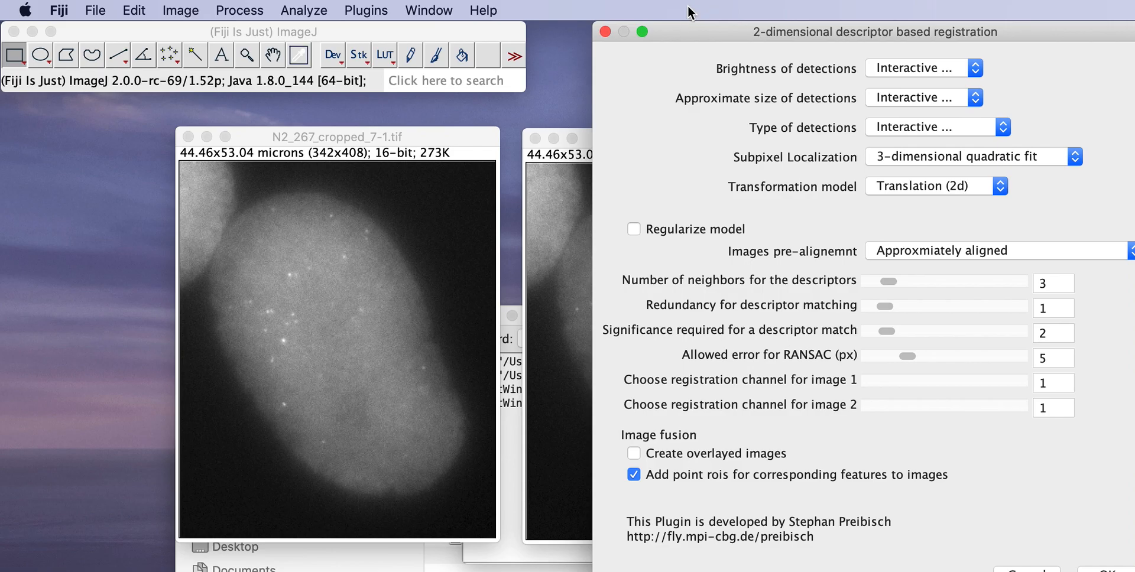
{"action": "mouse_move", "coordinate": [854, 196]}
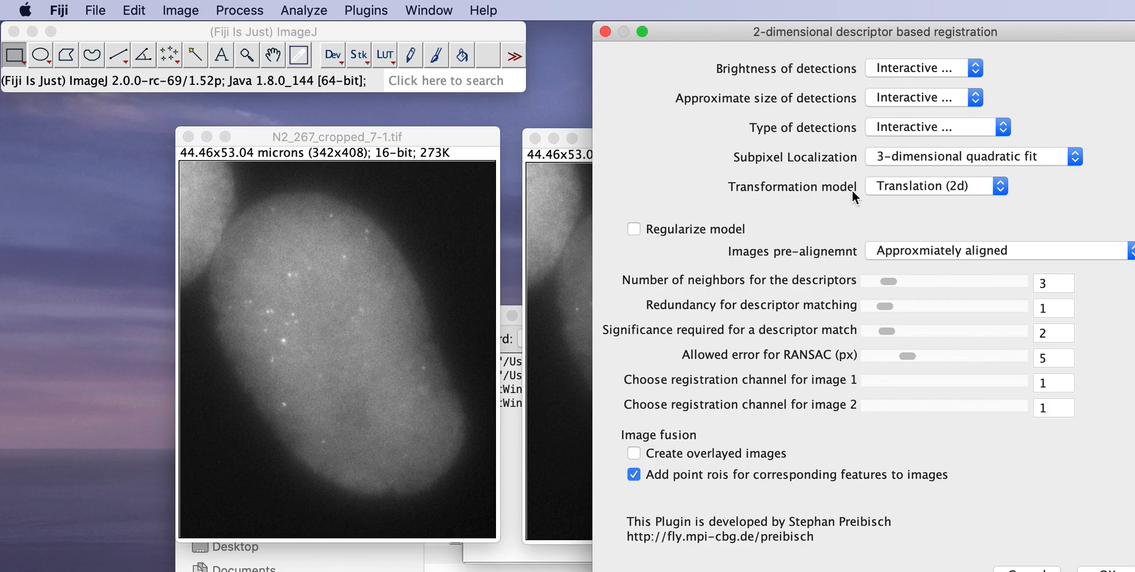
{"action": "mouse_move", "coordinate": [921, 362]}
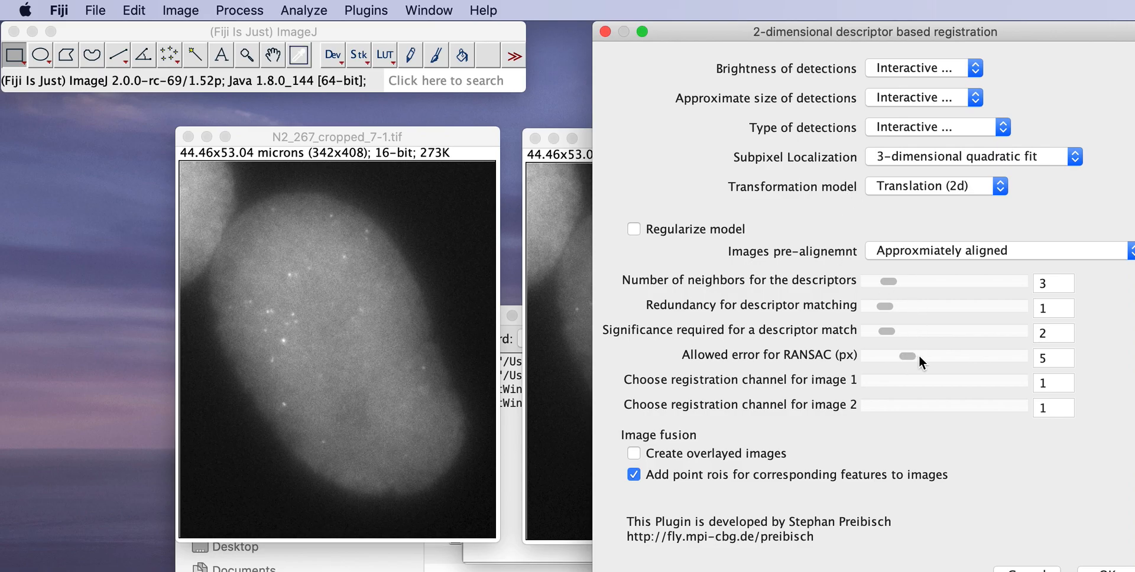
{"action": "mouse_move", "coordinate": [908, 363]}
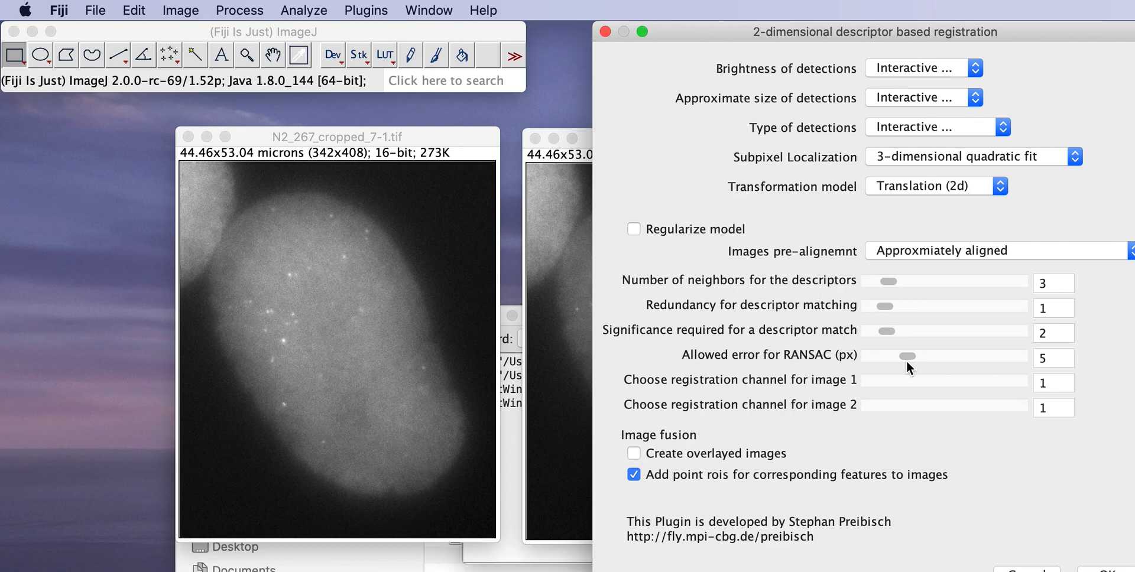
Step: Adjust a slider and enable 'Create overlayed images' under Image fusion
{"action": "left_click_drag", "start_coordinate": [909, 355], "coordinate": [876, 355]}
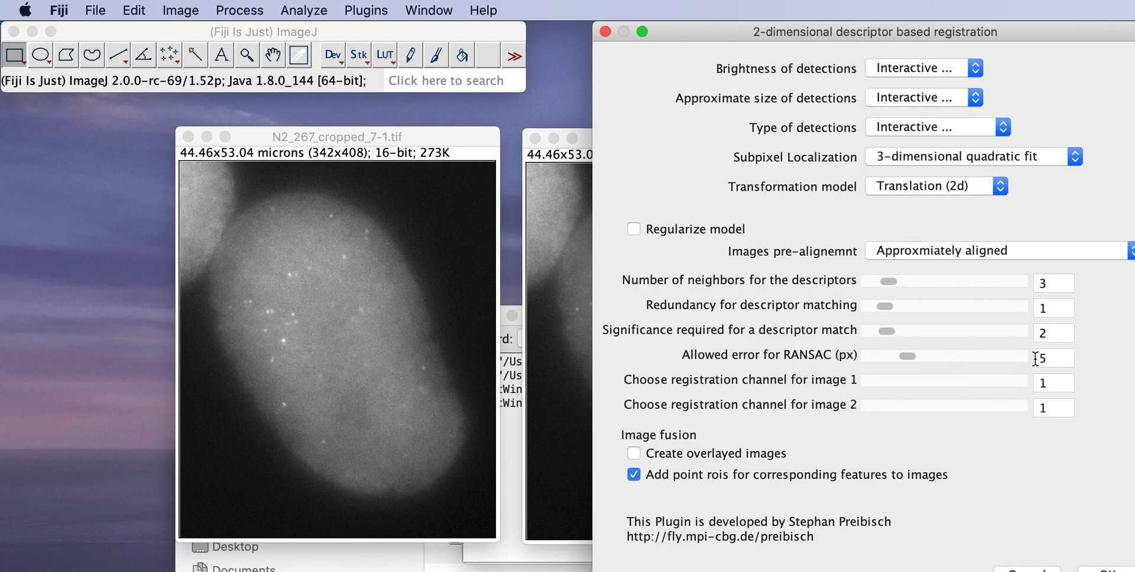
{"action": "mouse_move", "coordinate": [905, 160]}
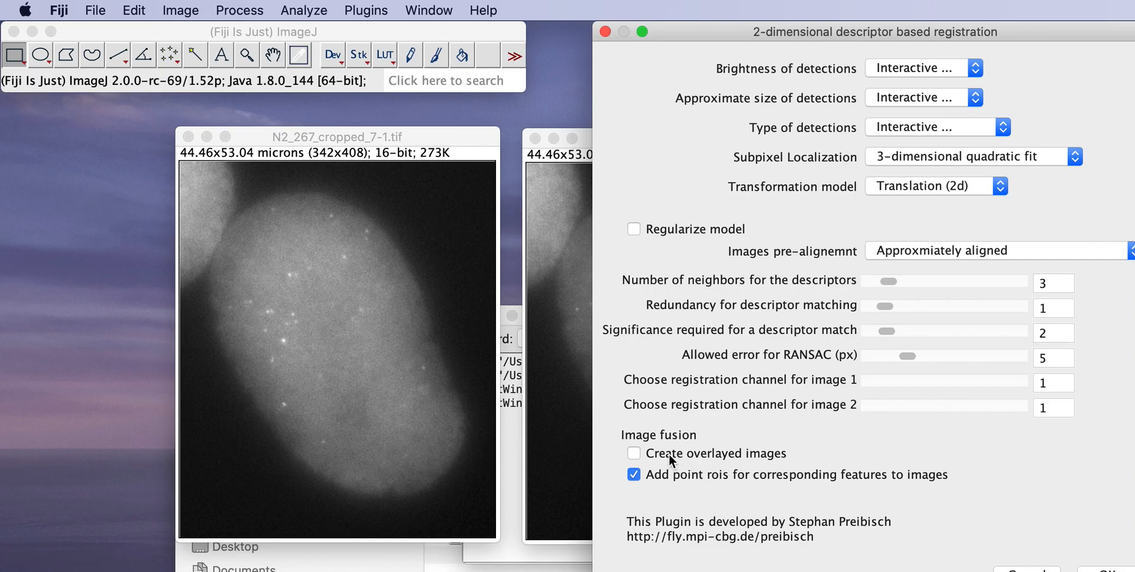
{"action": "left_click", "coordinate": [634, 453]}
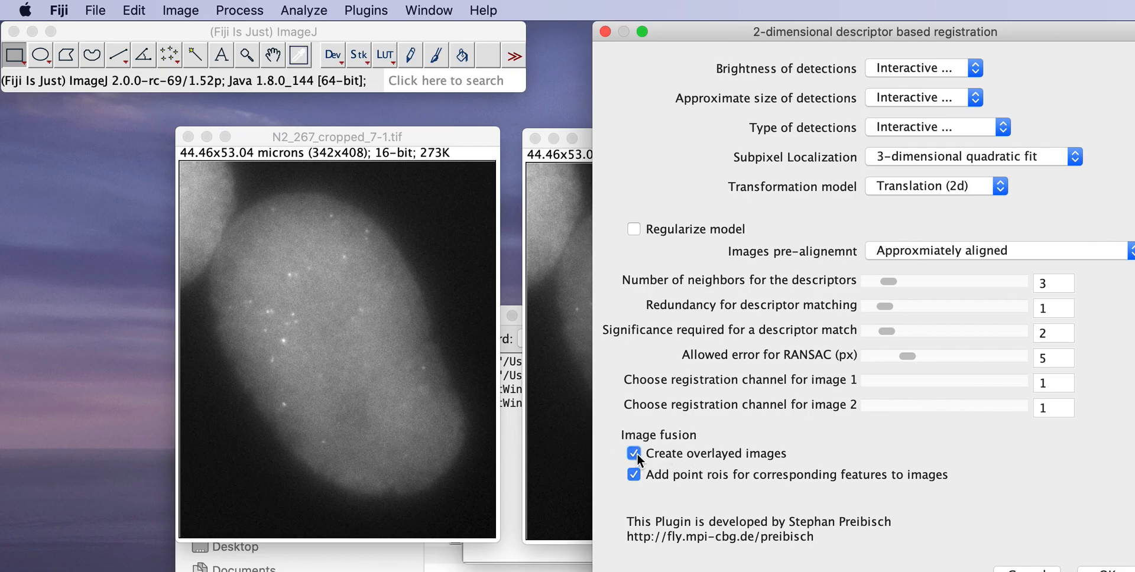
{"action": "mouse_move", "coordinate": [829, 409]}
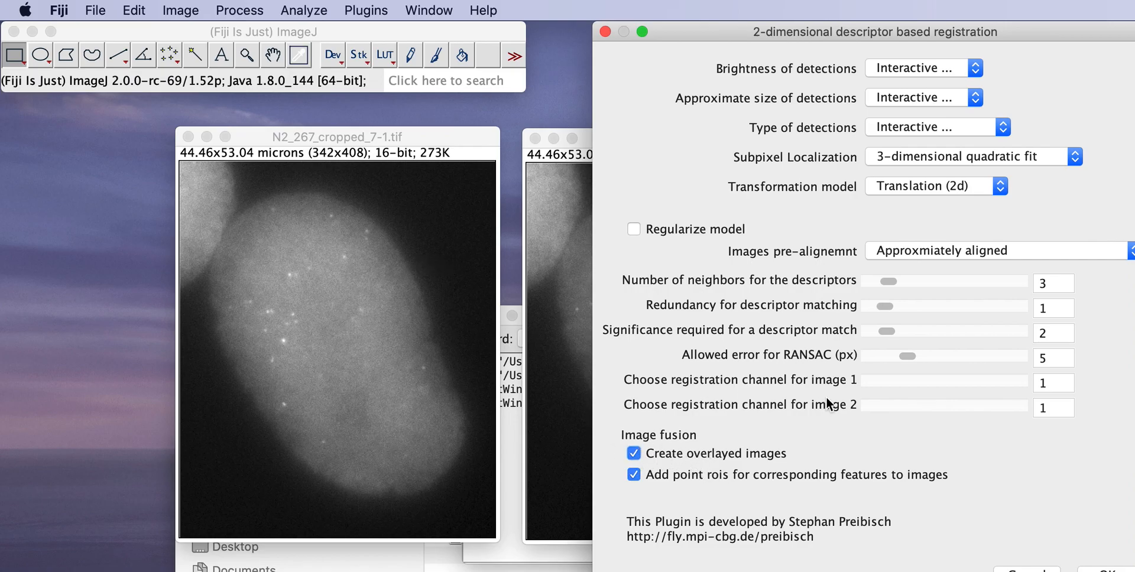
{"action": "mouse_move", "coordinate": [765, 490]}
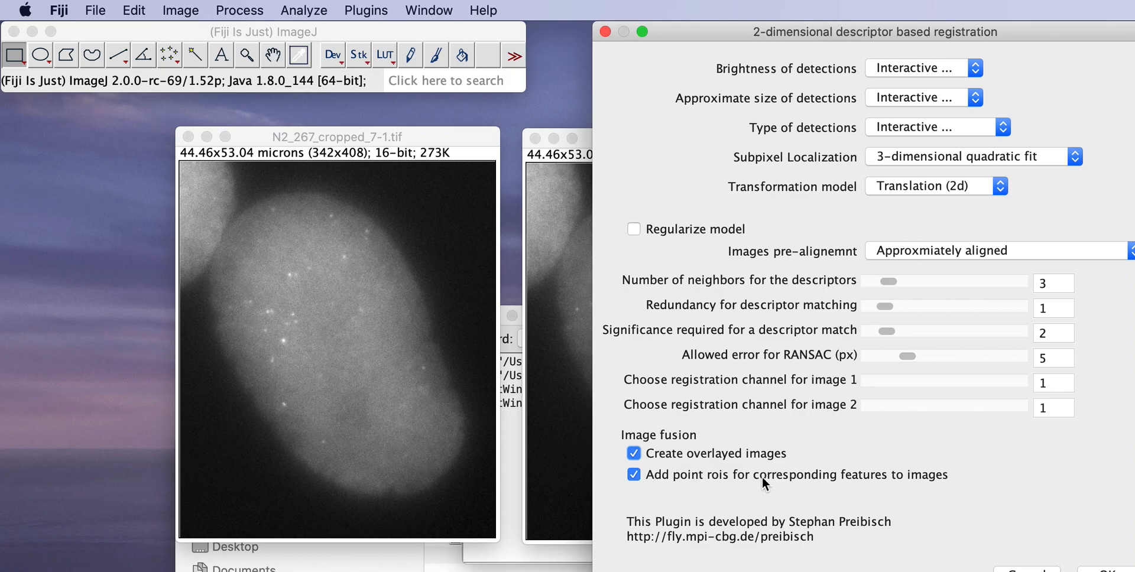
{"action": "mouse_move", "coordinate": [835, 380]}
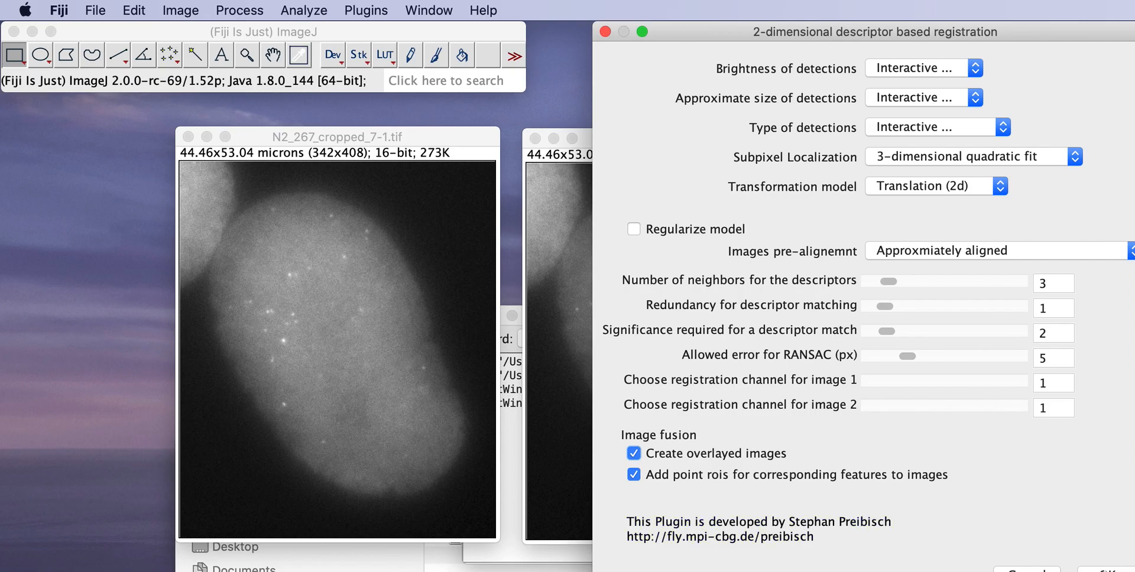
{"action": "mouse_move", "coordinate": [928, 444]}
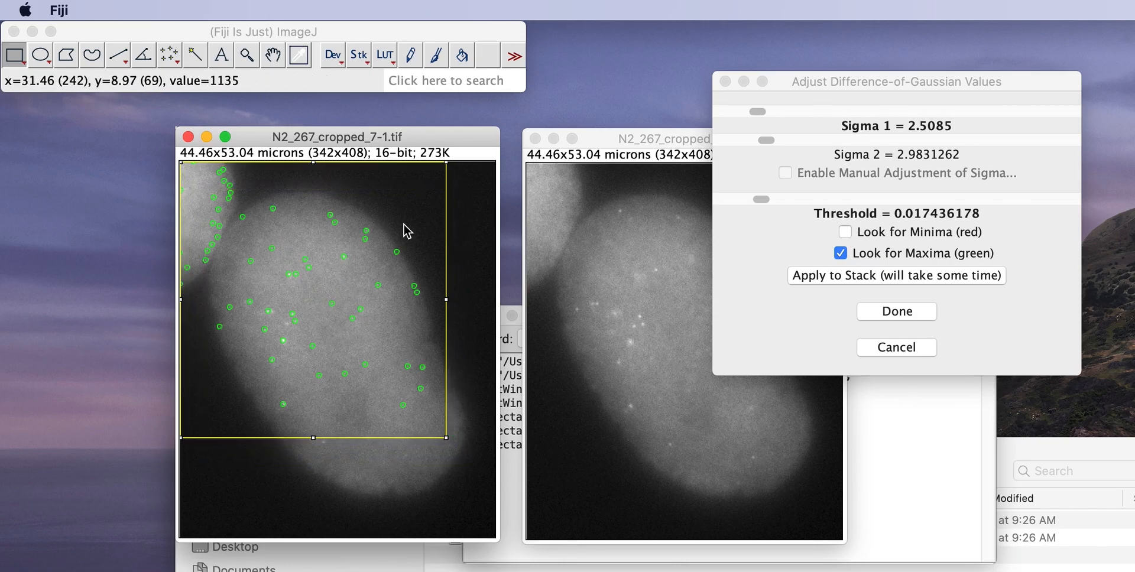
{"action": "mouse_move", "coordinate": [375, 387]}
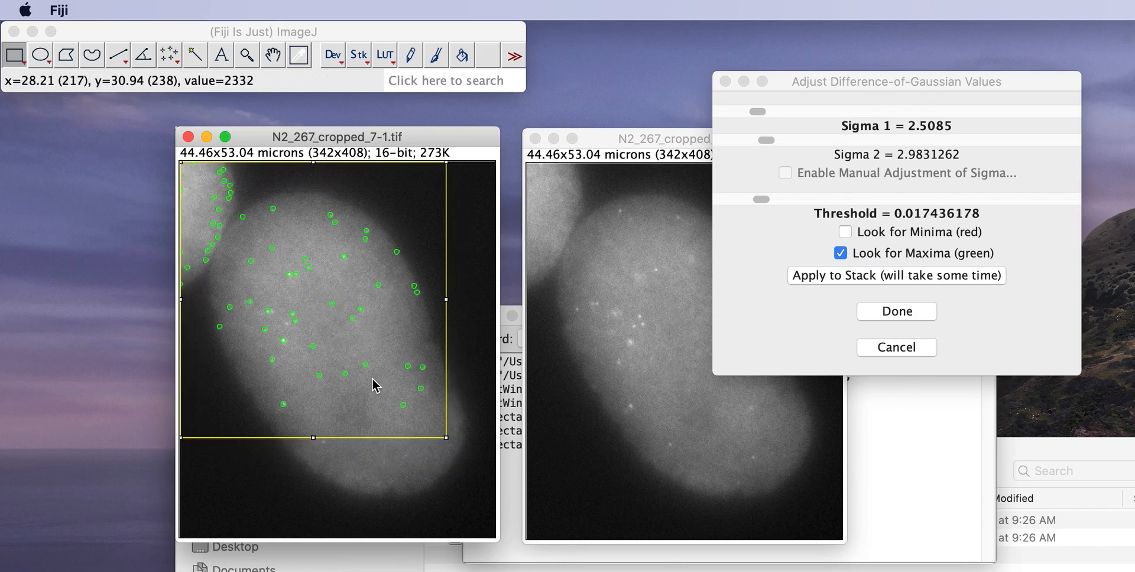
Step: Set spot detection Sigma 1 to about 3.02 and threshold about 0.016, then accept
{"action": "left_click_drag", "start_coordinate": [757, 111], "coordinate": [769, 120]}
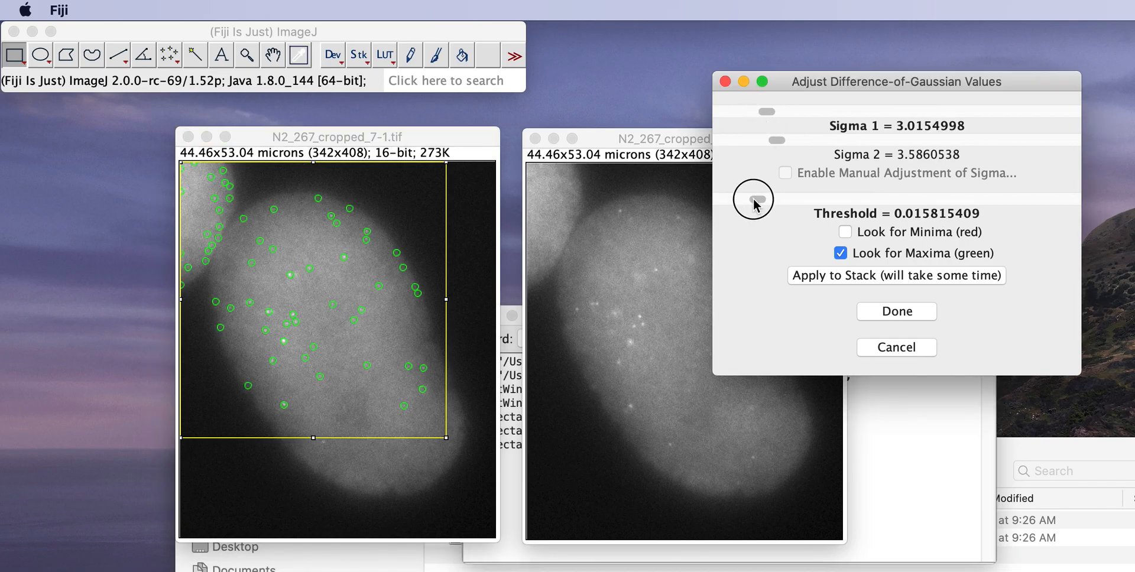
{"action": "left_click_drag", "start_coordinate": [753, 201], "coordinate": [763, 200]}
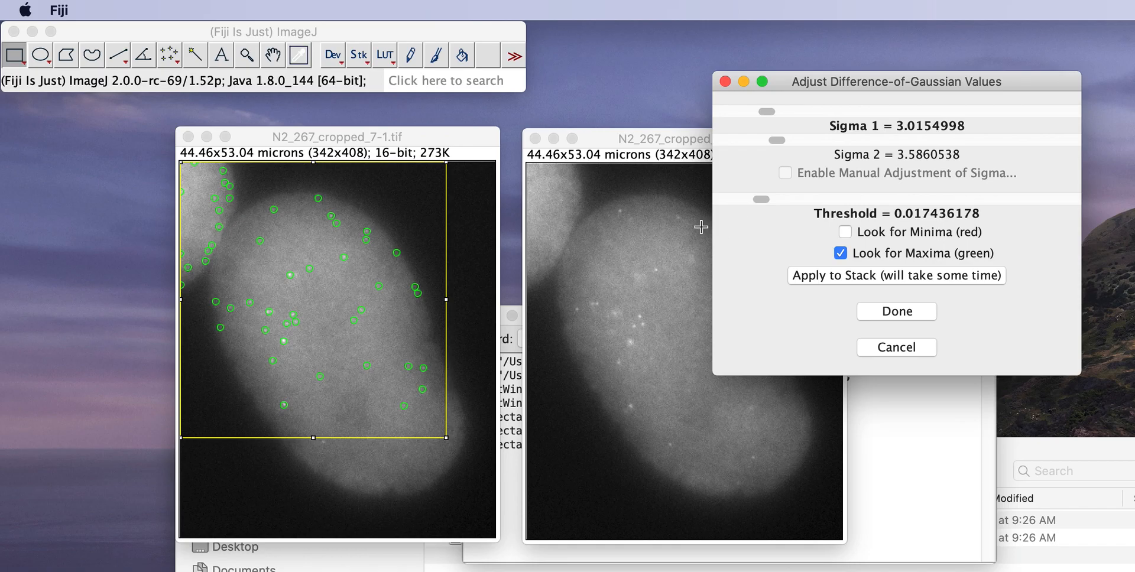
{"action": "mouse_move", "coordinate": [726, 195]}
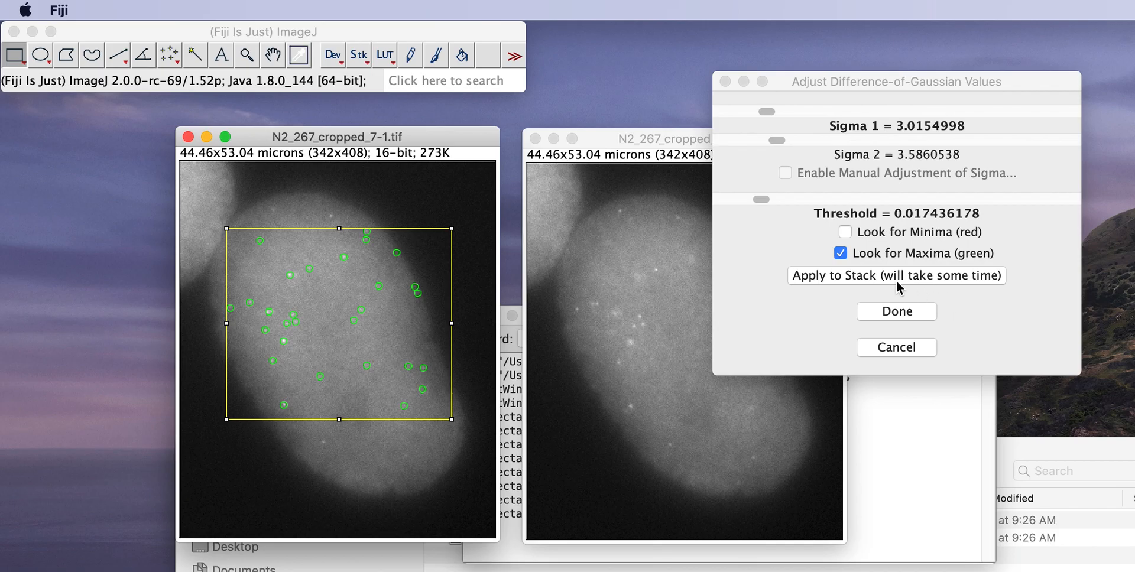
{"action": "mouse_move", "coordinate": [763, 217]}
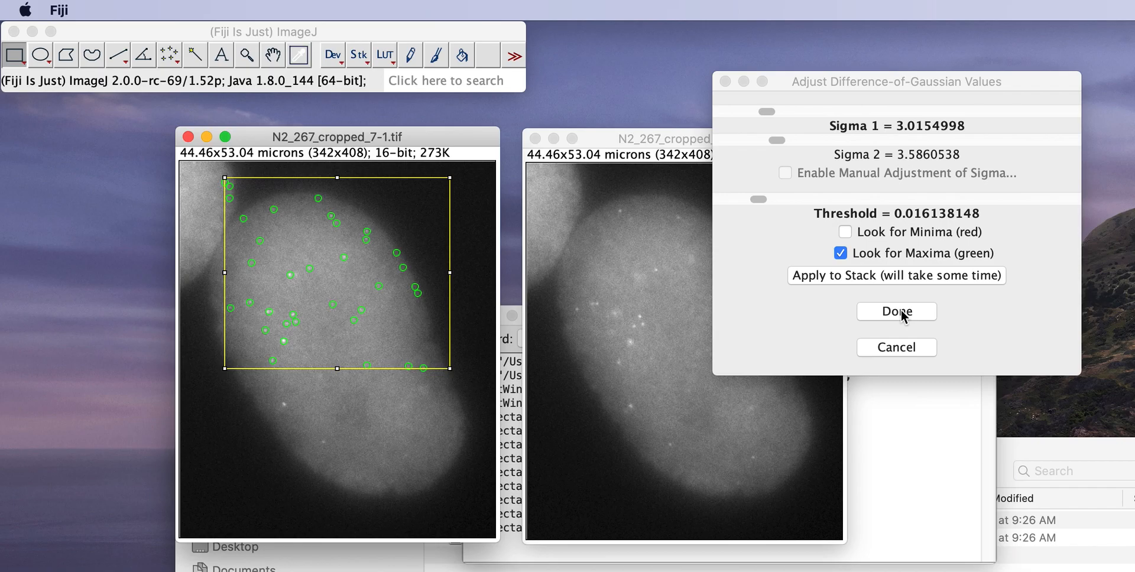
{"action": "left_click", "coordinate": [897, 311]}
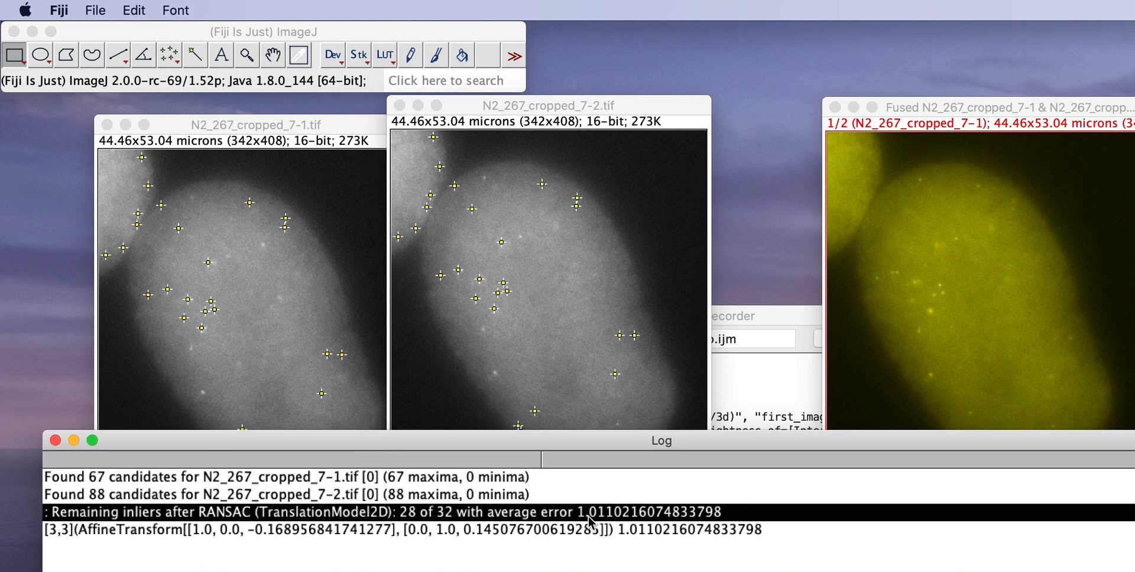
{"action": "mouse_move", "coordinate": [537, 133]}
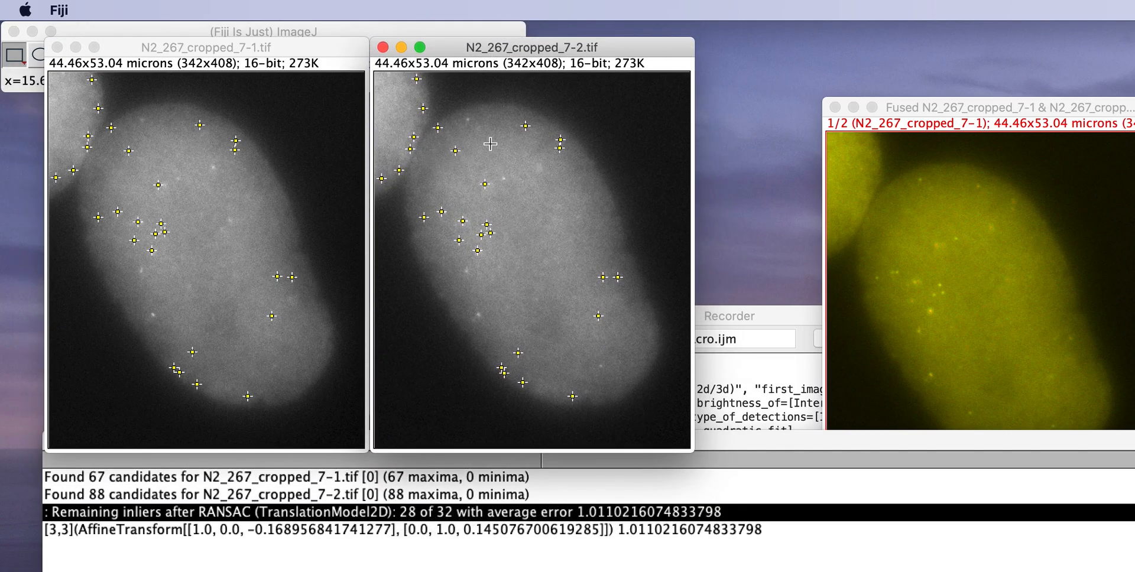
{"action": "mouse_move", "coordinate": [580, 118]}
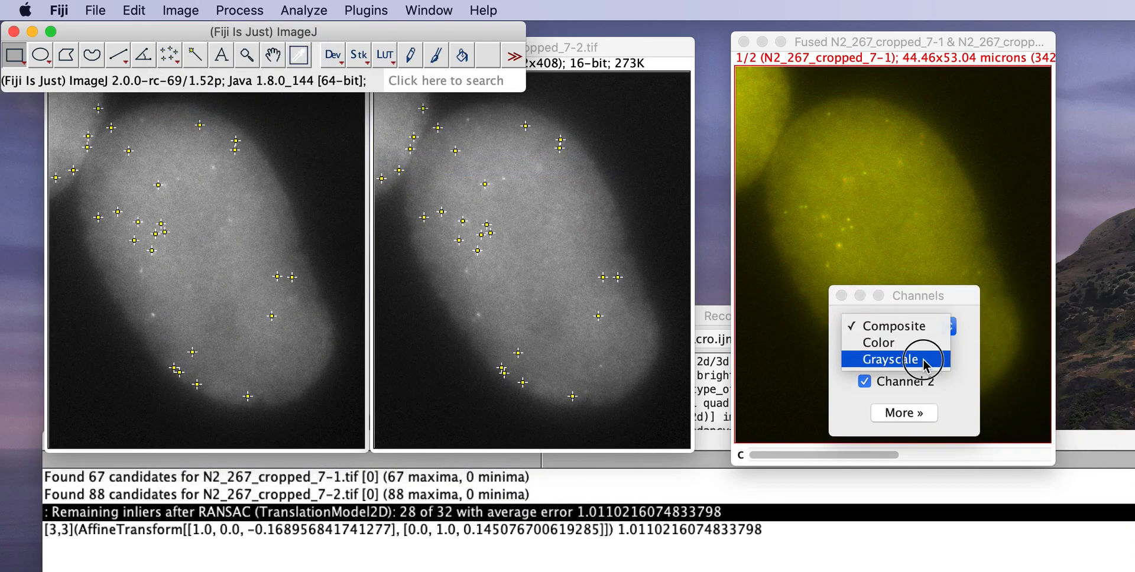
Step: Switch the fused image's channel display to Grayscale, then close the fused result
{"action": "left_click", "coordinate": [898, 360]}
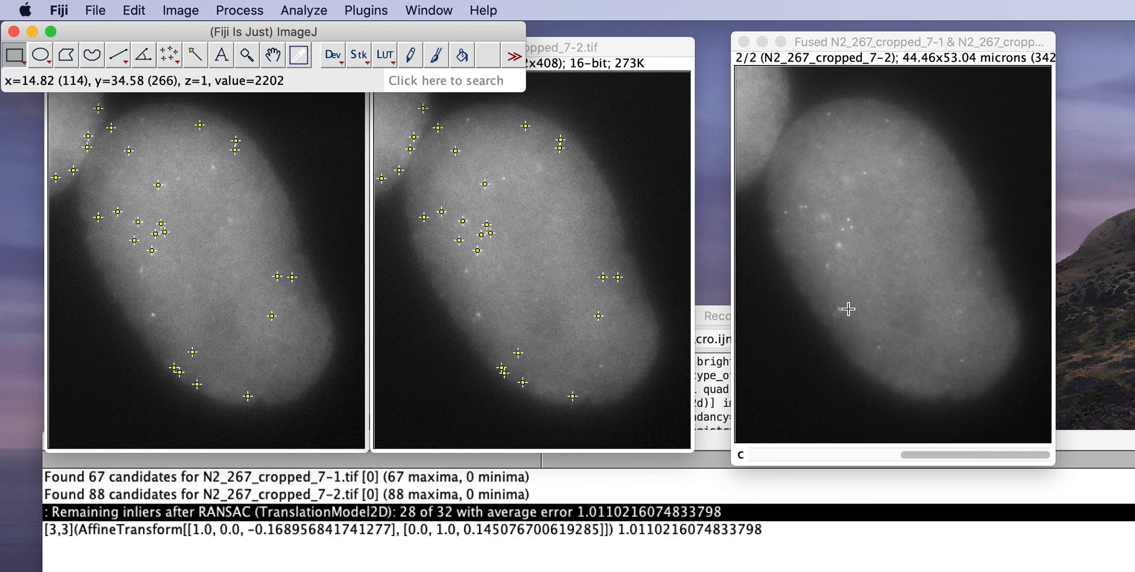
{"action": "mouse_move", "coordinate": [848, 259]}
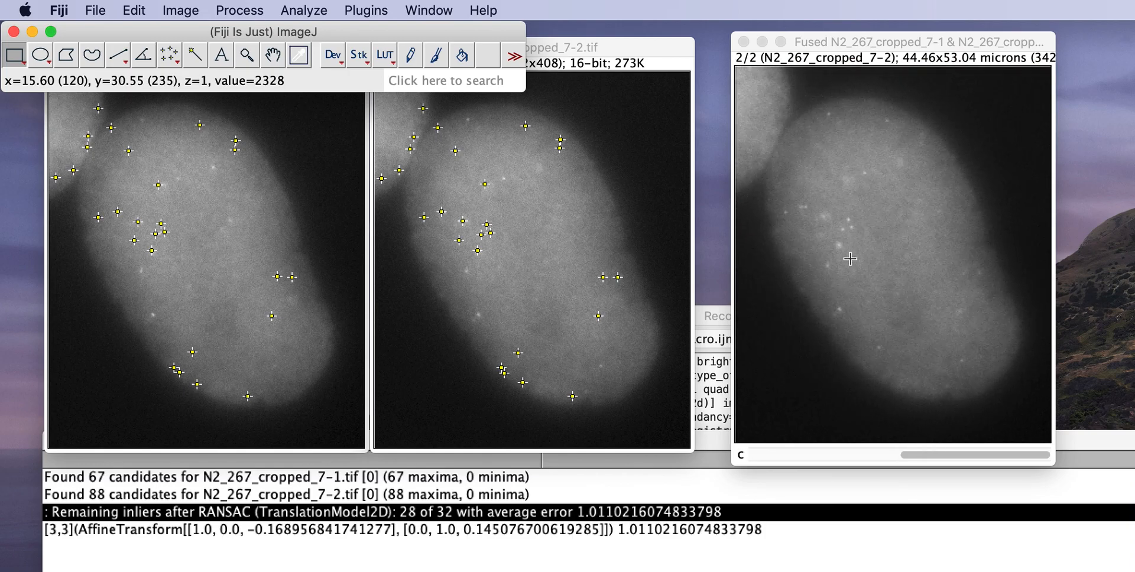
{"action": "mouse_move", "coordinate": [886, 322]}
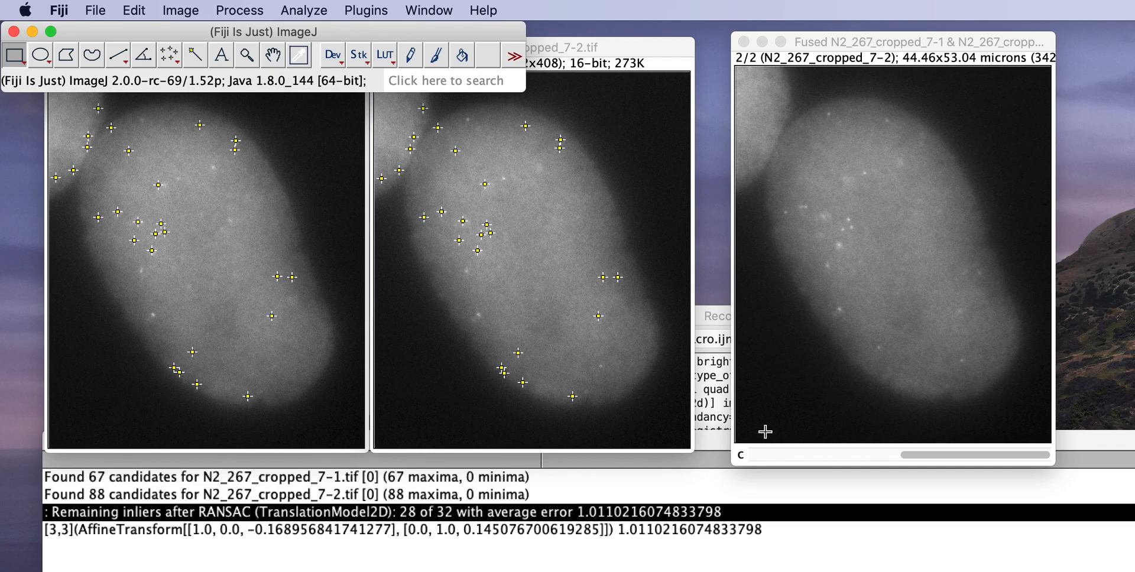
{"action": "mouse_move", "coordinate": [915, 302]}
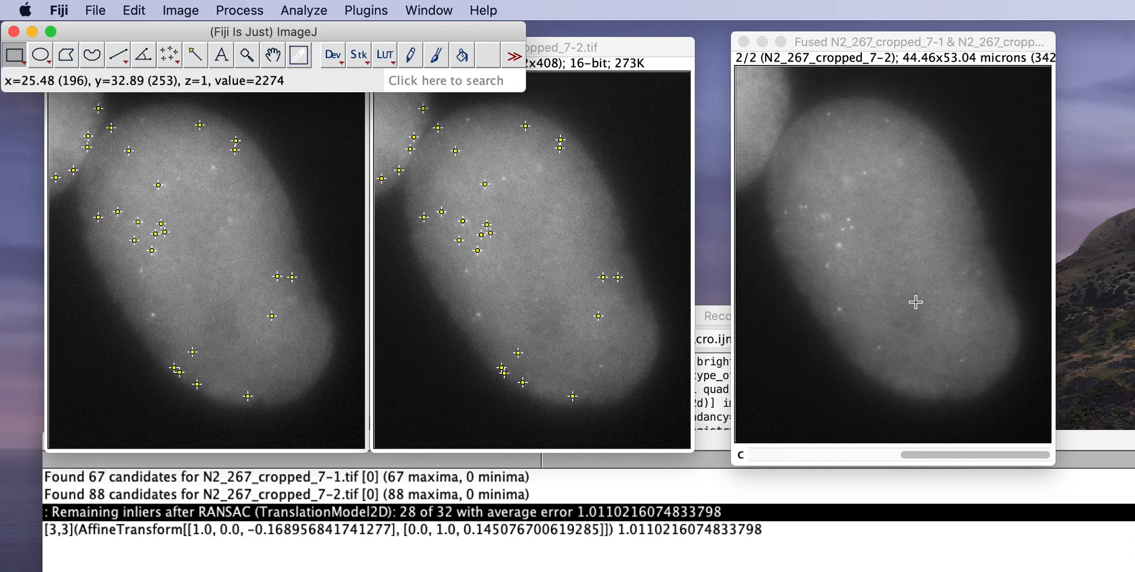
{"action": "mouse_move", "coordinate": [884, 332]}
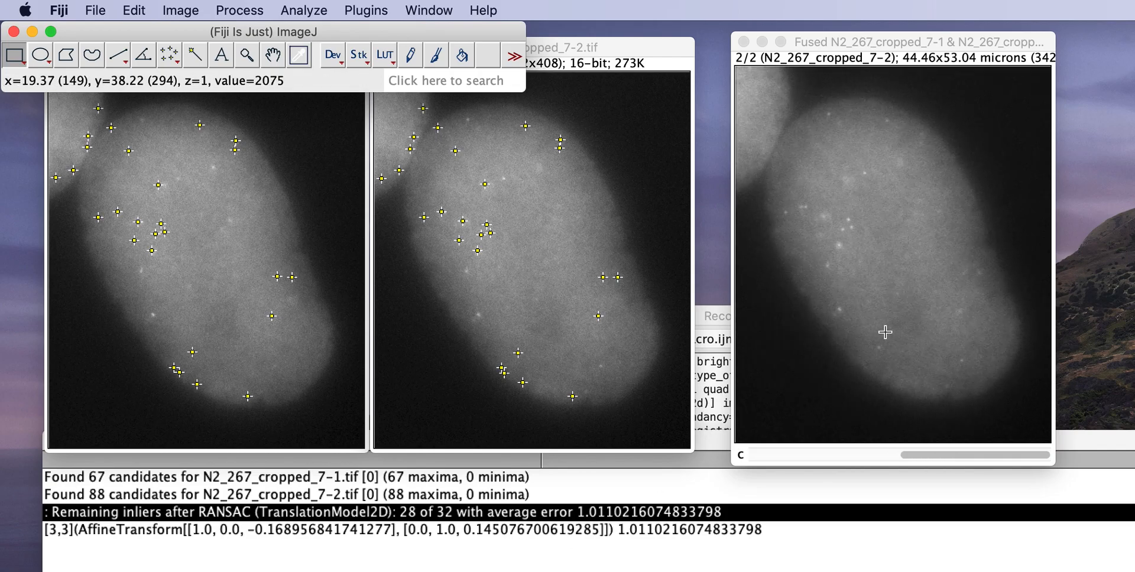
{"action": "mouse_move", "coordinate": [880, 340]}
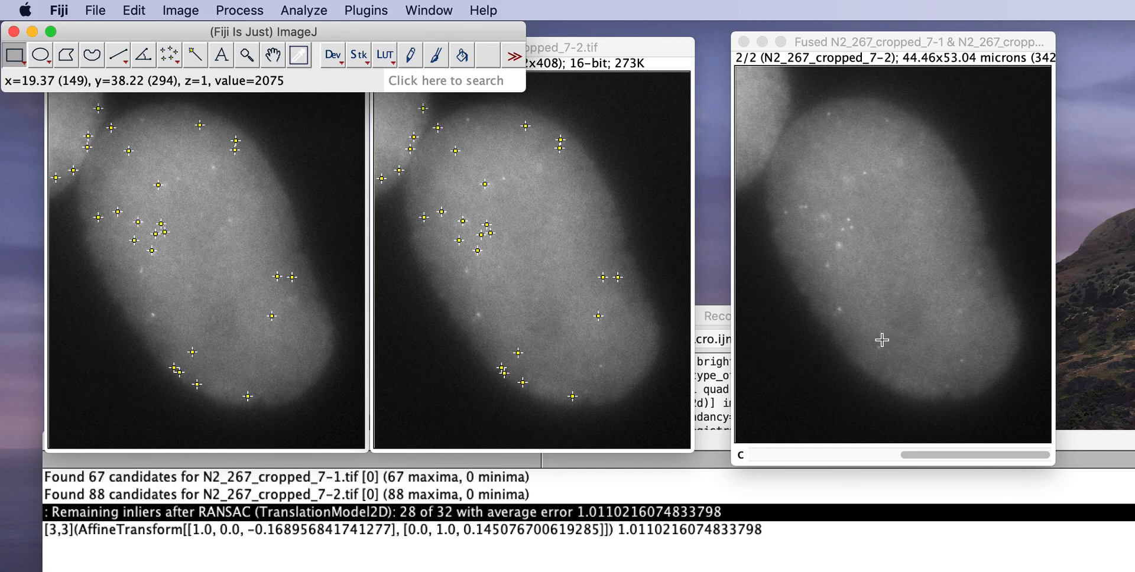
{"action": "mouse_move", "coordinate": [780, 142]}
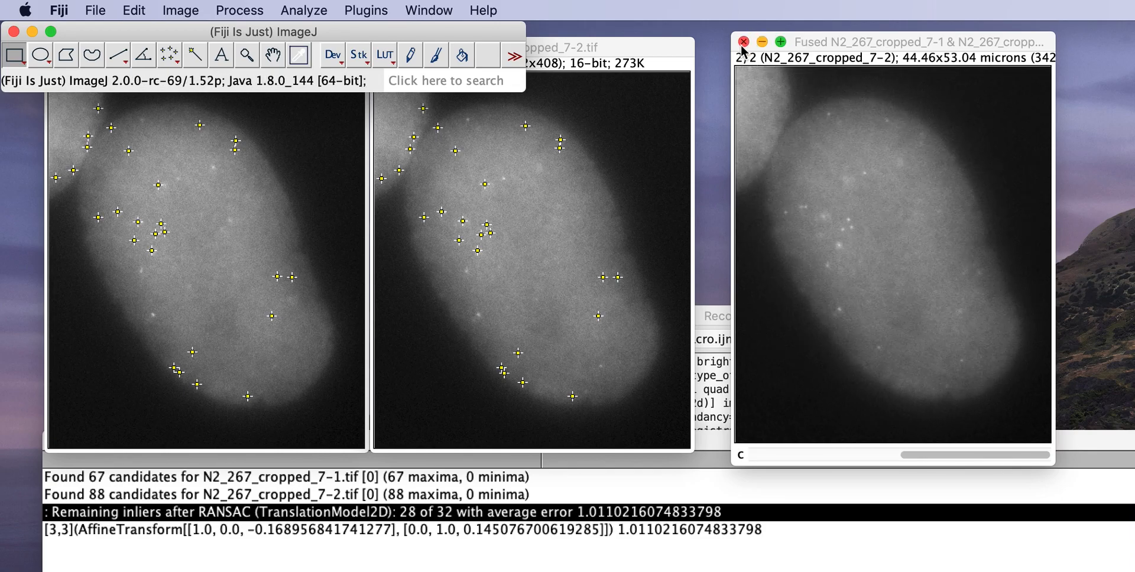
{"action": "left_click", "coordinate": [746, 40]}
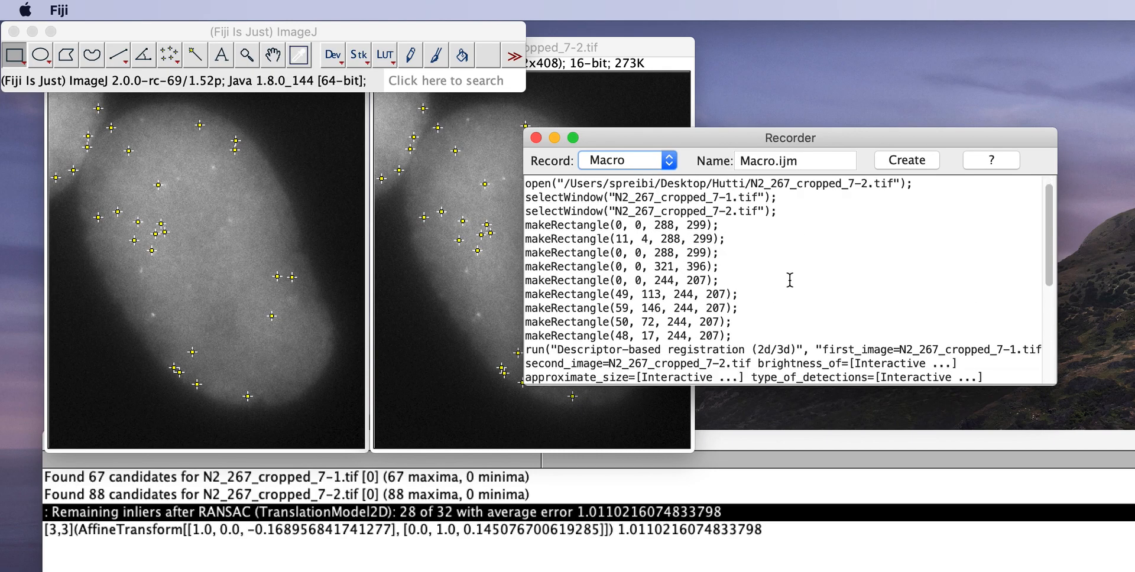
Step: Scroll through the Recorder to review the logged commands
{"action": "scroll", "scroll_direction": "down", "scroll_amount": 3}
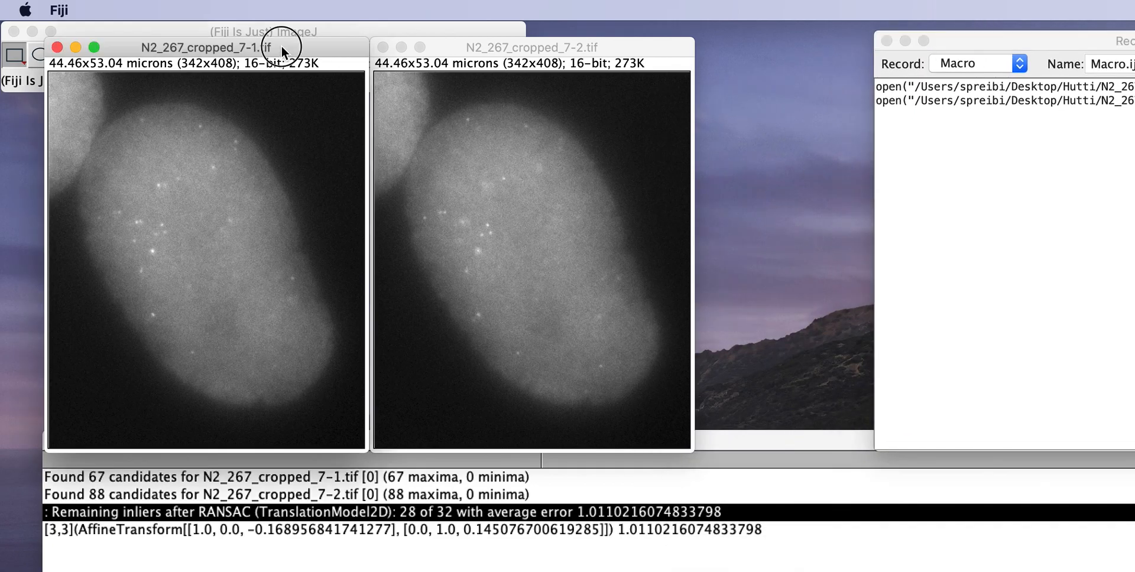
Step: Relaunch descriptor-based registration from image 7-2, registering 7-1 onto 7-2
{"action": "left_click", "coordinate": [542, 46]}
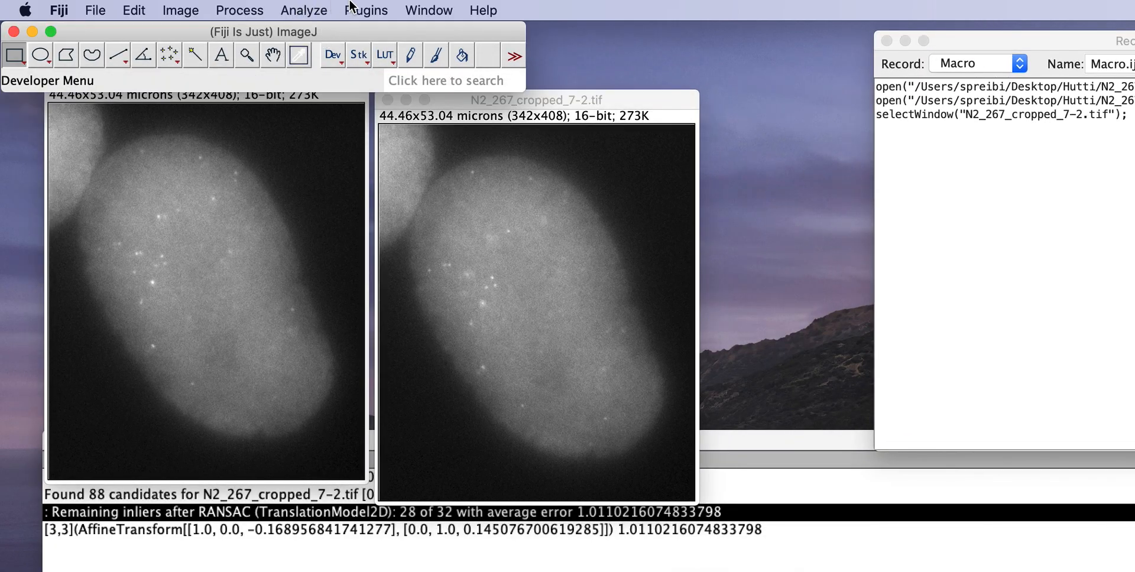
{"action": "left_click", "coordinate": [366, 10]}
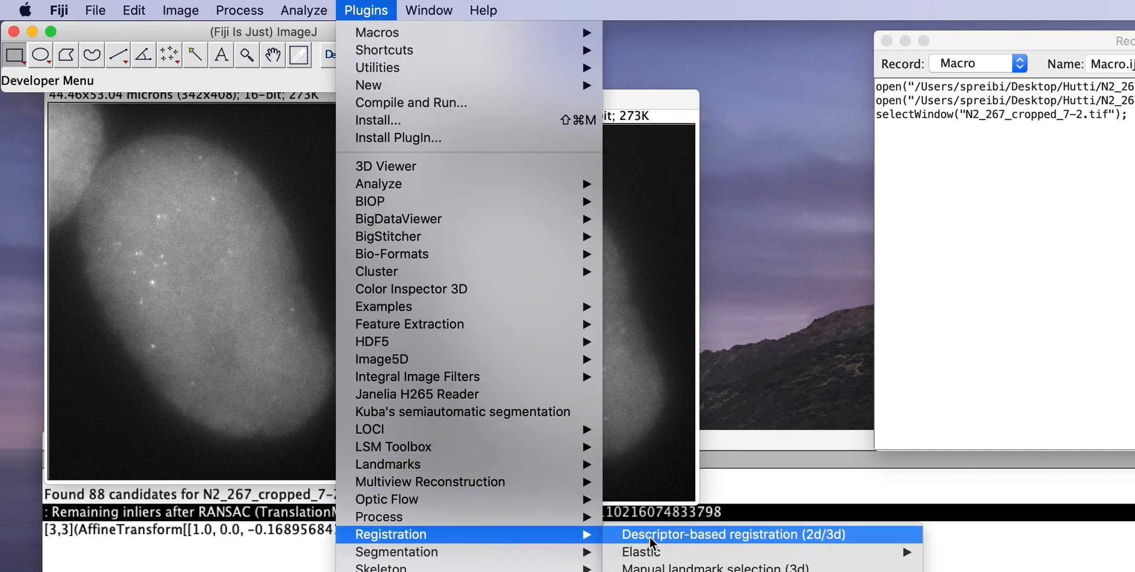
{"action": "left_click", "coordinate": [732, 534]}
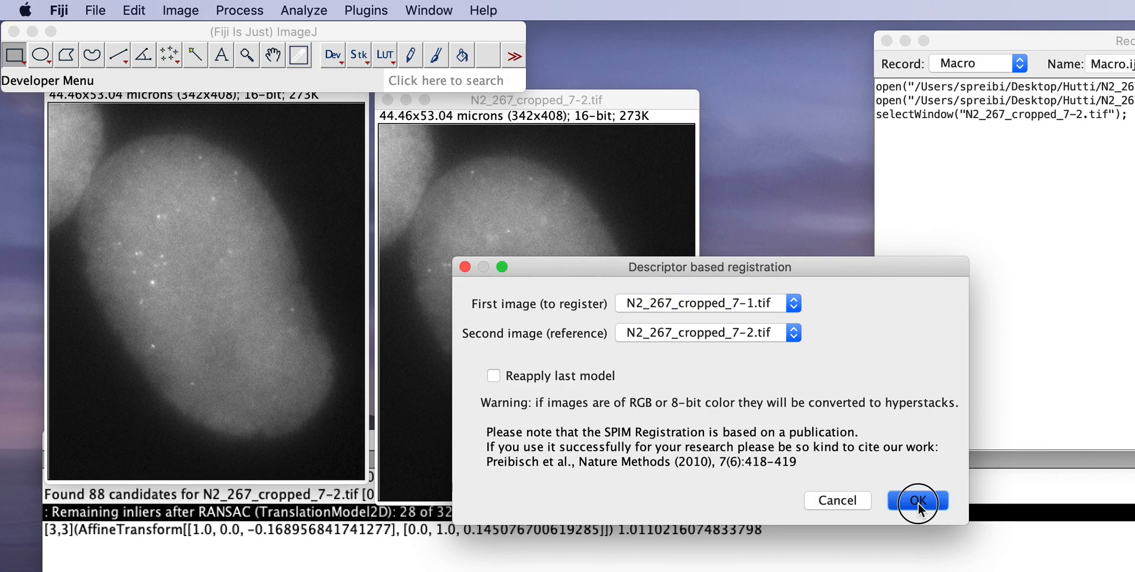
{"action": "left_click", "coordinate": [917, 501]}
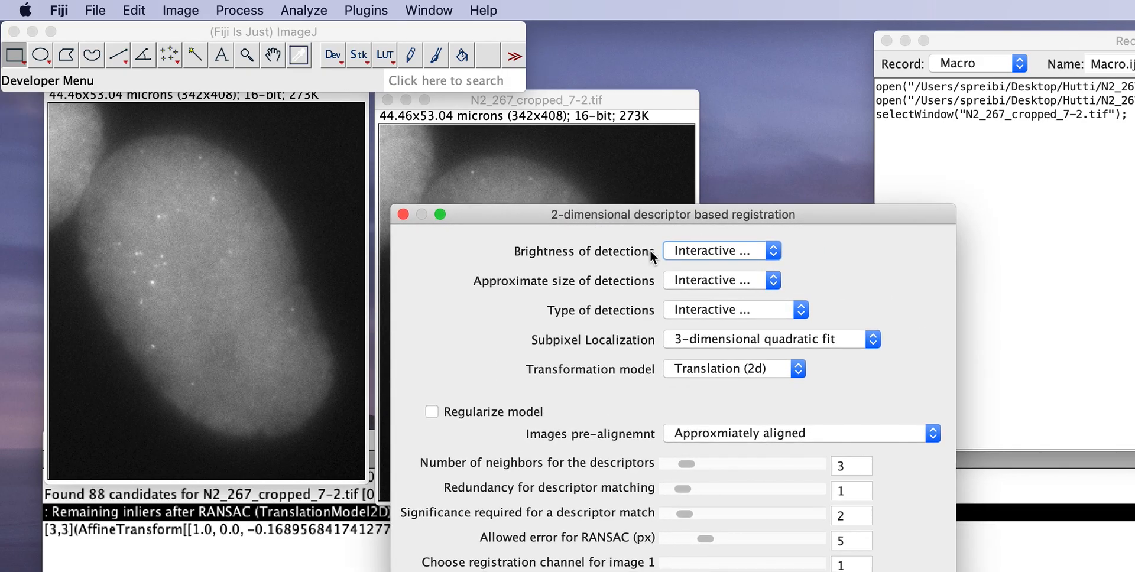
Step: Set detection brightness and size to Advanced and detection type to Maxima only
{"action": "left_click", "coordinate": [720, 251]}
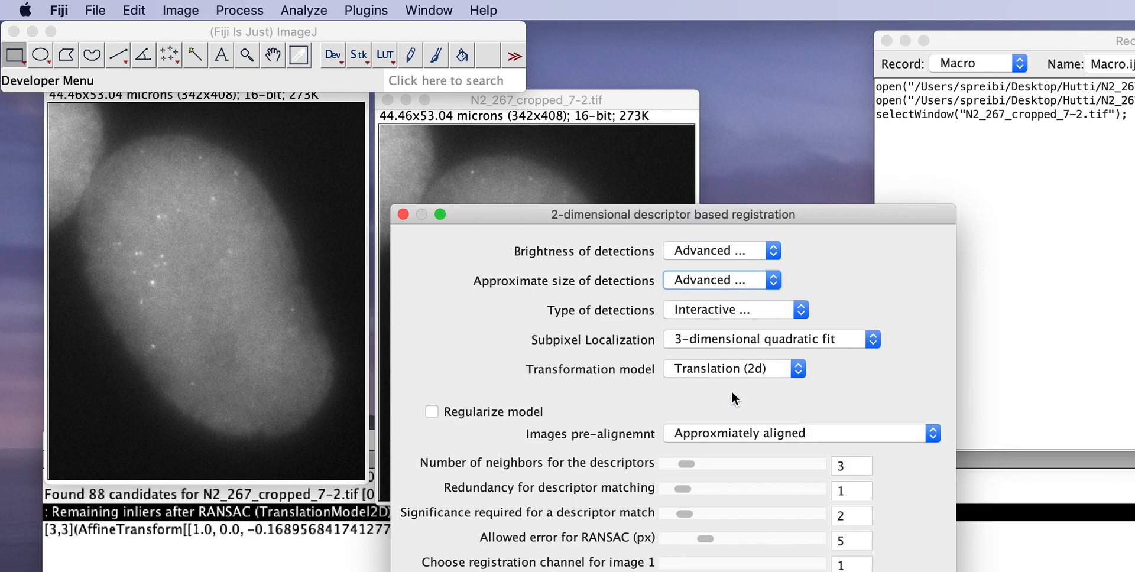
{"action": "left_click", "coordinate": [721, 250]}
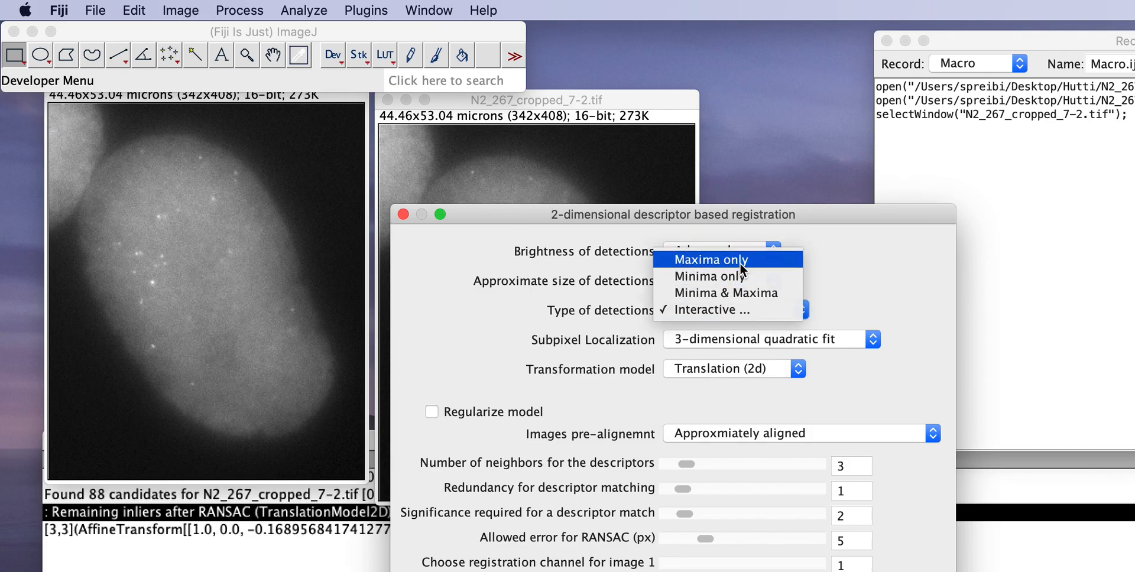
{"action": "left_click", "coordinate": [710, 260]}
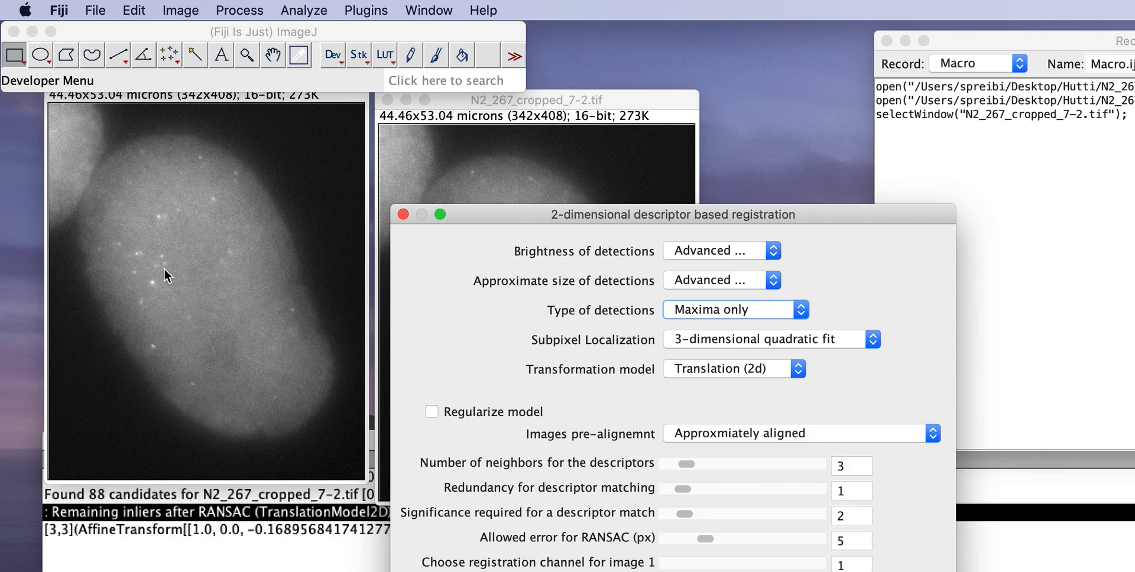
{"action": "mouse_move", "coordinate": [609, 318]}
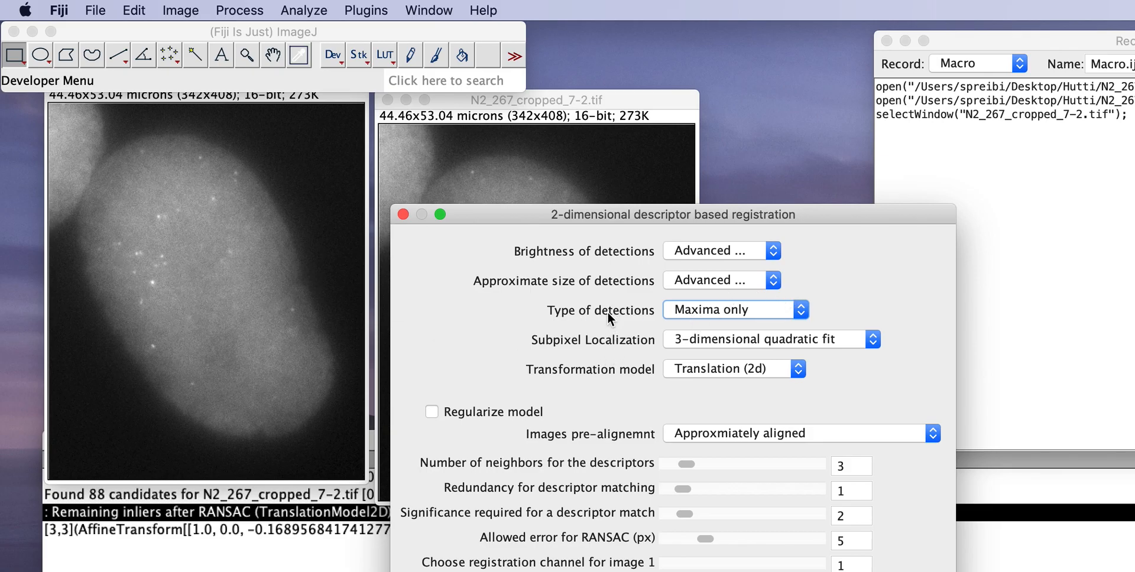
{"action": "mouse_move", "coordinate": [169, 300]}
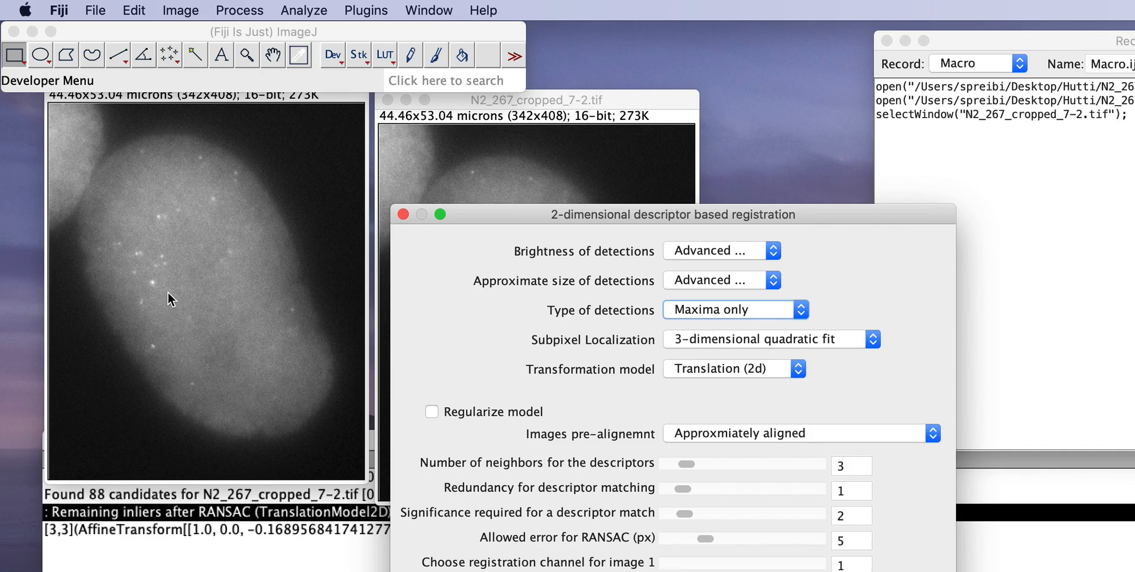
{"action": "mouse_move", "coordinate": [160, 296]}
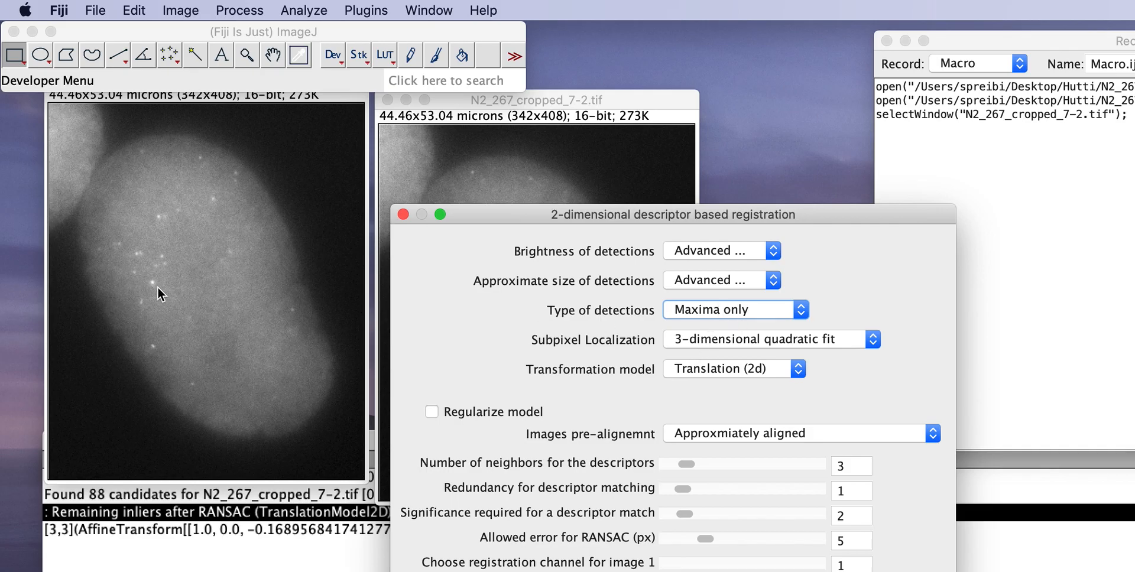
{"action": "mouse_move", "coordinate": [668, 222]}
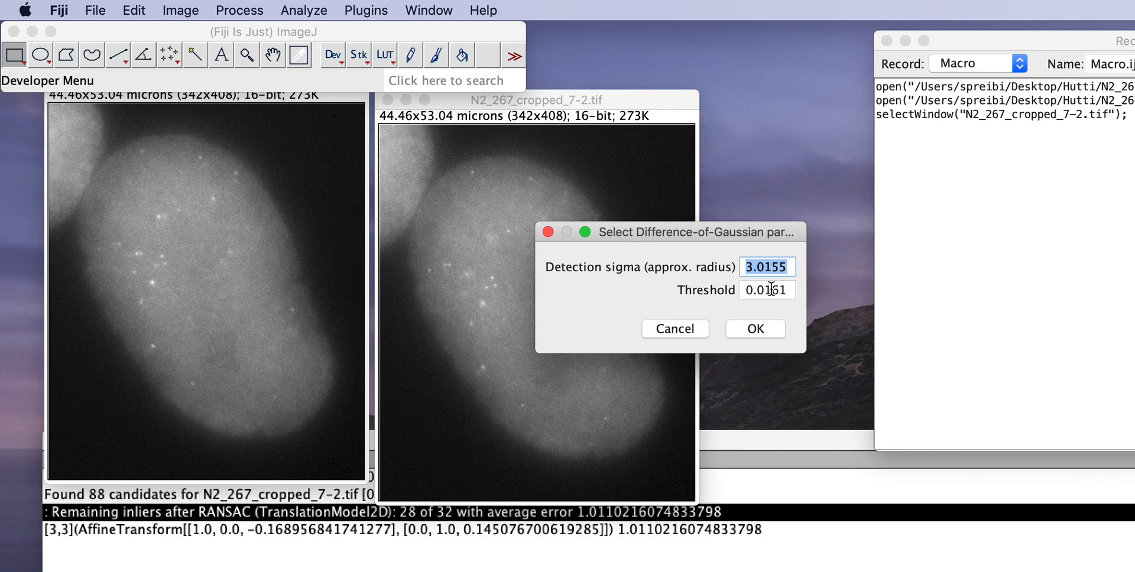
Step: Accept sigma 3.0155 and threshold 0.0161, then move the fused window beside the originals
{"action": "left_click", "coordinate": [756, 329]}
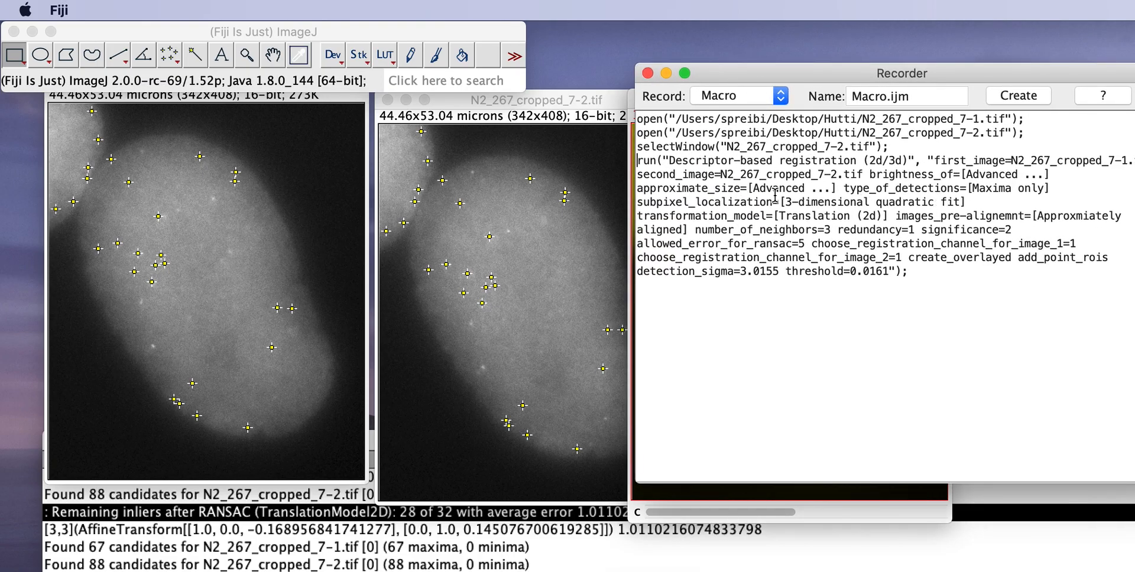
{"action": "mouse_move", "coordinate": [871, 174]}
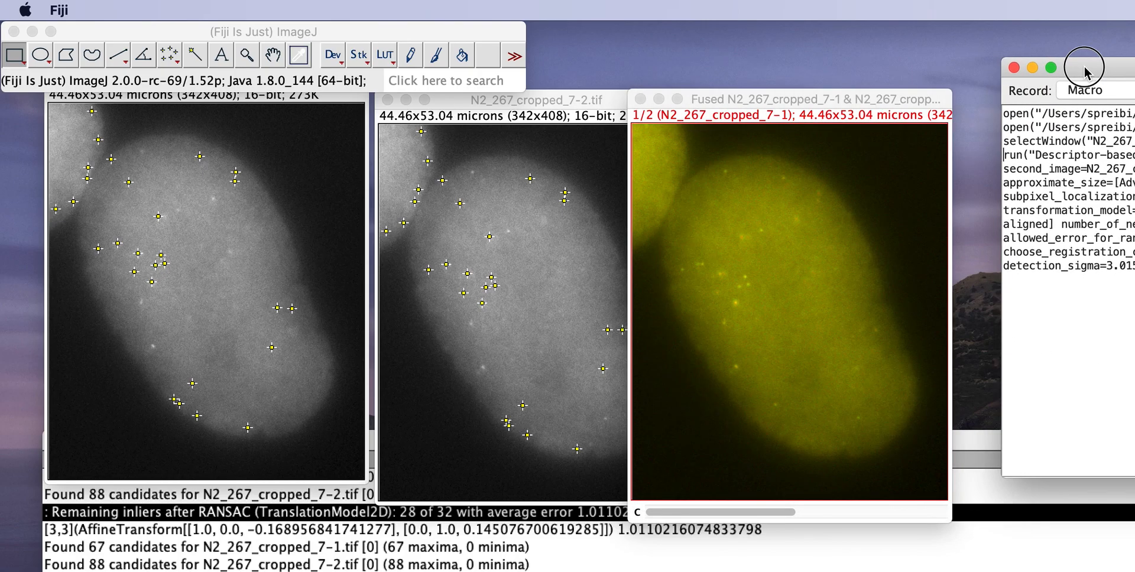
{"action": "left_click_drag", "start_coordinate": [782, 100], "coordinate": [663, 75]}
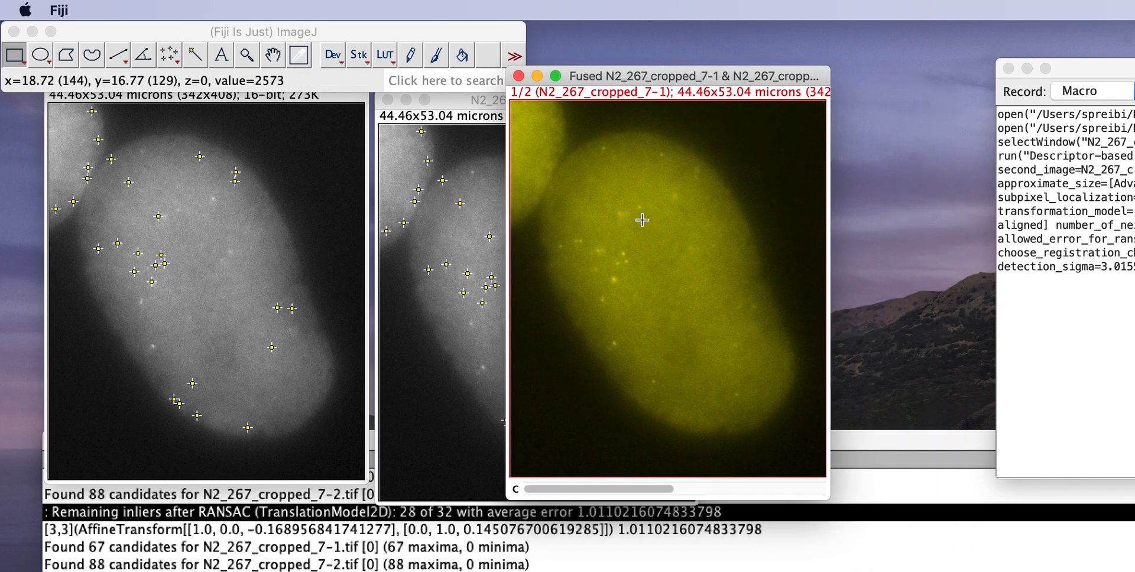
{"action": "mouse_move", "coordinate": [163, 54]}
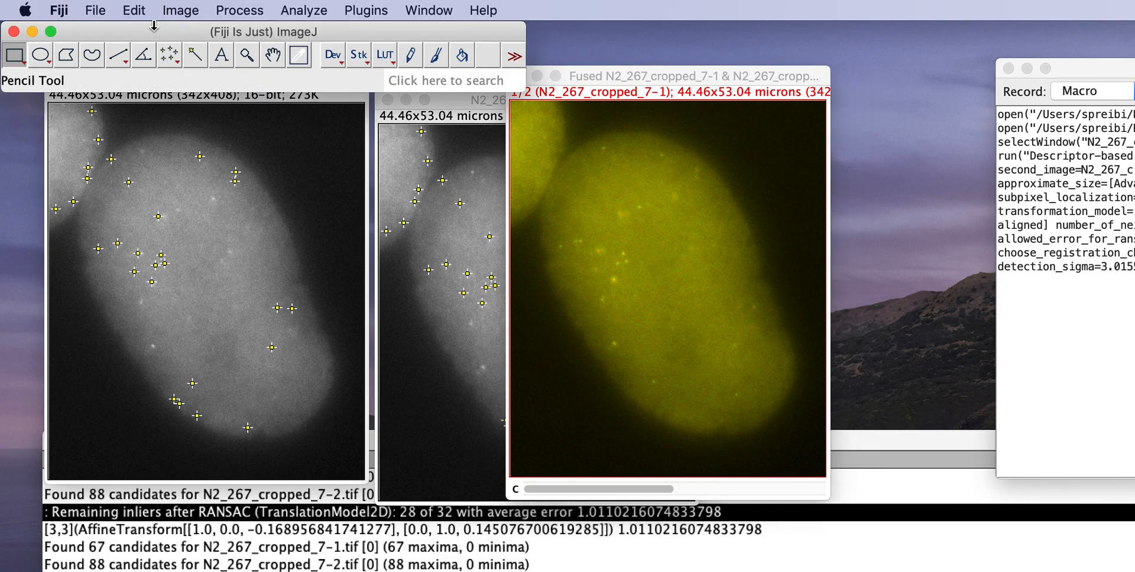
Step: Save the active fused overlay image as a TIFF in the Hutti folder
{"action": "left_click", "coordinate": [92, 10]}
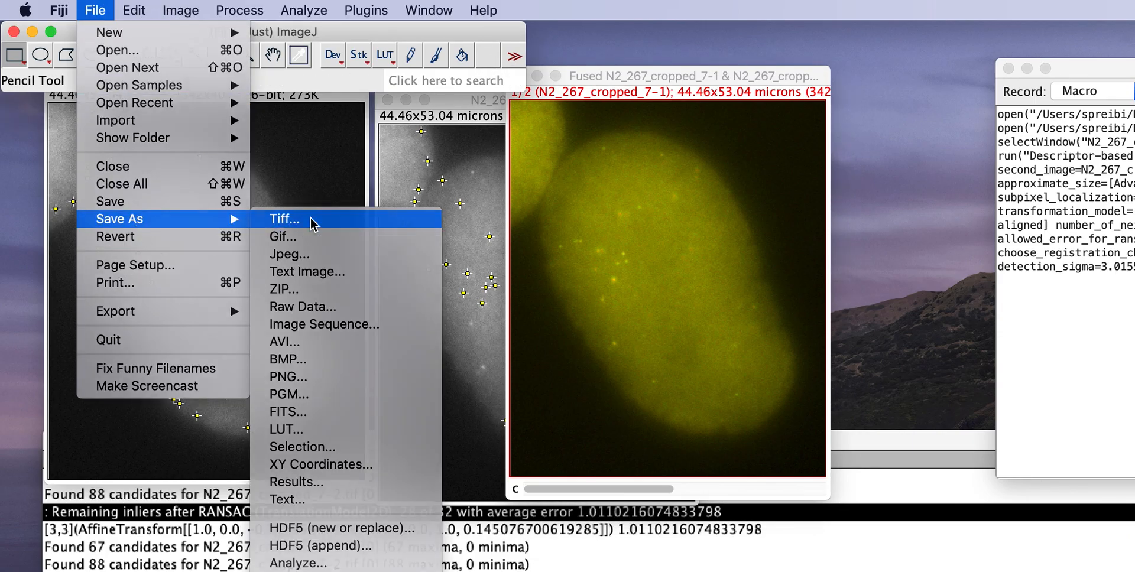
{"action": "left_click", "coordinate": [285, 220]}
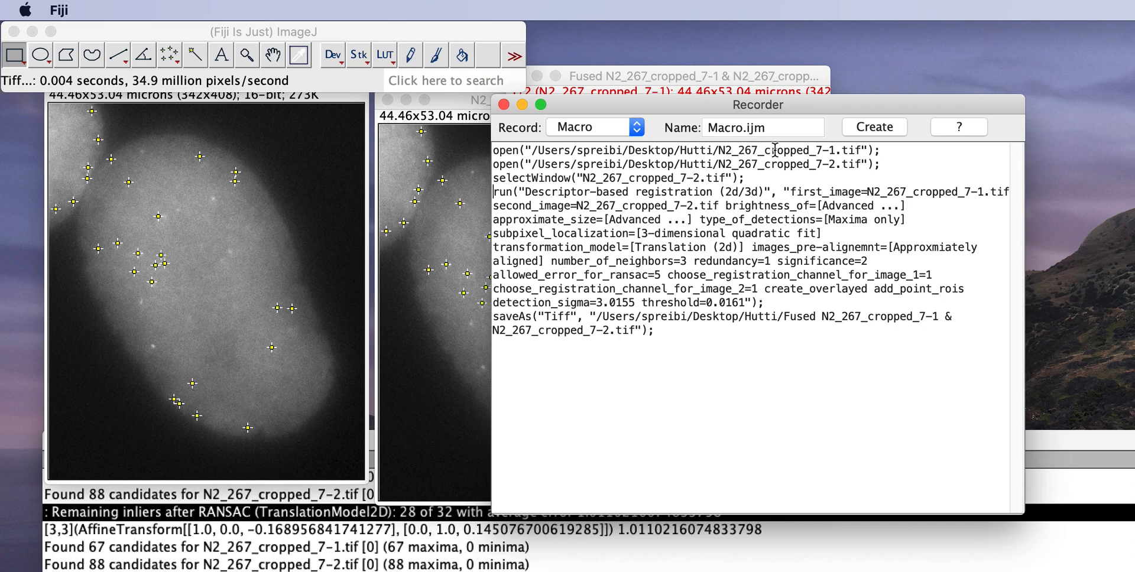
{"action": "mouse_move", "coordinate": [713, 150]}
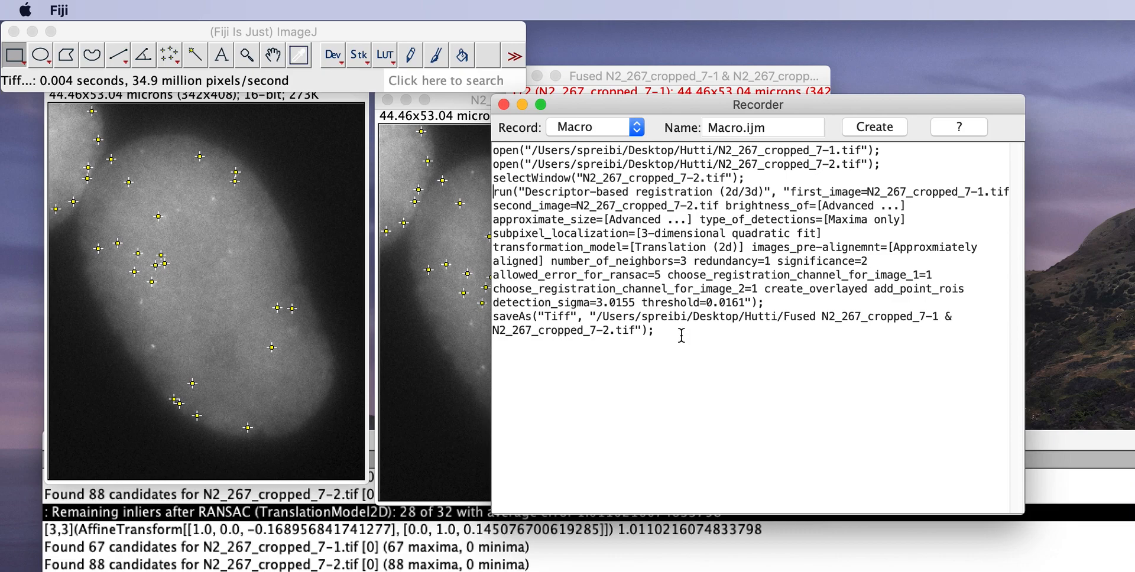
{"action": "mouse_move", "coordinate": [674, 371]}
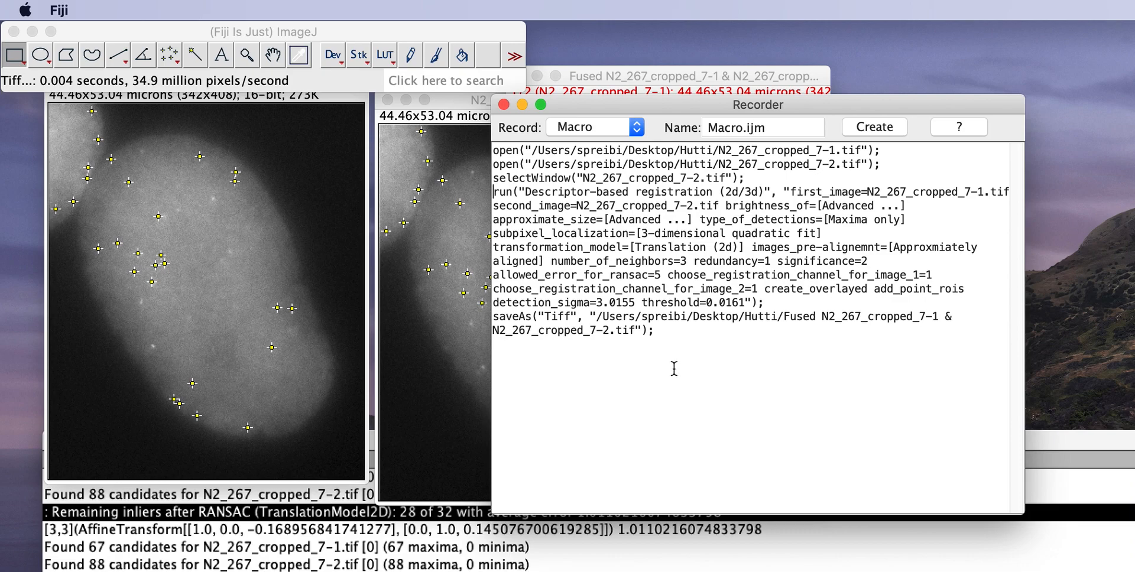
Step: Review the recorded registration command lines in the Recorder, then clear the selection
{"action": "left_click_drag", "start_coordinate": [593, 235], "coordinate": [764, 303]}
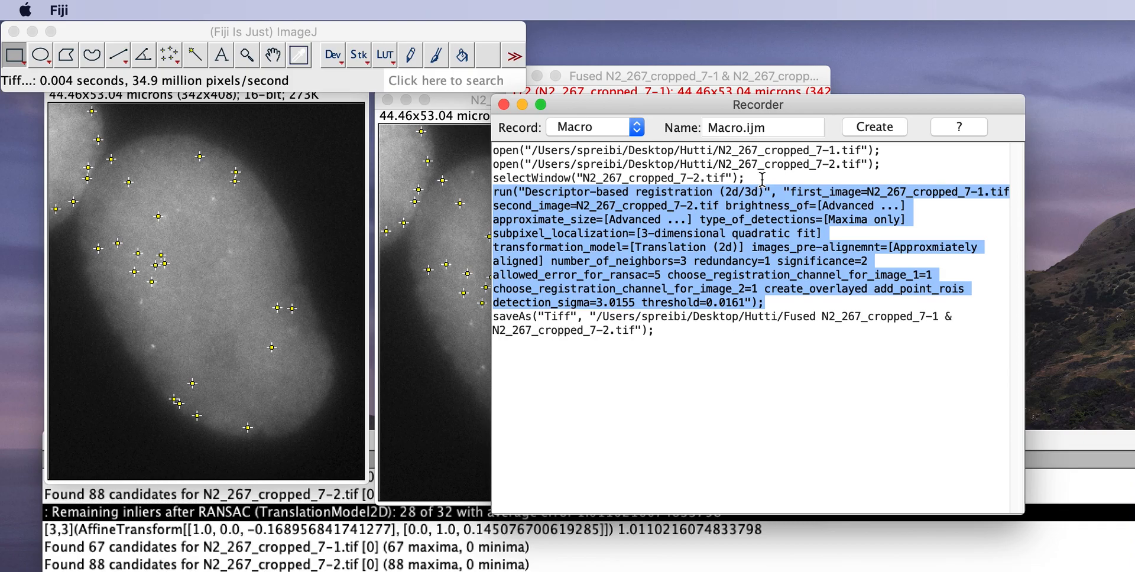
{"action": "left_click", "coordinate": [747, 177]}
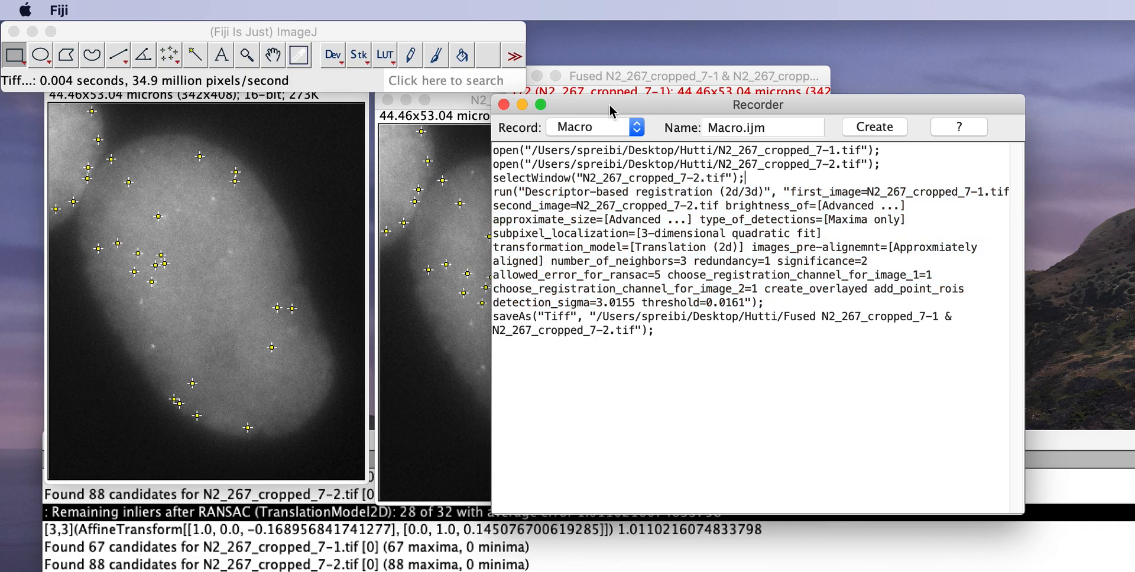
{"action": "mouse_move", "coordinate": [291, 206]}
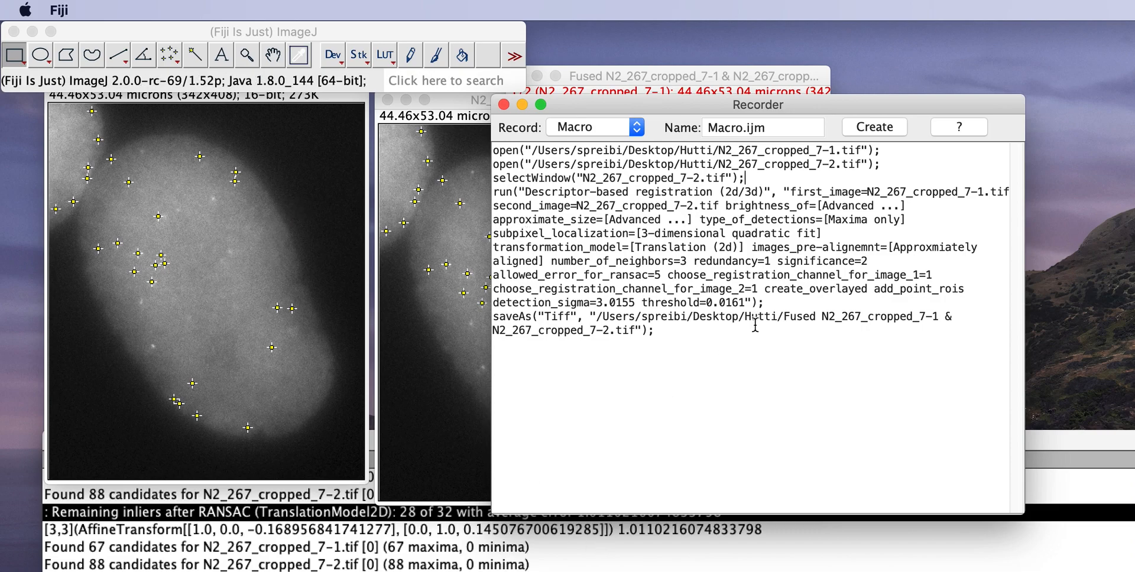
{"action": "mouse_move", "coordinate": [686, 116]}
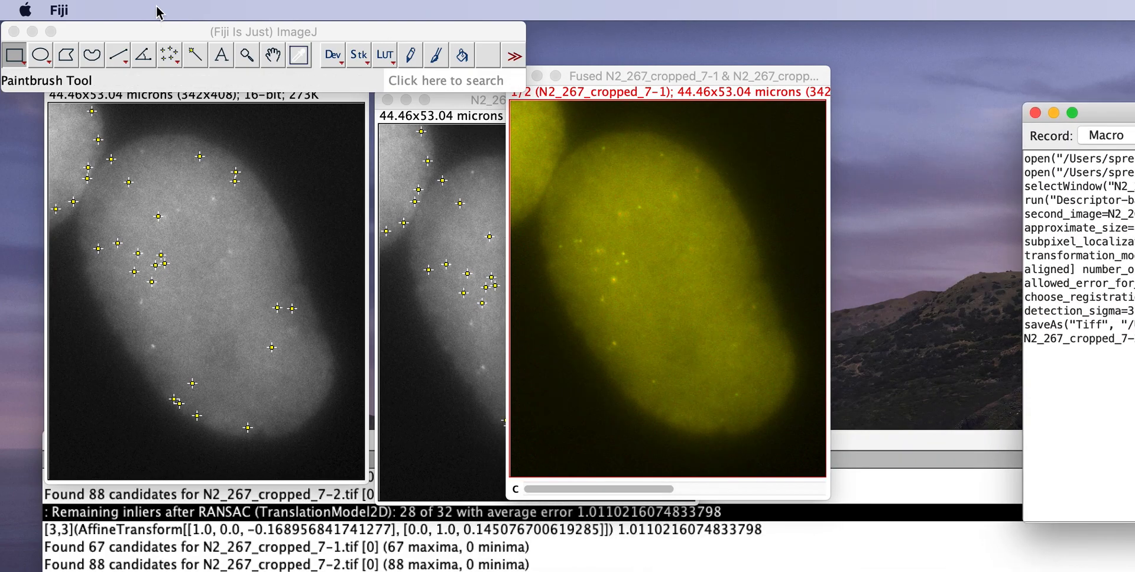
Step: Close all open image windows with File > Close All
{"action": "left_click", "coordinate": [78, 11]}
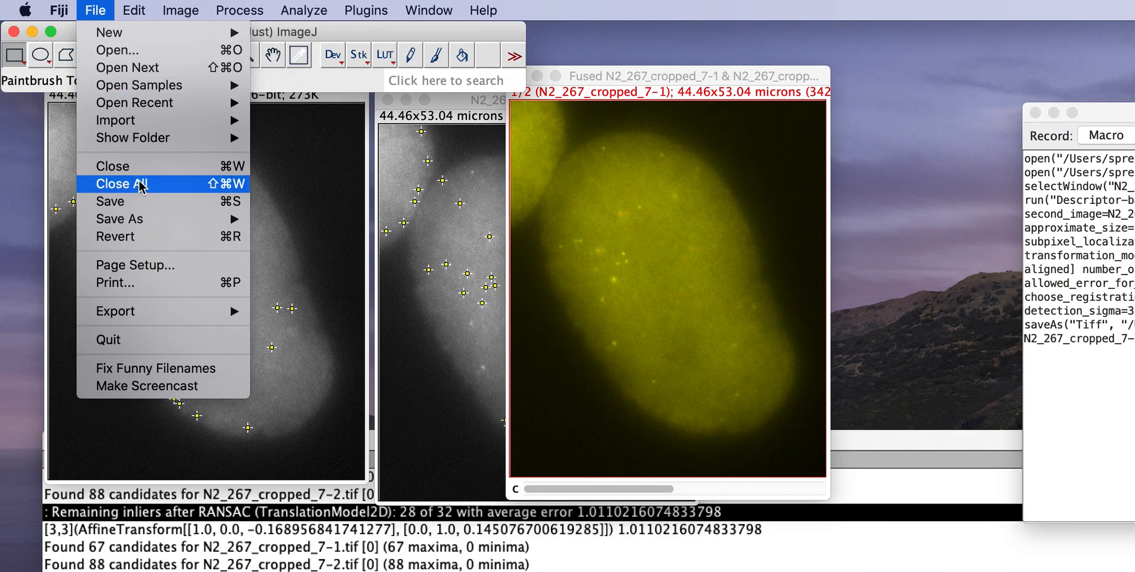
{"action": "left_click", "coordinate": [127, 184]}
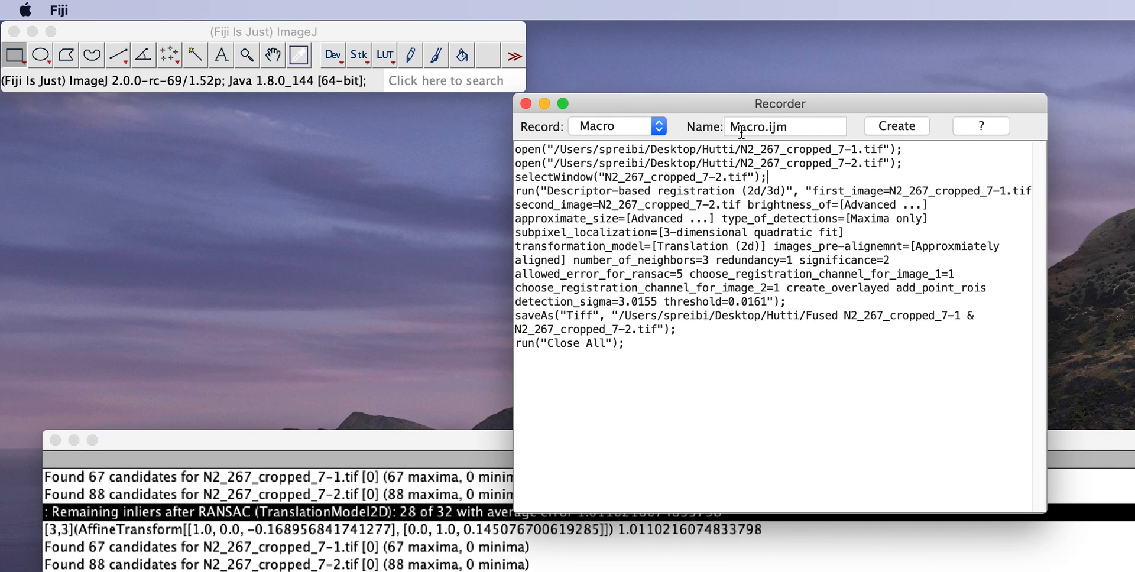
Step: Create the editable macro and define dir as "/Users/spreibi/Desktop/Hutti/"
{"action": "left_click", "coordinate": [896, 126]}
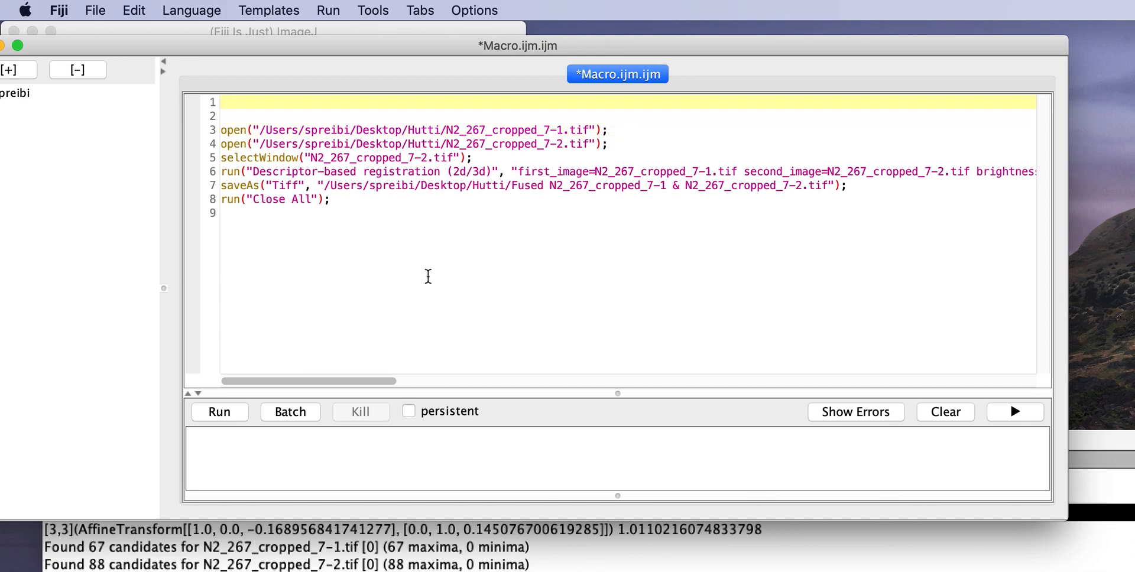
{"action": "type", "text": "dir = \"\""}
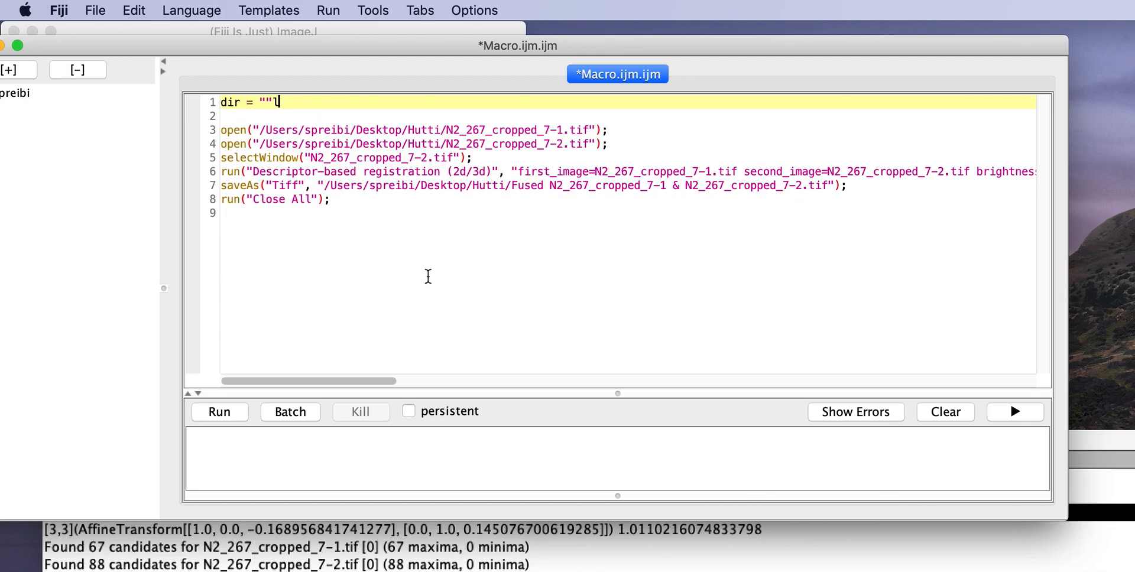
{"action": "type", "text": ";"}
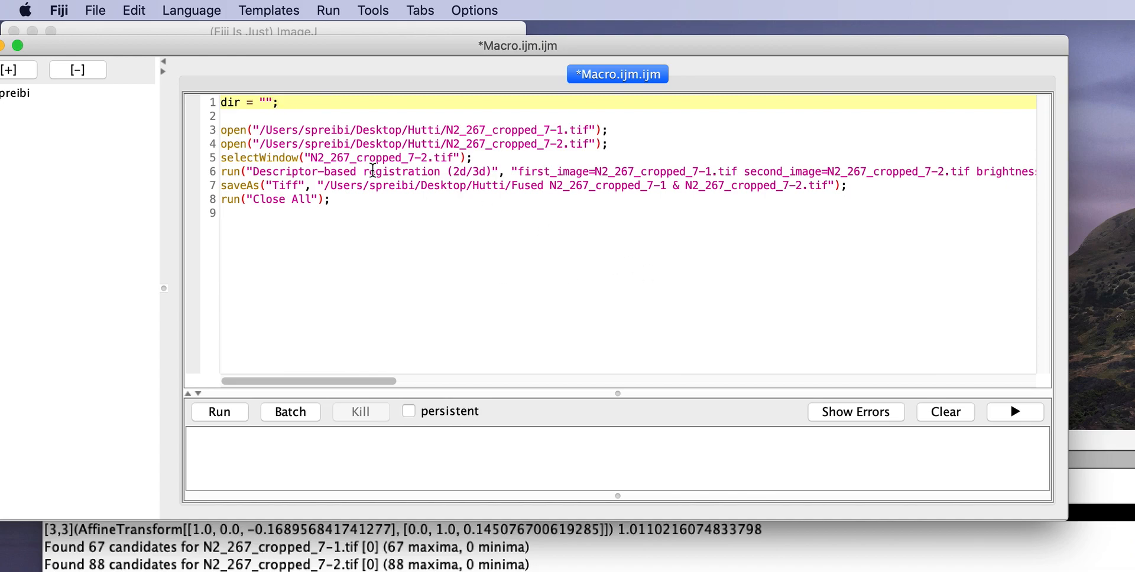
{"action": "left_click_drag", "start_coordinate": [262, 130], "coordinate": [418, 130]}
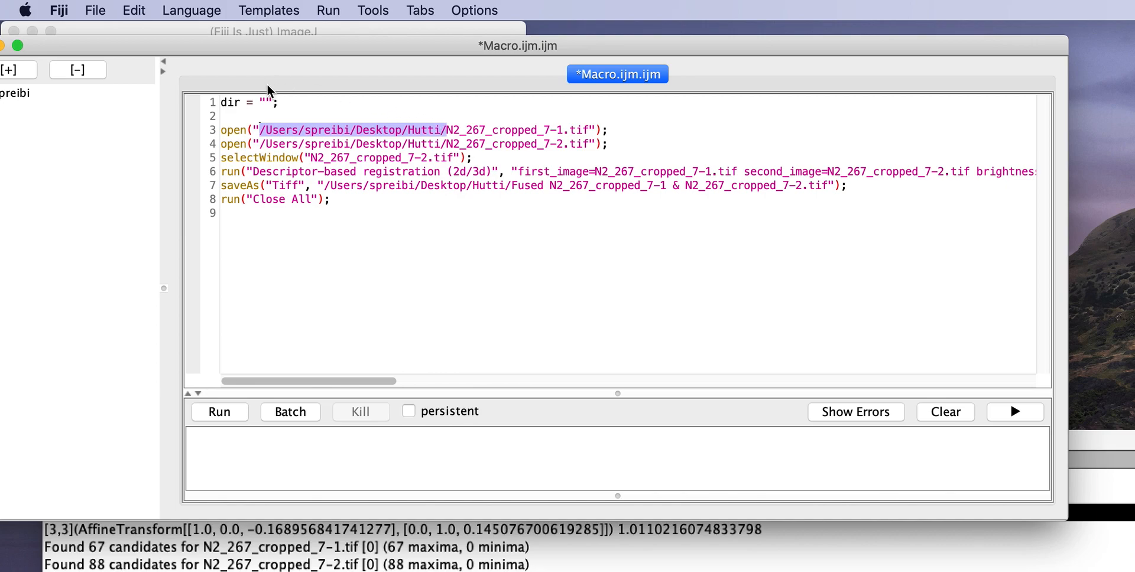
{"action": "type", "text": "/Users/spreibi/Desktop/Hutti/"}
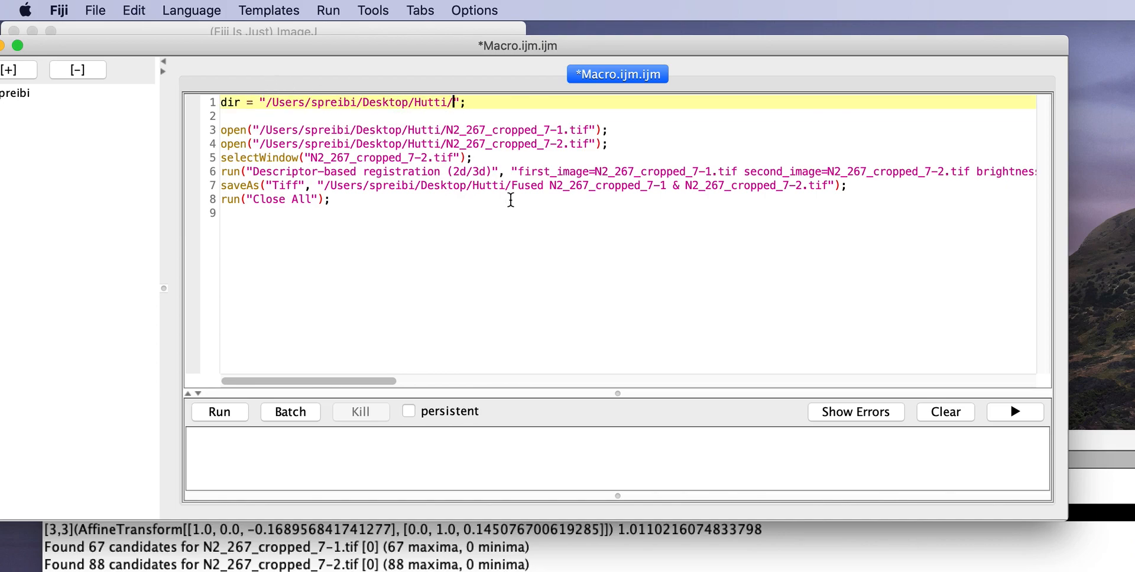
Step: Replace both open() paths with dir + file1 and dir + file2
{"action": "left_click_drag", "start_coordinate": [261, 130], "coordinate": [448, 131]}
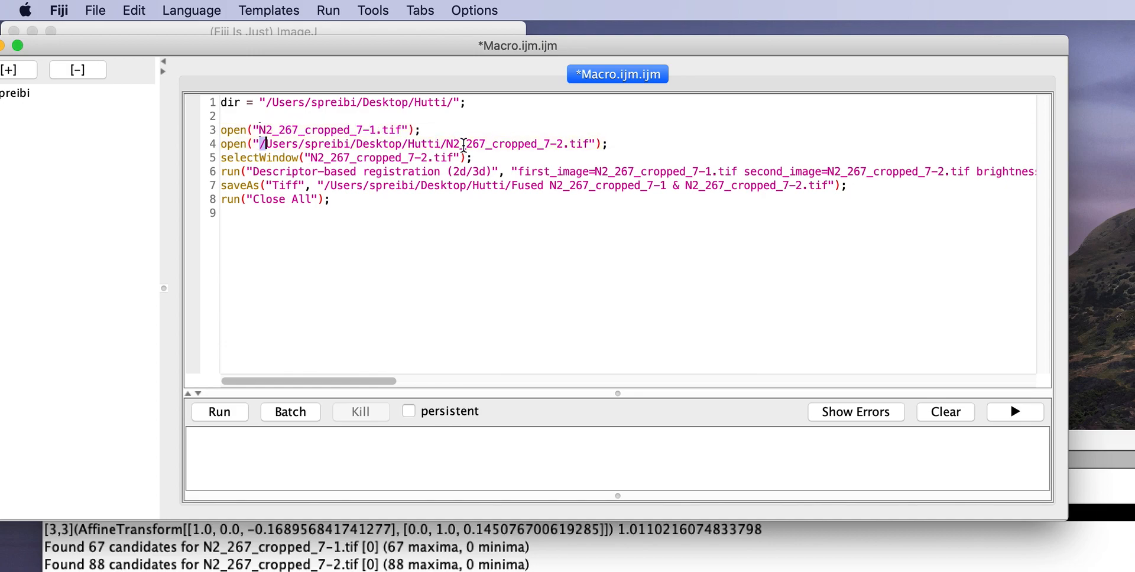
{"action": "left_click_drag", "start_coordinate": [262, 143], "coordinate": [390, 143]}
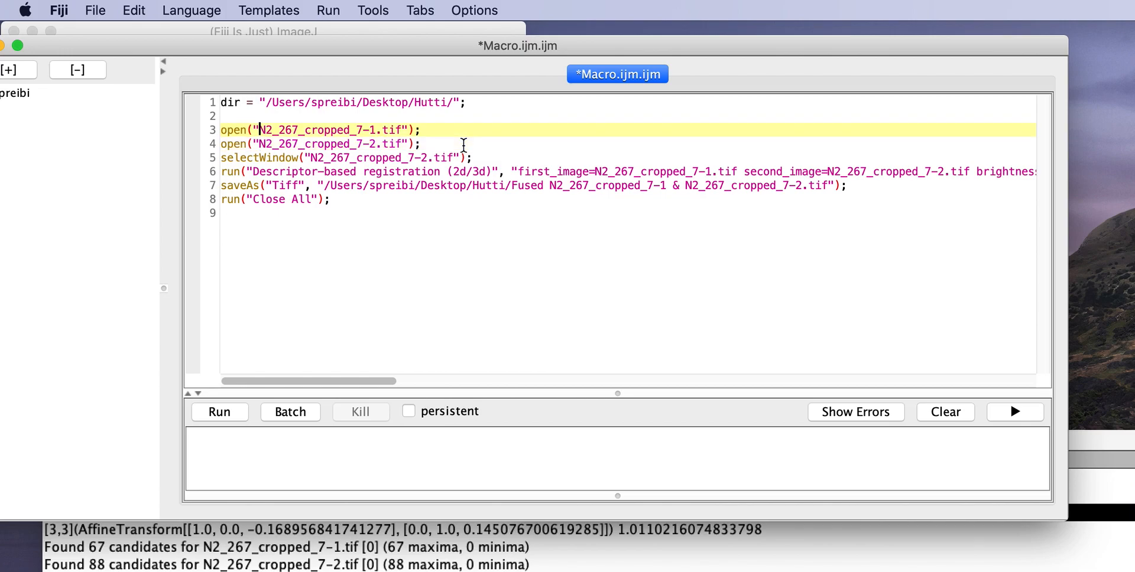
{"action": "type", "text": "file1 = \"N2_267_cropped_7-1.tif\";"}
{"action": "type", "text": "file2 = \"N2_267_cropped_7-2.tif\";"}
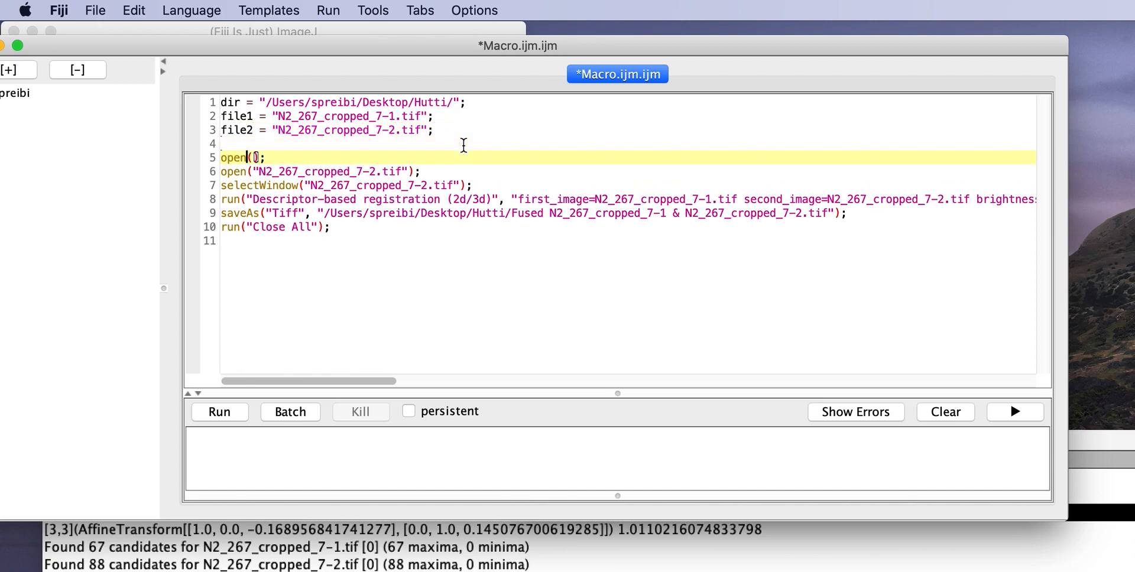
{"action": "type", "text": "dir +"}
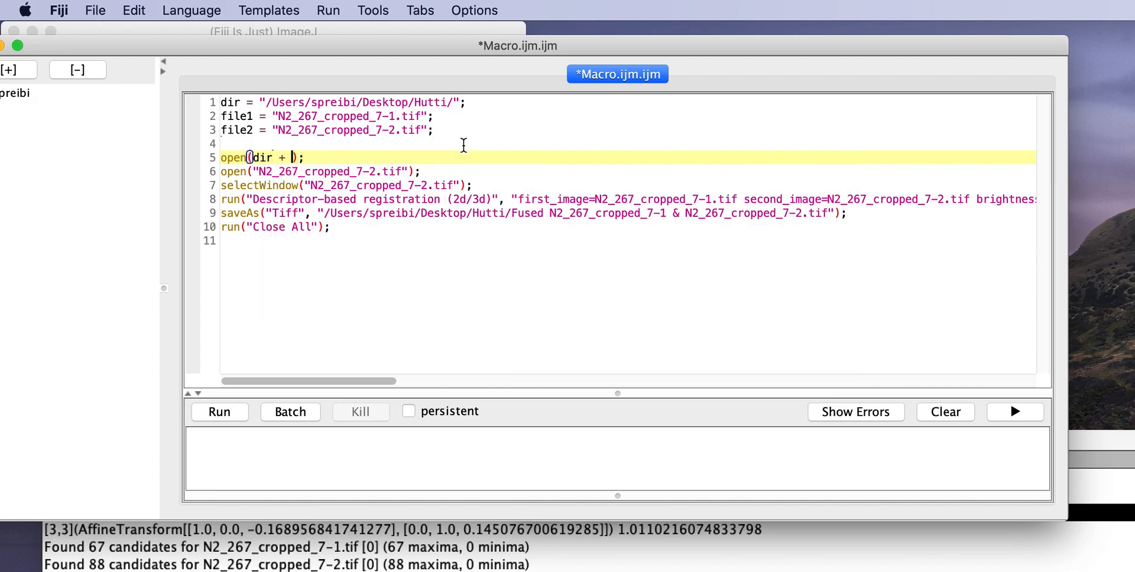
{"action": "type", "text": "file1"}
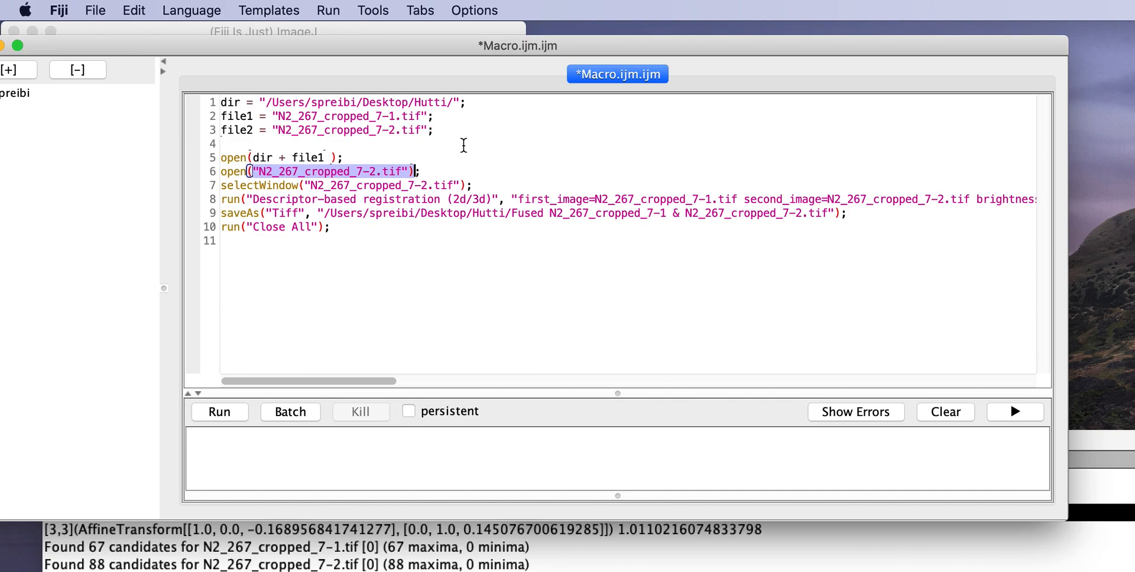
{"action": "type", "text": "dir + file2);"}
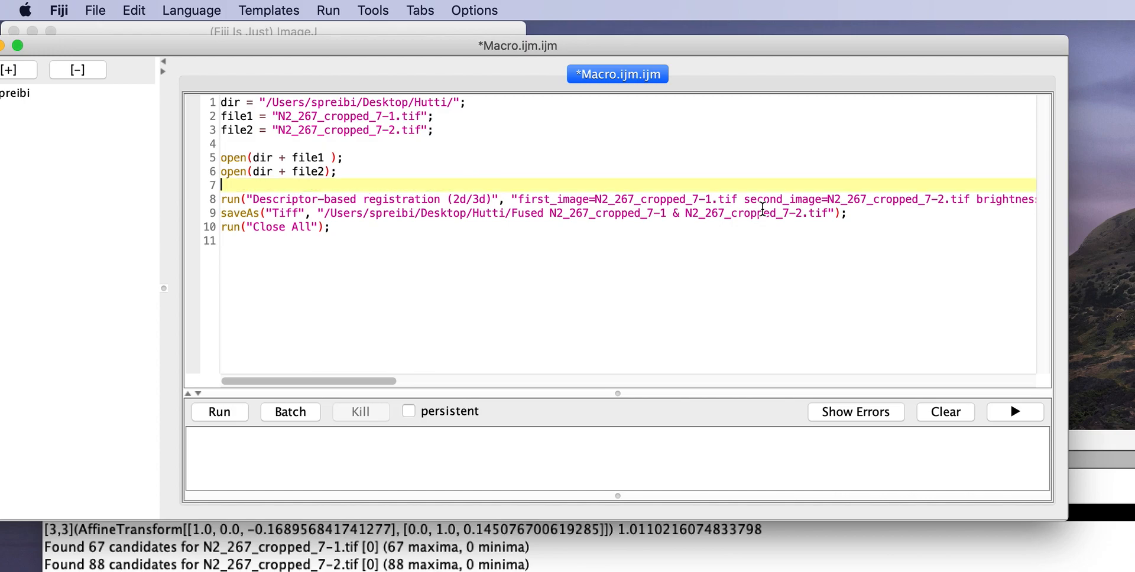
Step: Delete the blank line and build the run() and saveAs() image names from file1 and file2
{"action": "key", "text": "Backspace"}
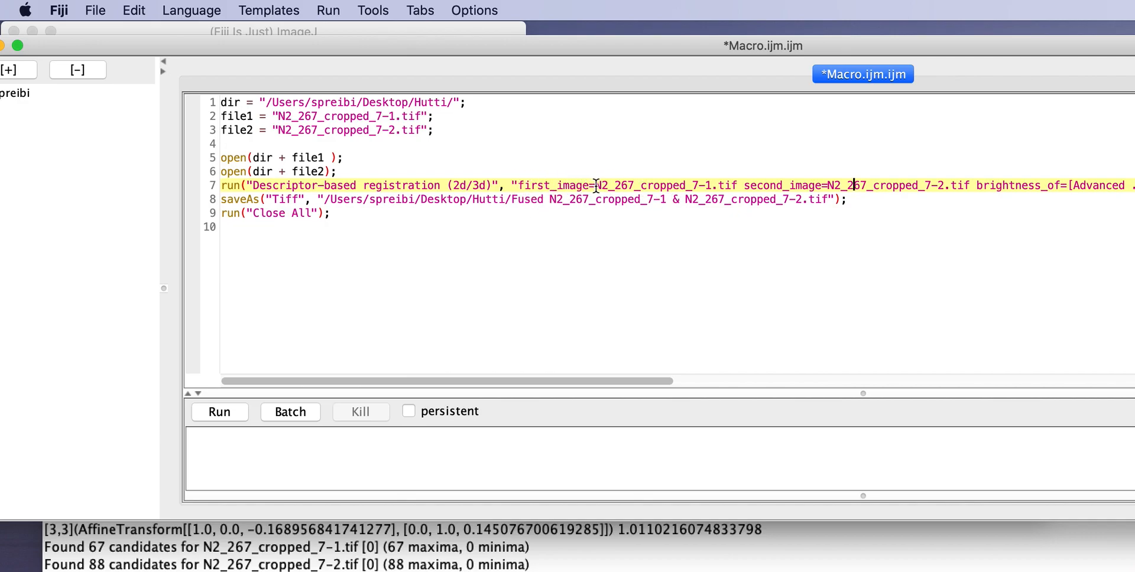
{"action": "double_click", "coordinate": [660, 186]}
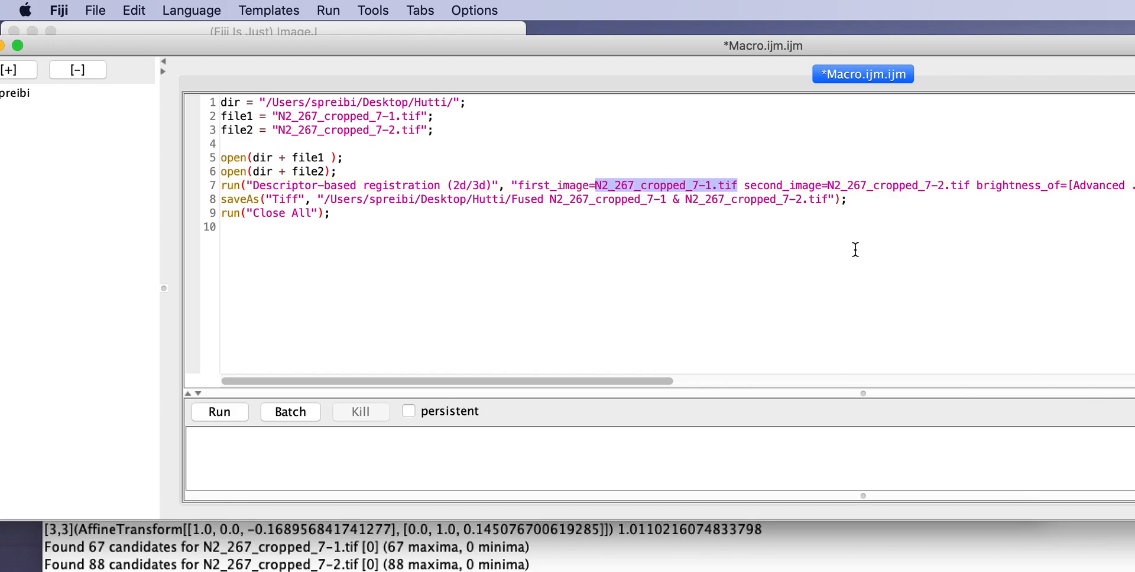
{"action": "type", "text": "\" + \""}
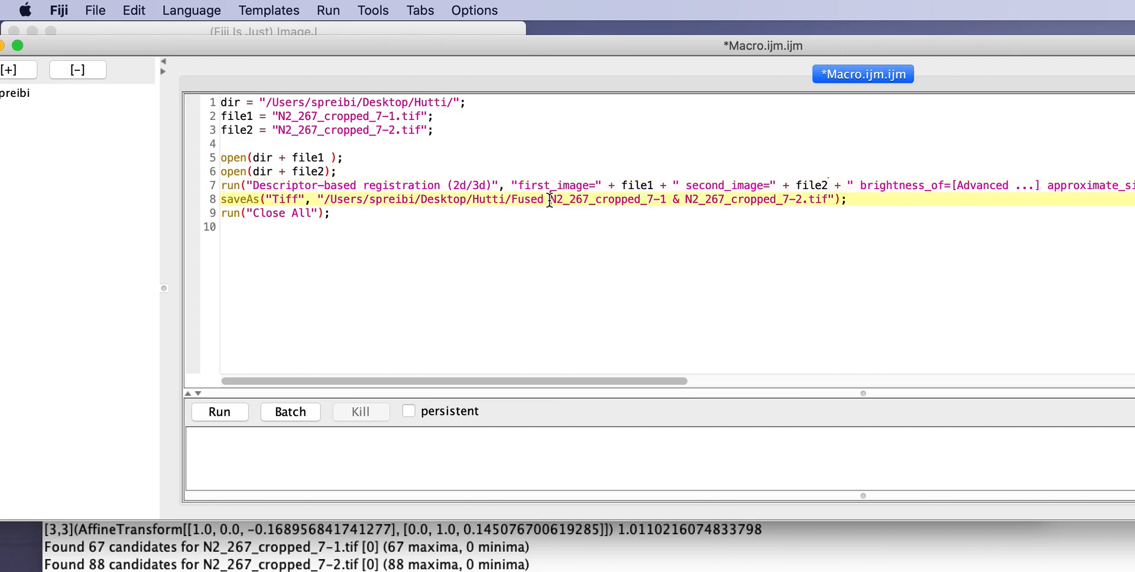
{"action": "left_click_drag", "start_coordinate": [550, 199], "coordinate": [665, 200]}
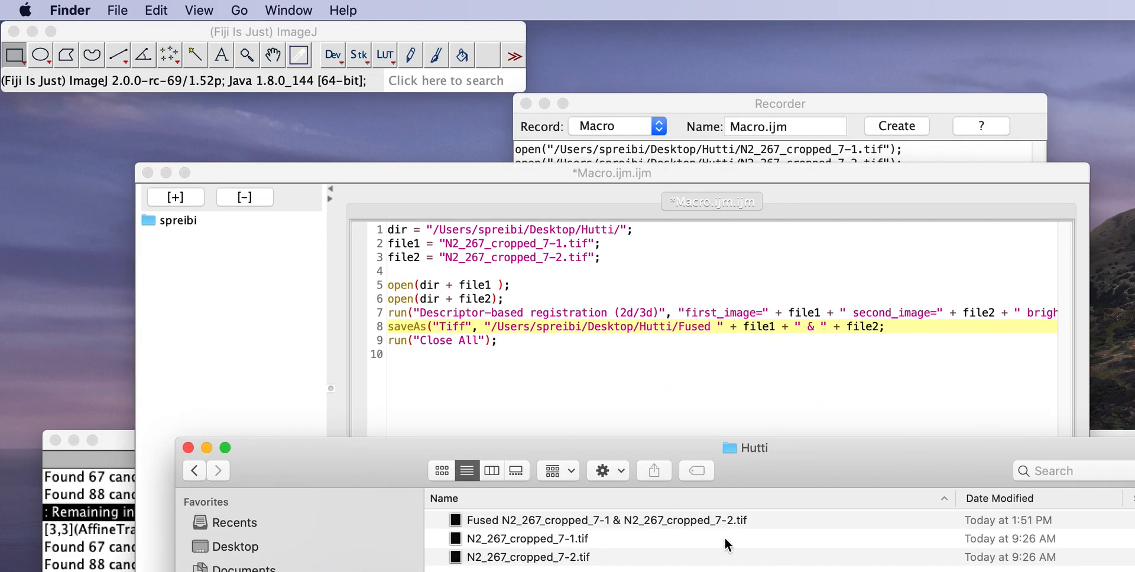
{"action": "right_click", "coordinate": [629, 519]}
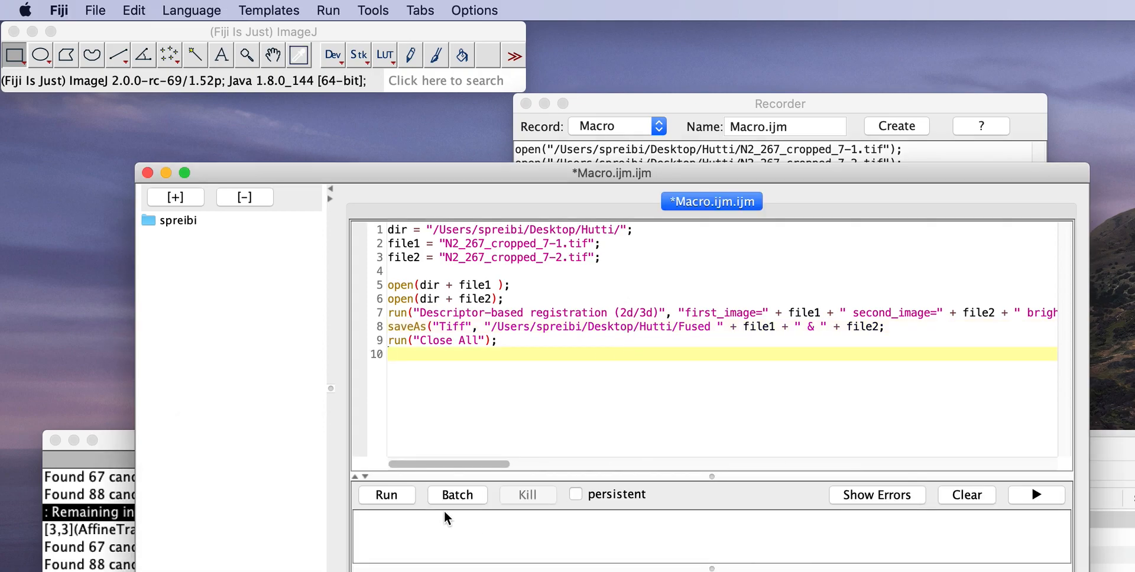
Step: Run the edited macro and dismiss the line 8 missing ')' error
{"action": "left_click", "coordinate": [387, 495]}
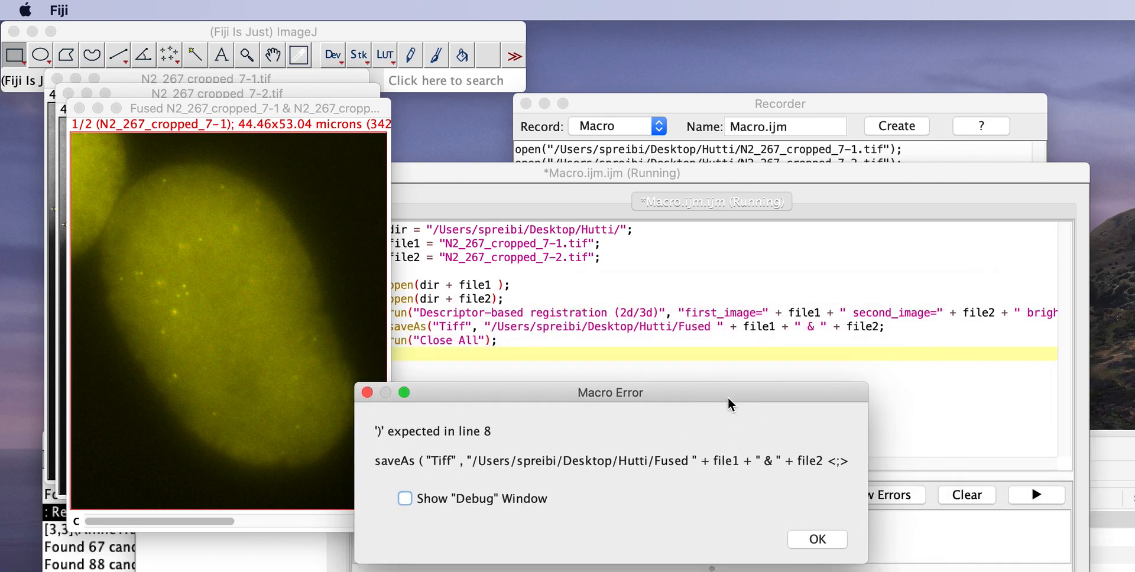
{"action": "mouse_move", "coordinate": [924, 556]}
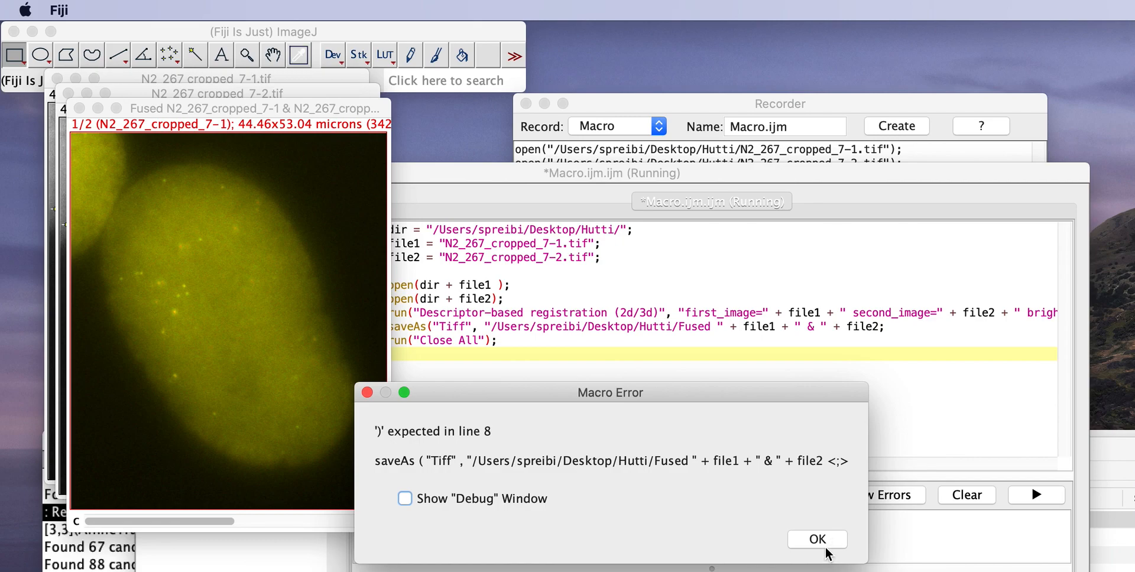
{"action": "left_click", "coordinate": [818, 539]}
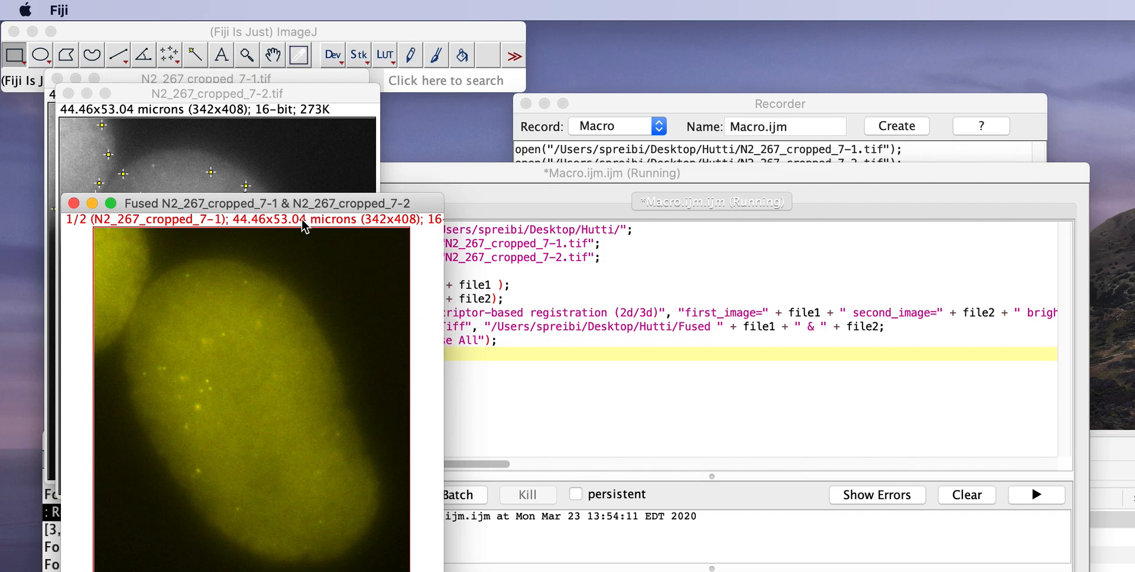
{"action": "mouse_move", "coordinate": [303, 211]}
{"action": "type", "text": " )"}
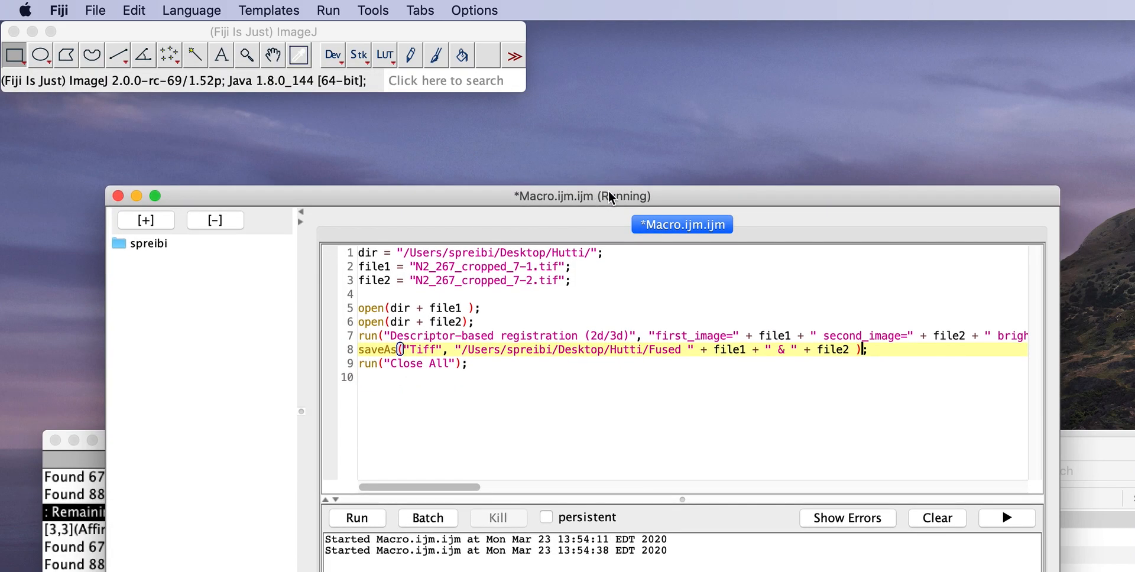
Step: Rerun the fixed macro, save it as align.ijm, and choose Open With > Other in Finder
{"action": "left_click", "coordinate": [356, 517]}
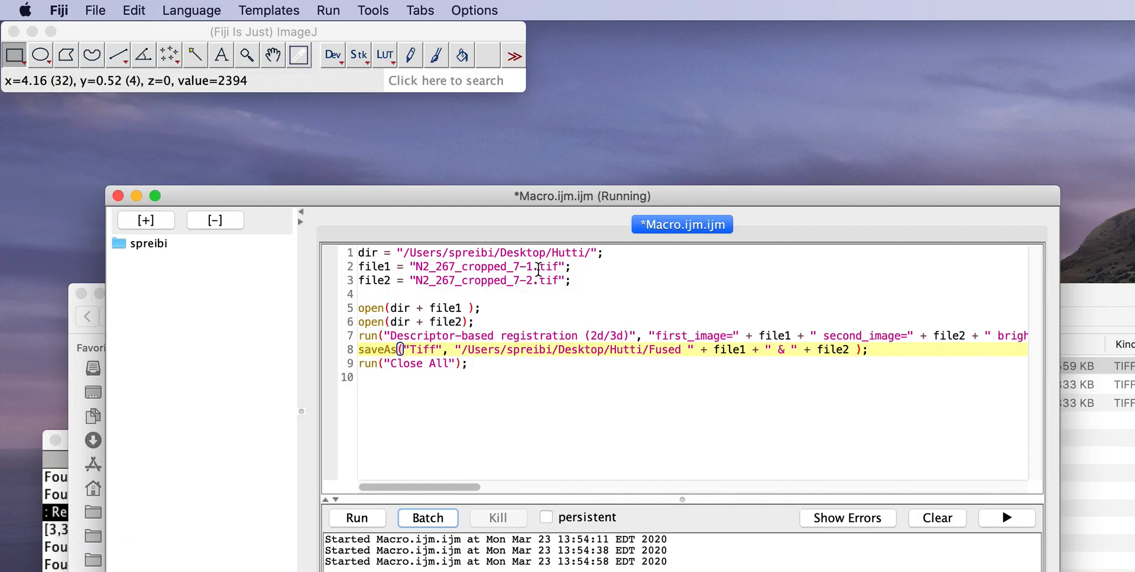
{"action": "left_click", "coordinate": [95, 10]}
{"action": "type", "text": "align.ijm"}
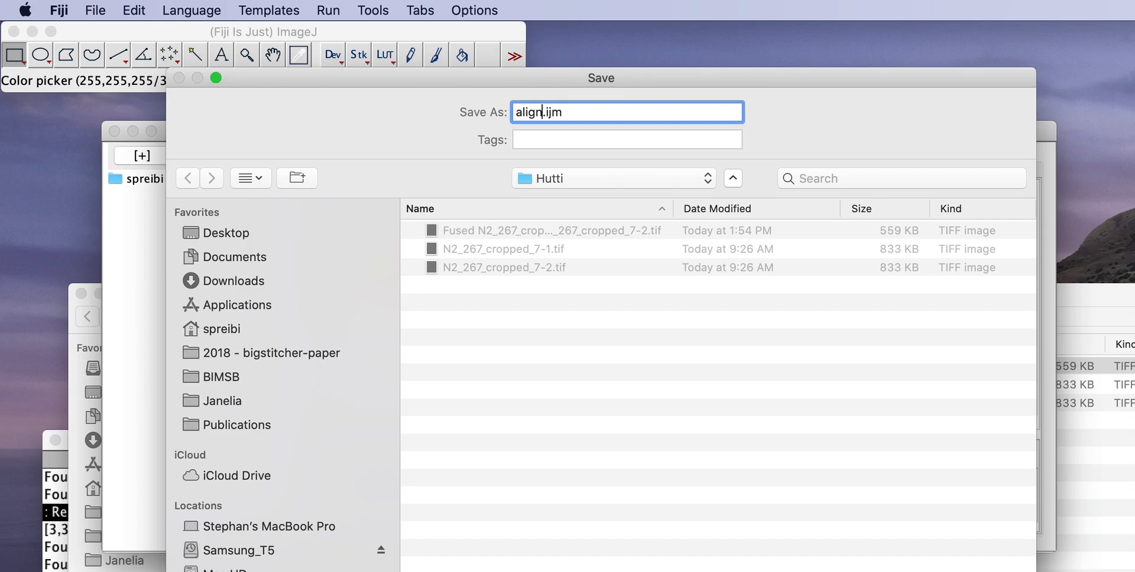
{"action": "left_click", "coordinate": [627, 112]}
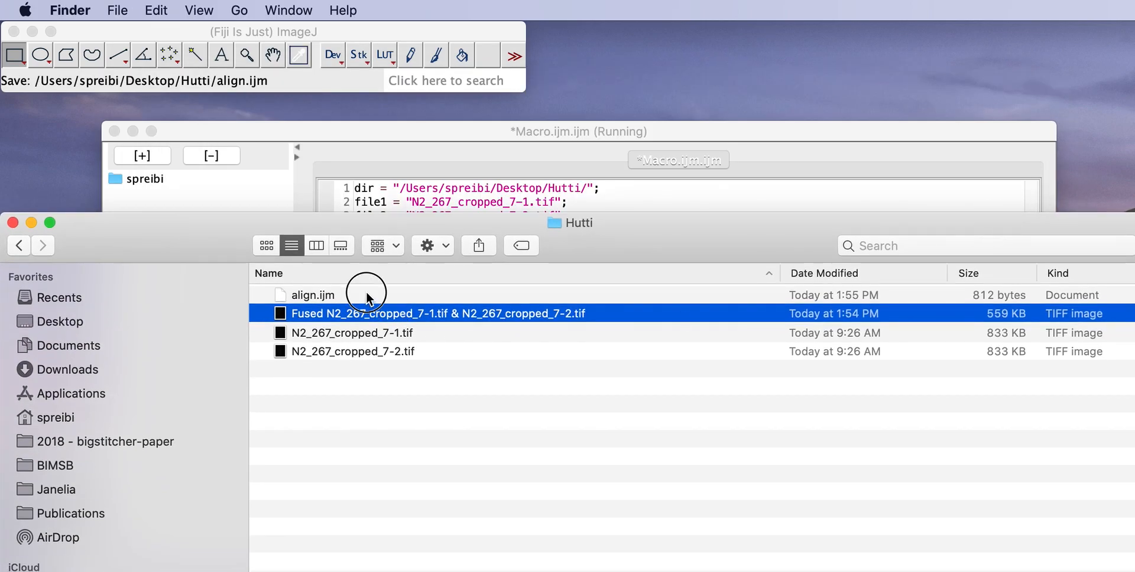
{"action": "right_click", "coordinate": [312, 295]}
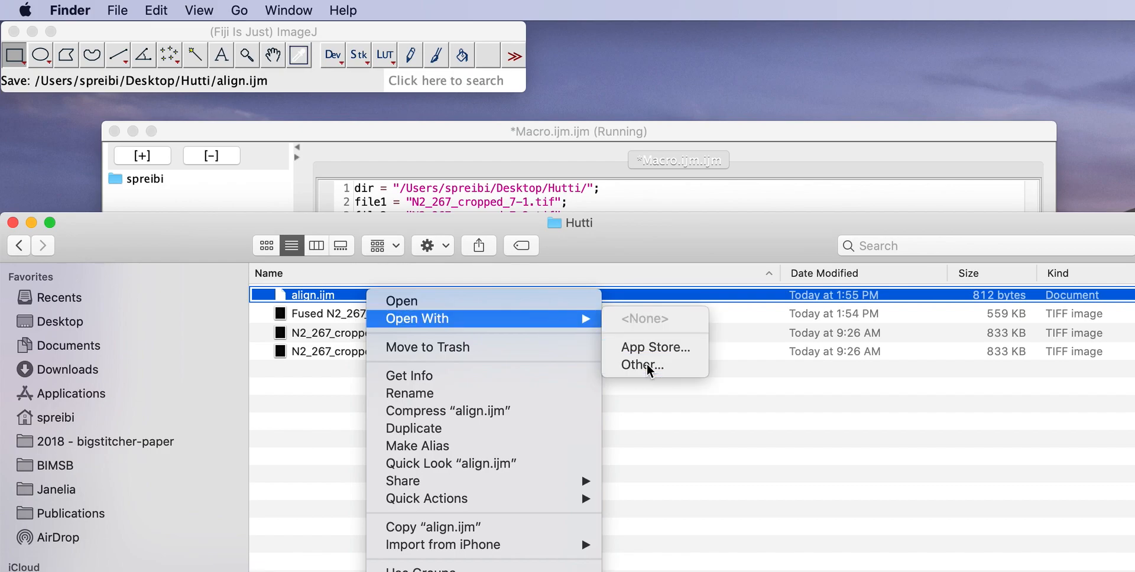
{"action": "left_click", "coordinate": [642, 365]}
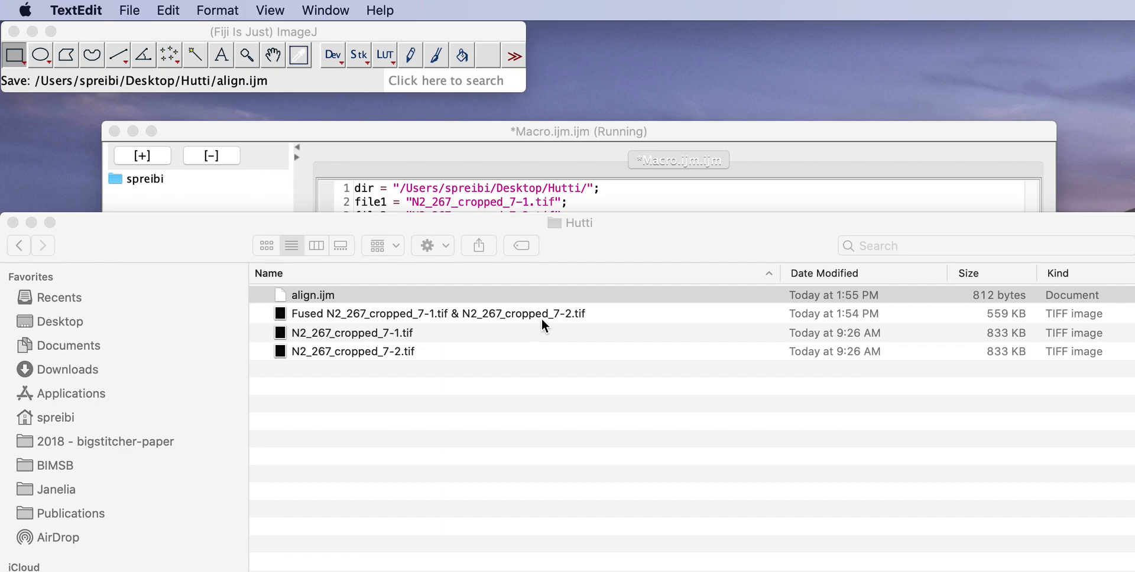
Step: Pick TextEdit to open align.ijm and show its registration and saveAs lines
{"action": "double_click", "coordinate": [313, 295]}
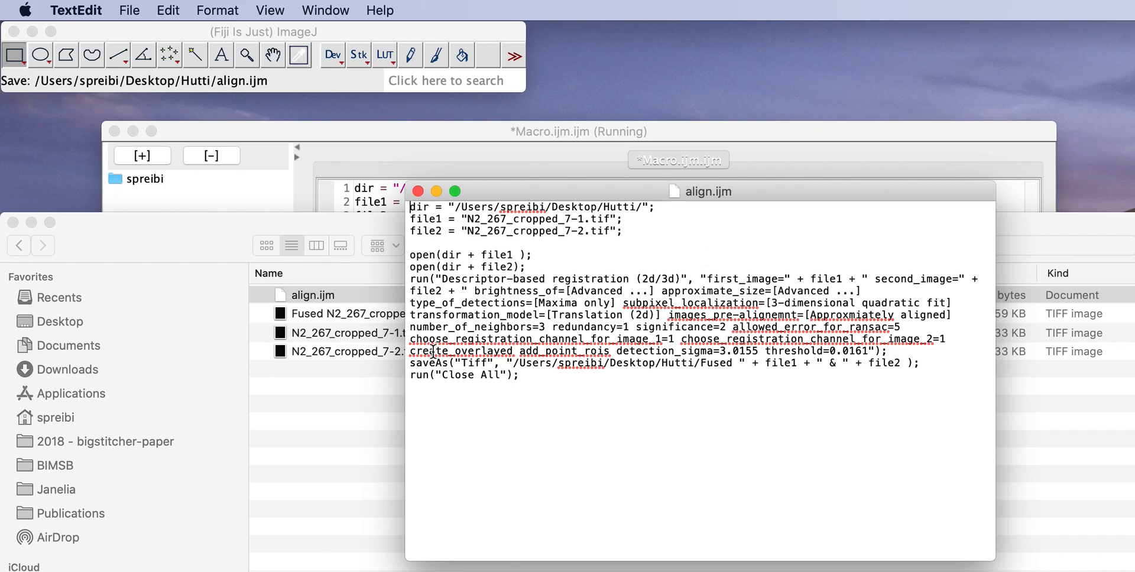
{"action": "mouse_move", "coordinate": [830, 368]}
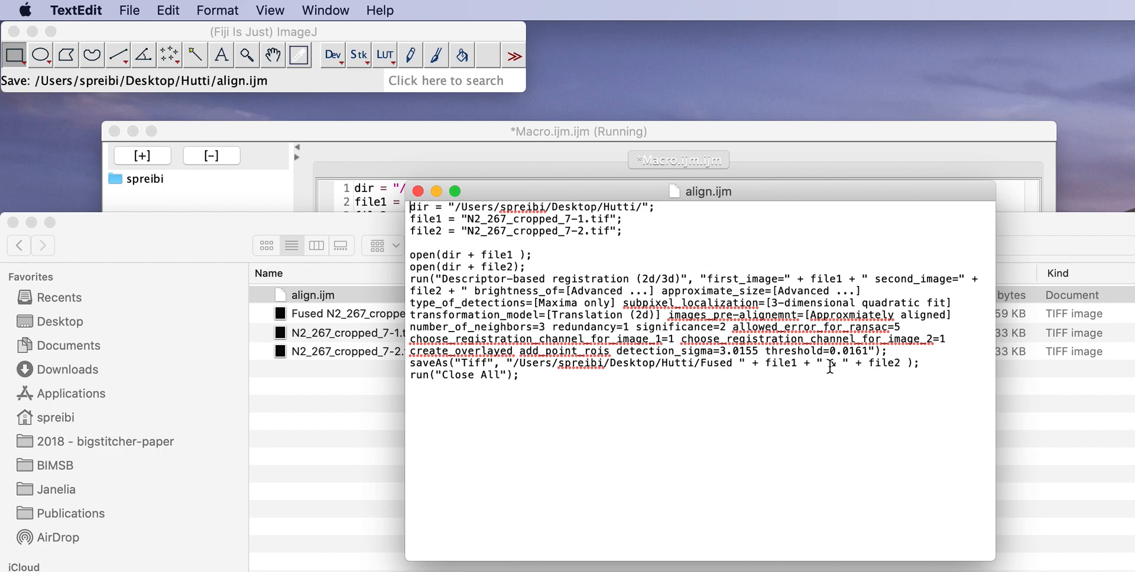